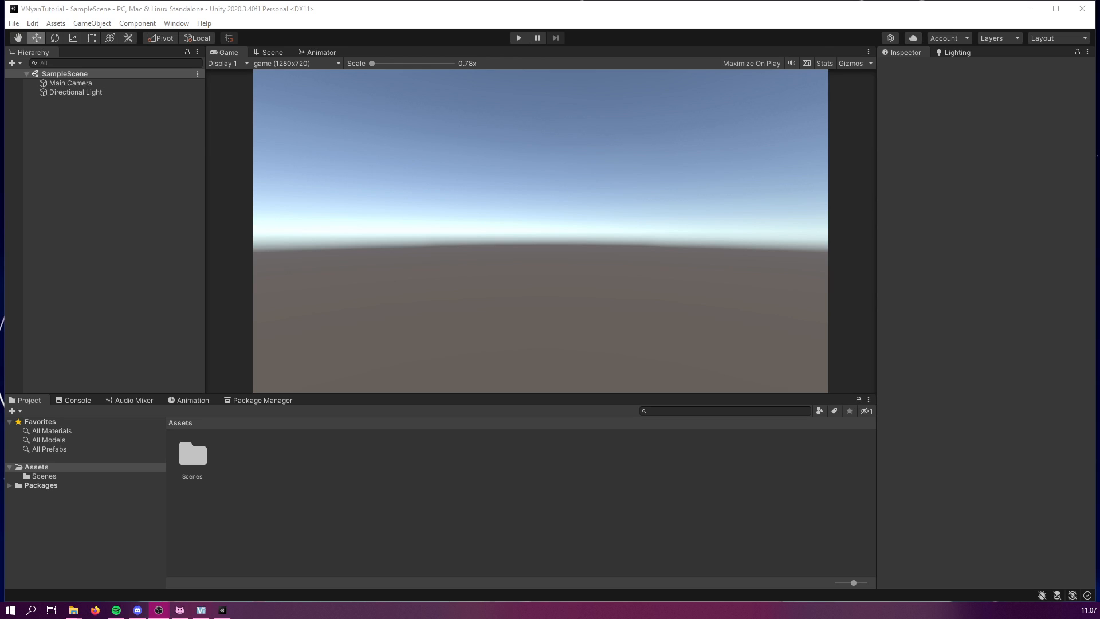
pyautogui.moveTo(243, 11)
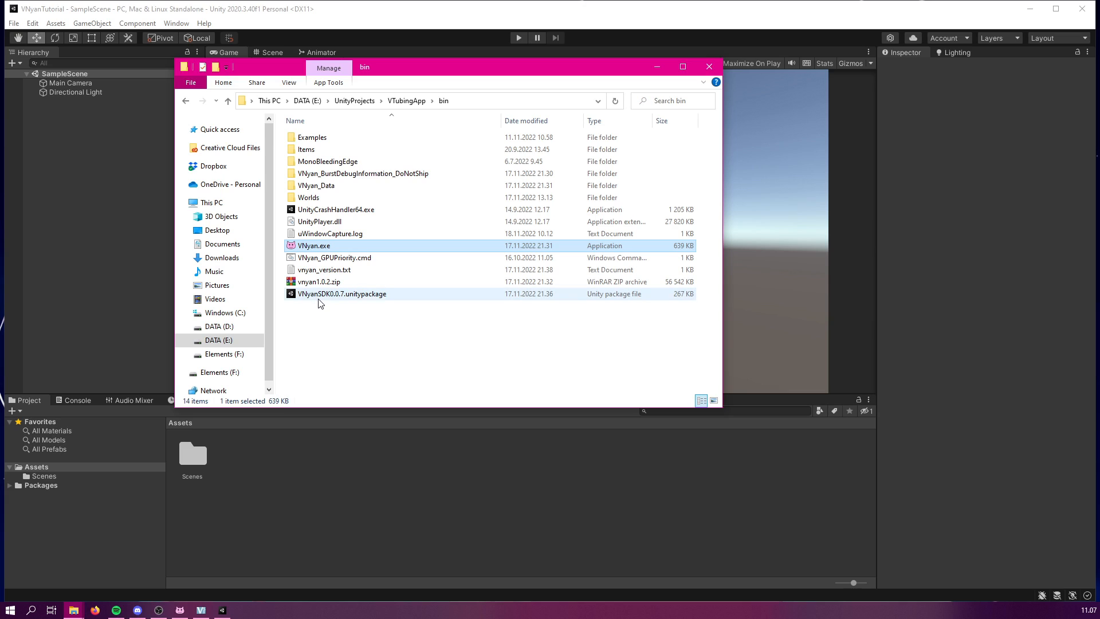
pyautogui.moveTo(339, 302)
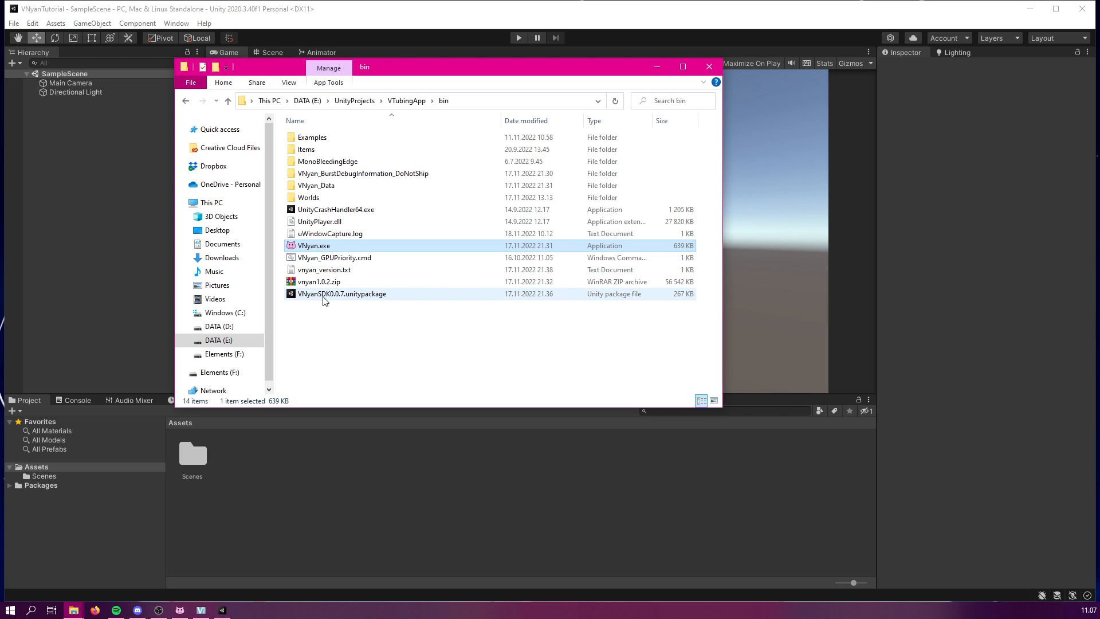
pyautogui.moveTo(341, 294)
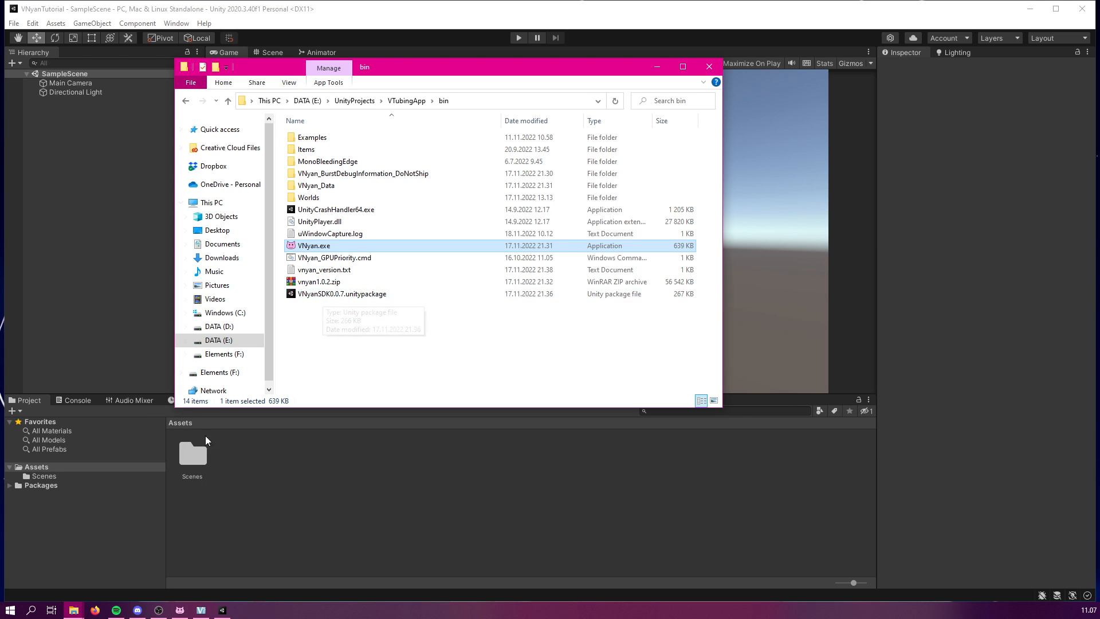
# Import the VNyanSDK0.0.7 unitypackage with all its contents into the project.
pyautogui.click(343, 293)
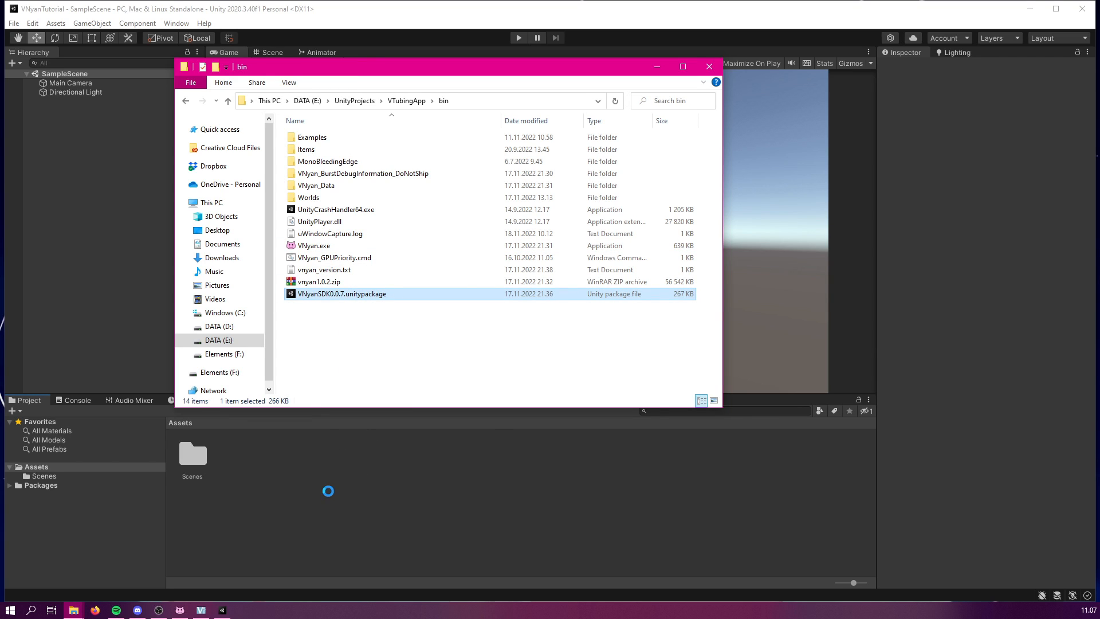
pyautogui.doubleClick(342, 293)
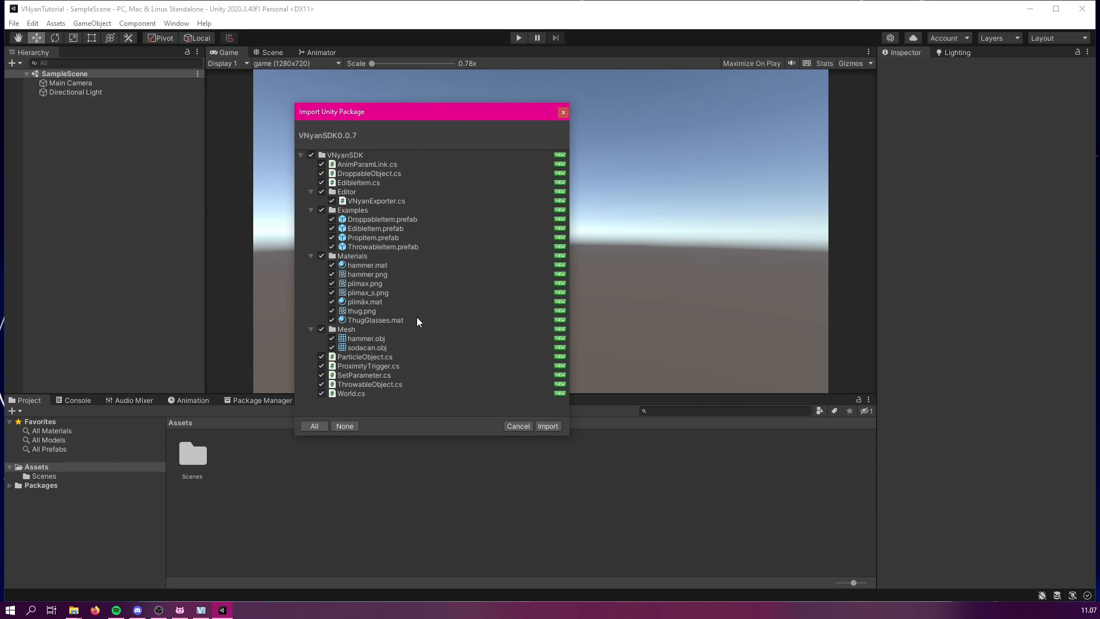
pyautogui.moveTo(523, 482)
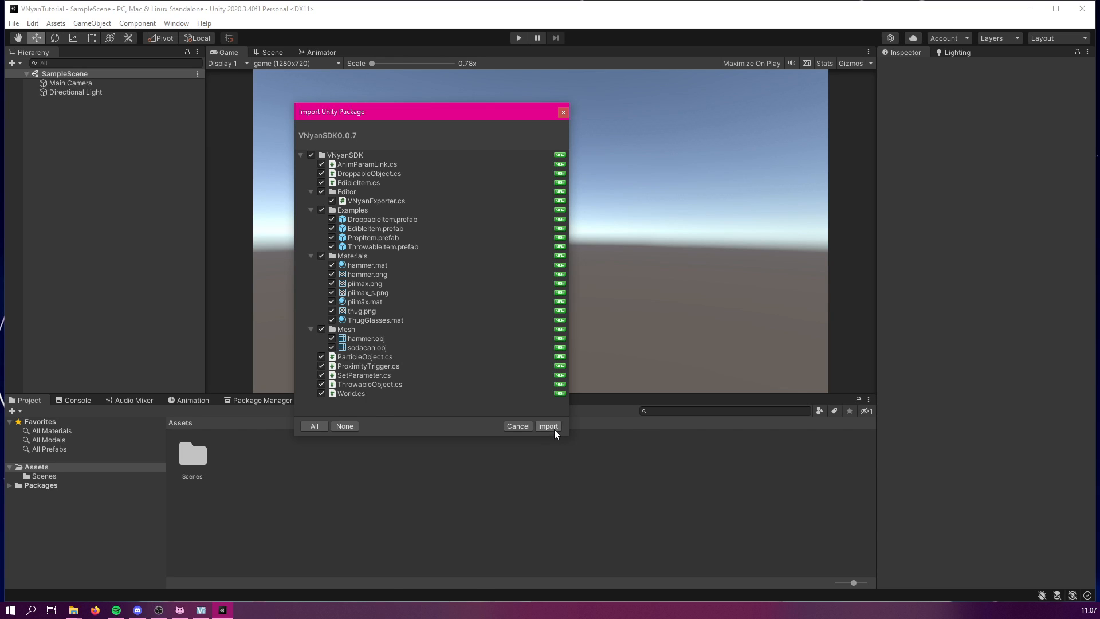
pyautogui.click(547, 426)
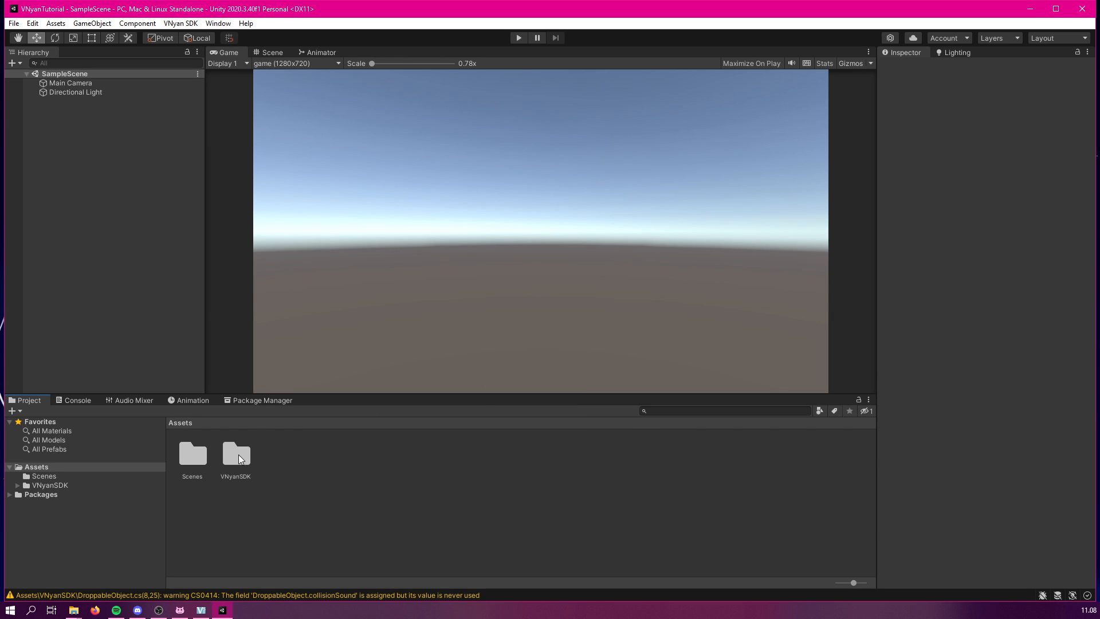
# Browse into Assets > VNyanSDK > Examples to reach the example item prefabs.
pyautogui.doubleClick(236, 455)
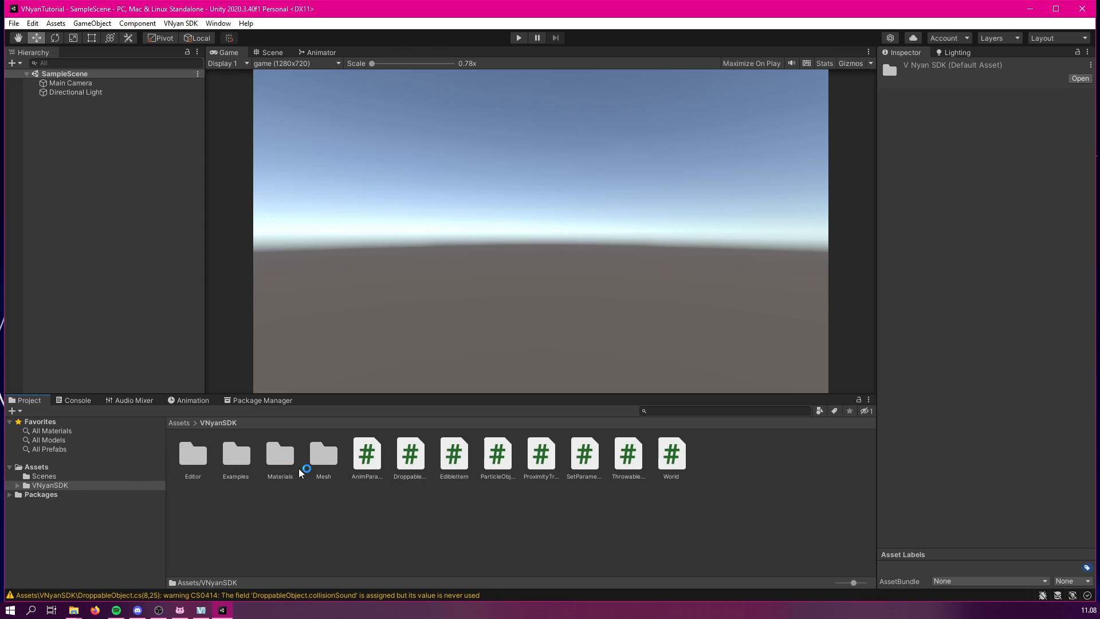
pyautogui.doubleClick(235, 454)
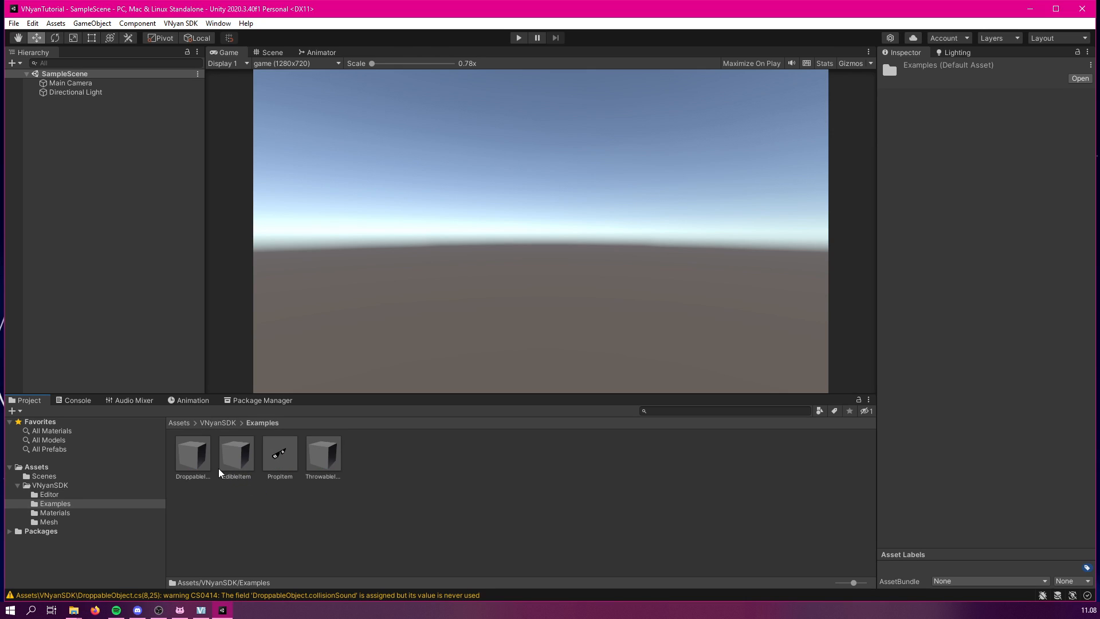
pyautogui.moveTo(291, 466)
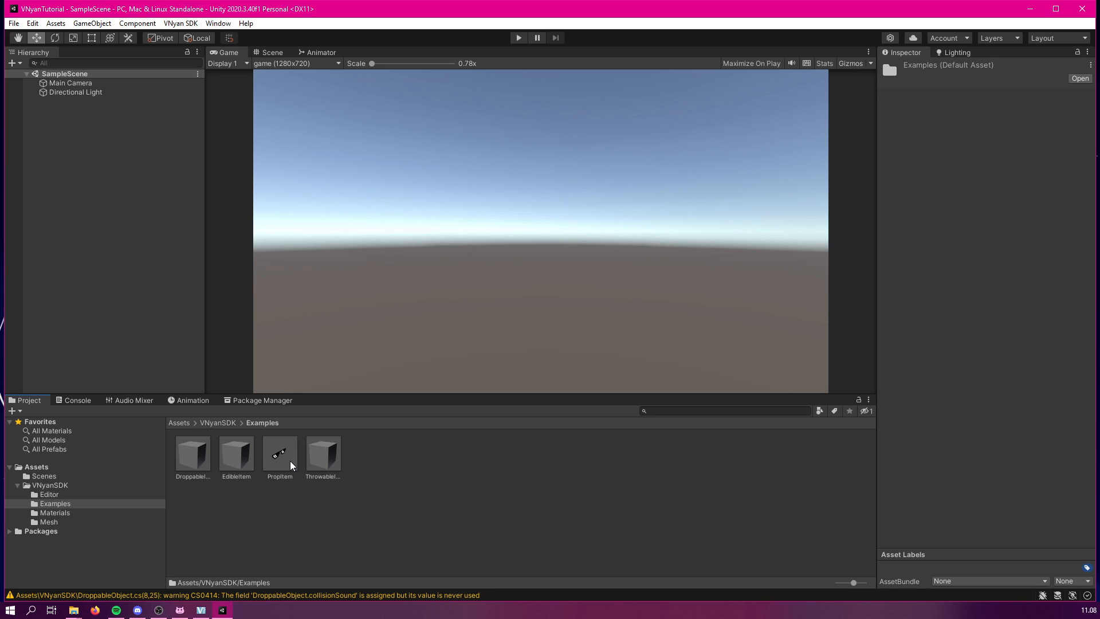
pyautogui.moveTo(287, 464)
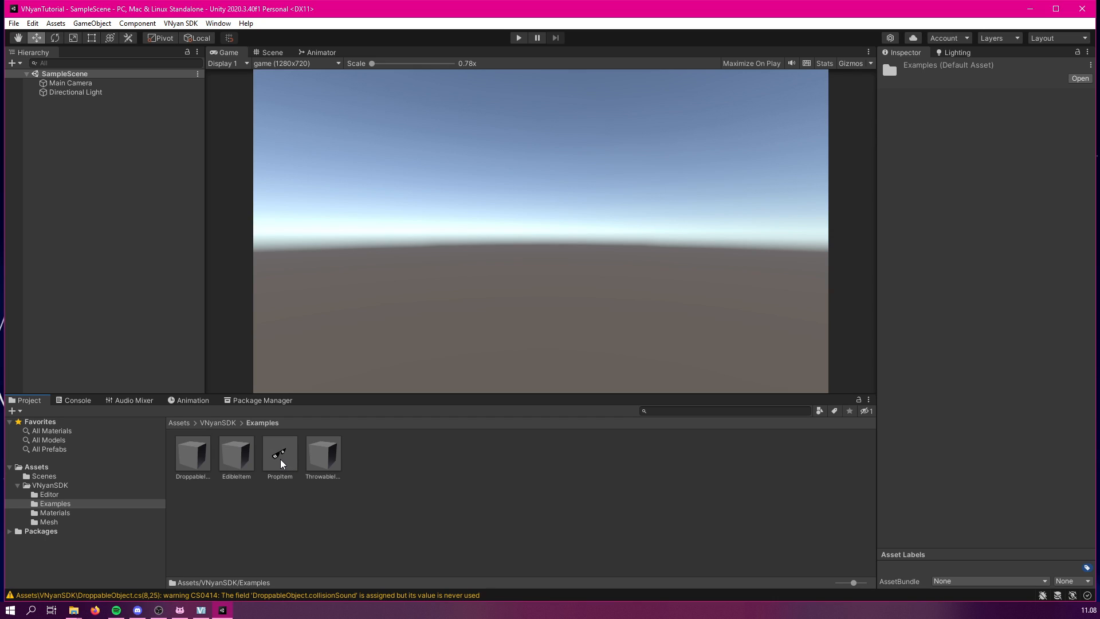
pyautogui.moveTo(213, 462)
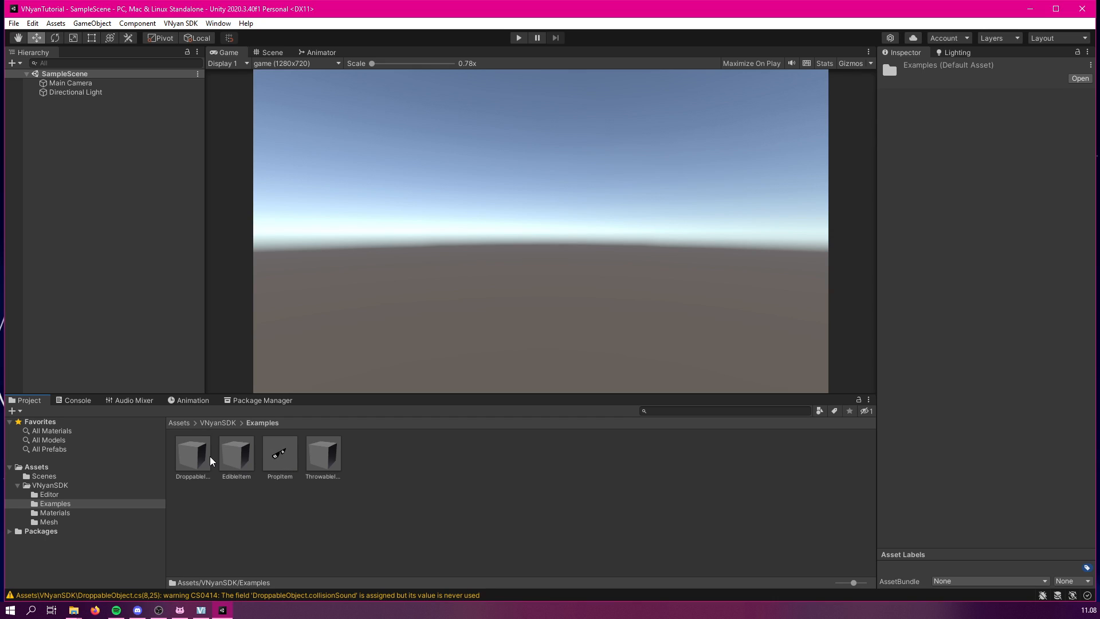
pyautogui.moveTo(350, 457)
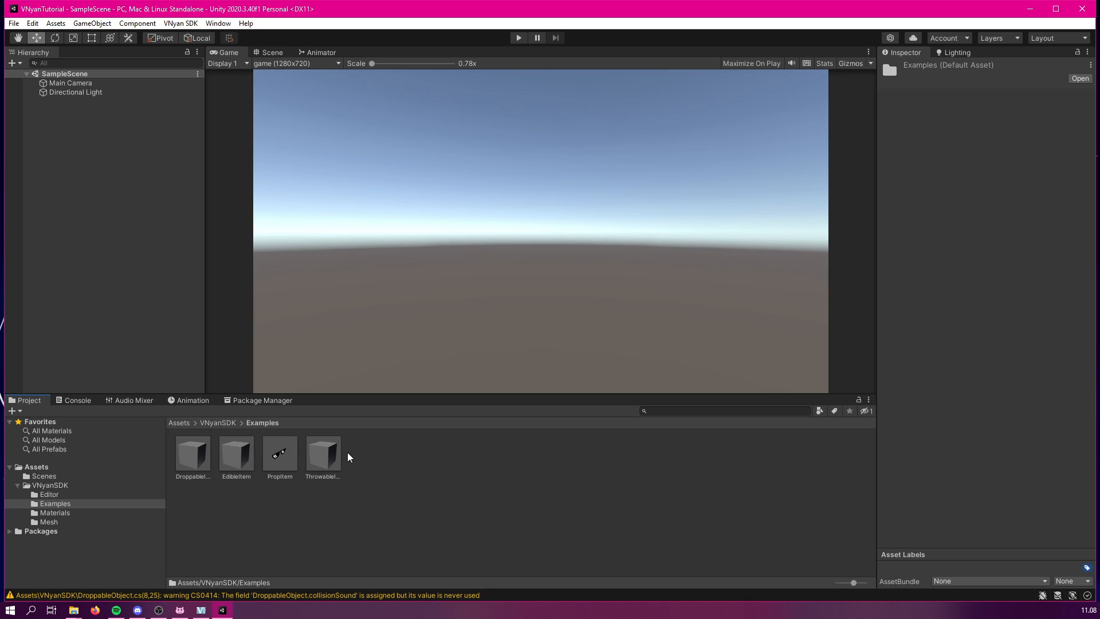
pyautogui.moveTo(291, 436)
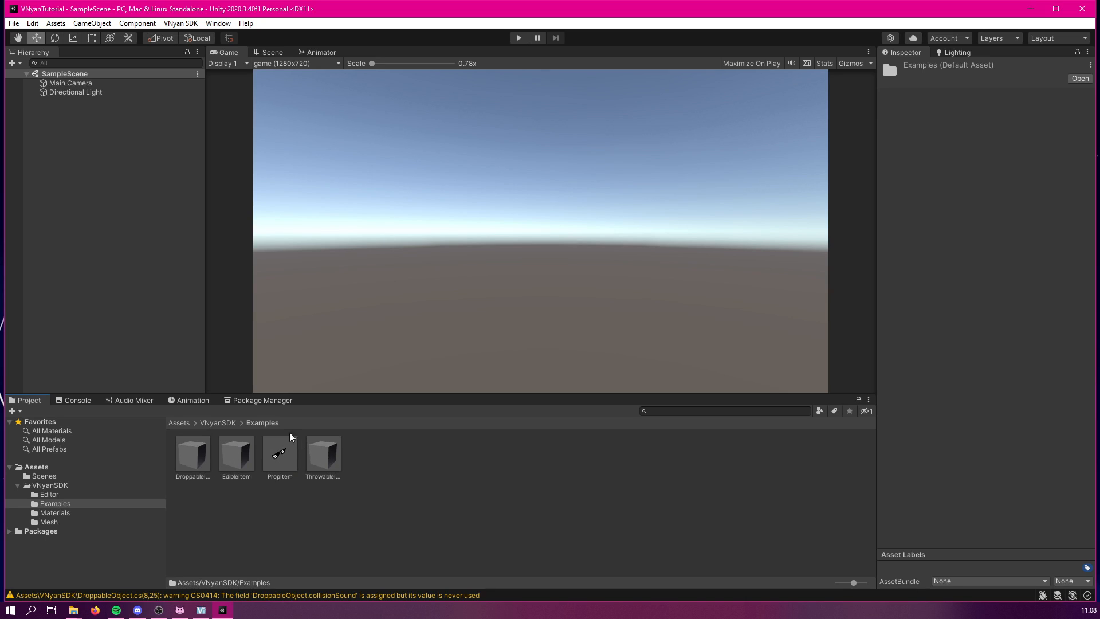
pyautogui.moveTo(198, 467)
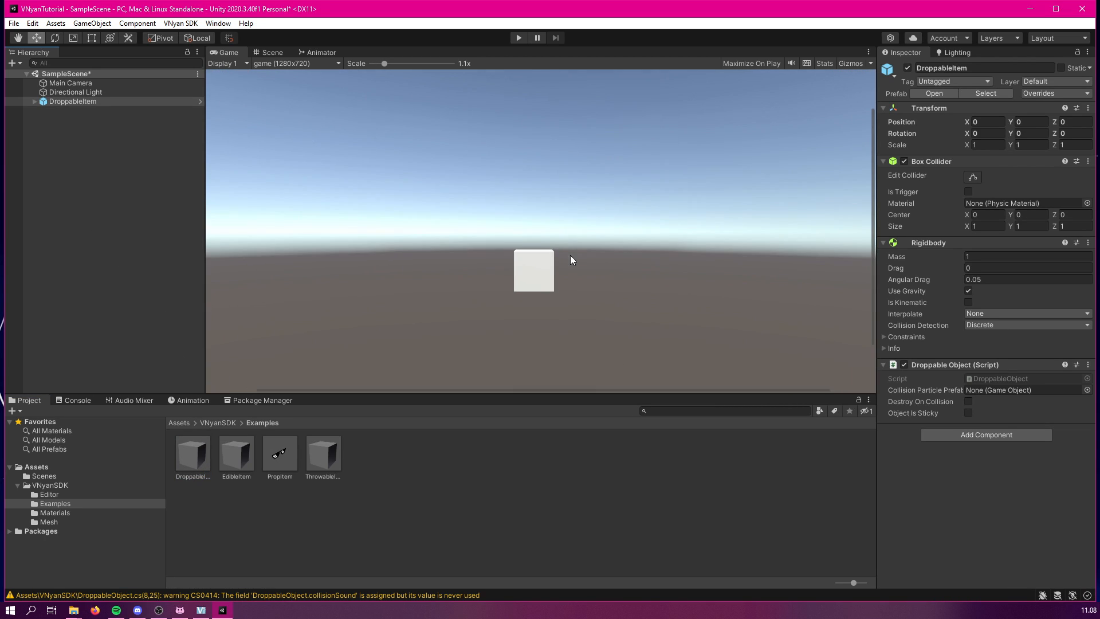
# Switch to the 3D Scene view to see the placed example items.
pyautogui.click(271, 51)
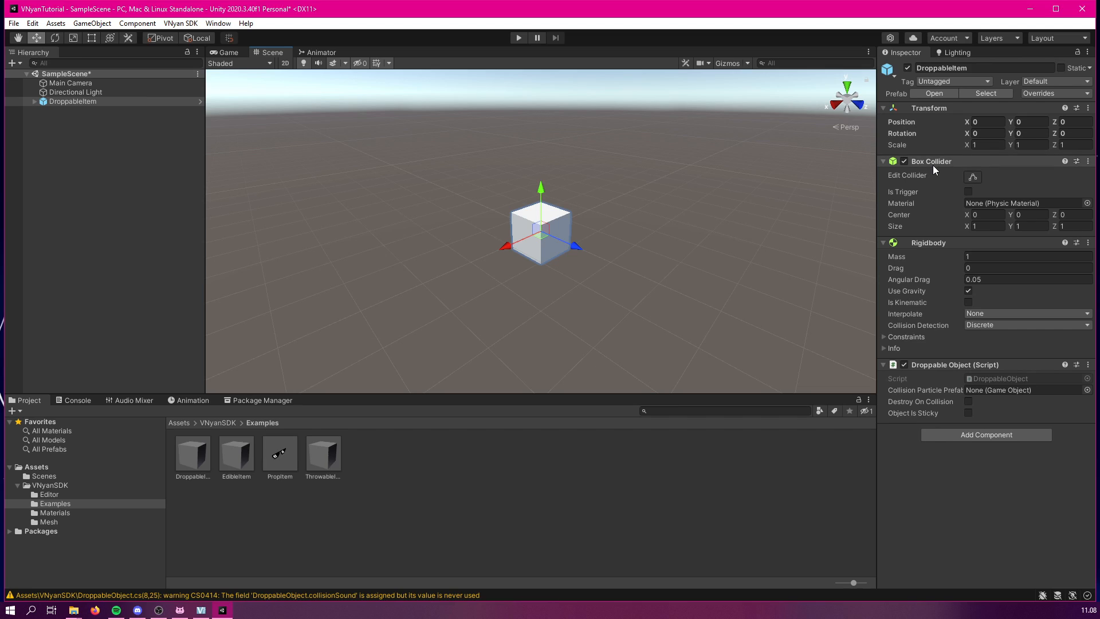
pyautogui.moveTo(933, 281)
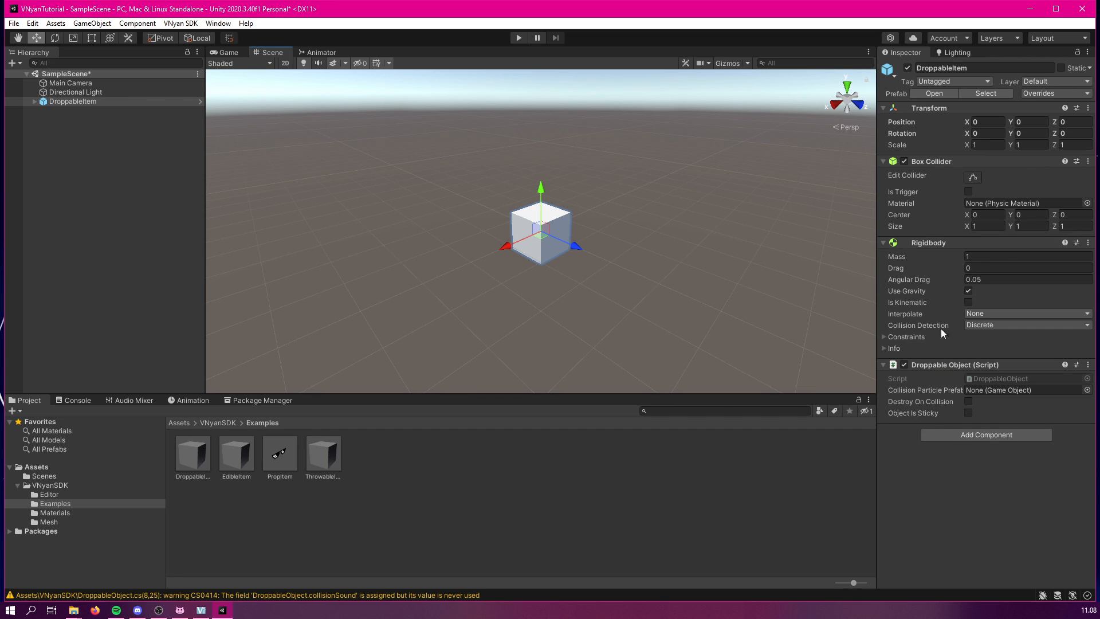
pyautogui.moveTo(902, 325)
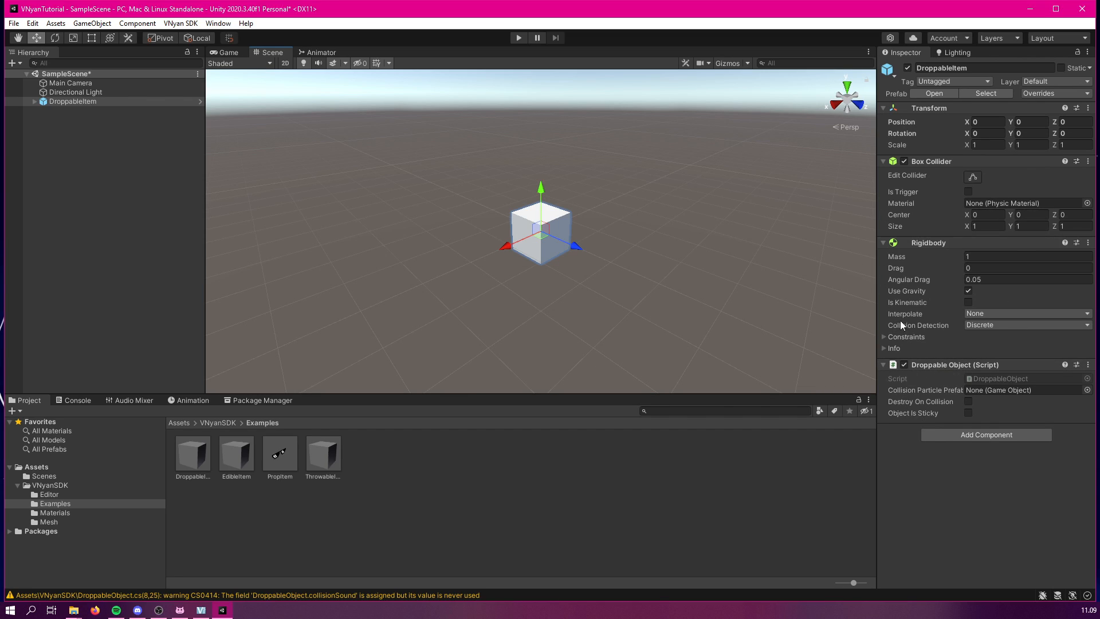
pyautogui.moveTo(1026, 328)
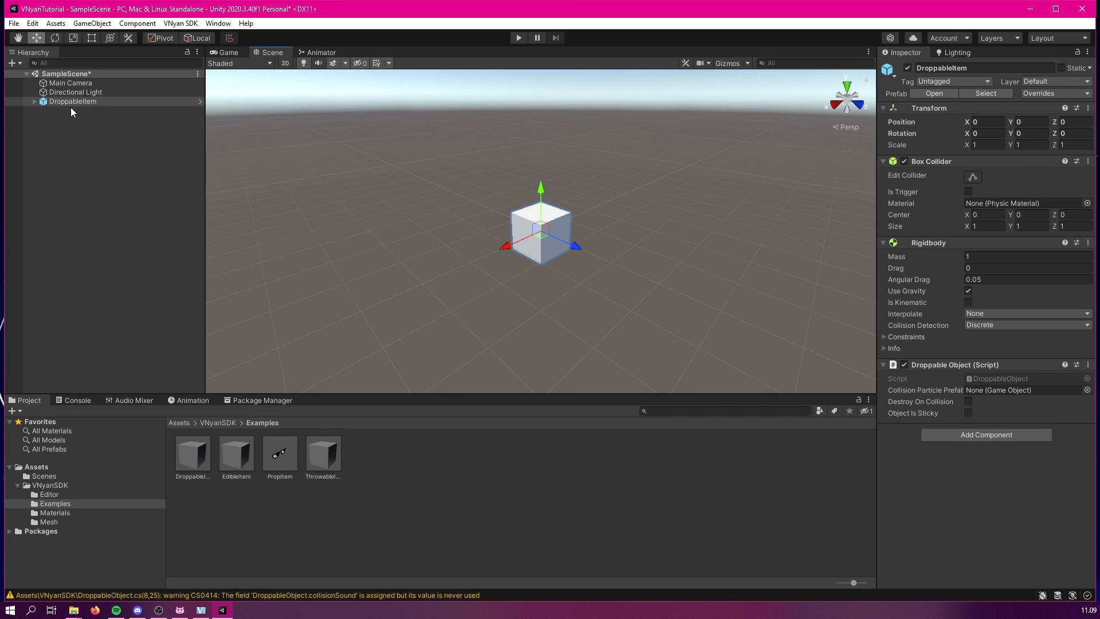
pyautogui.moveTo(330, 461)
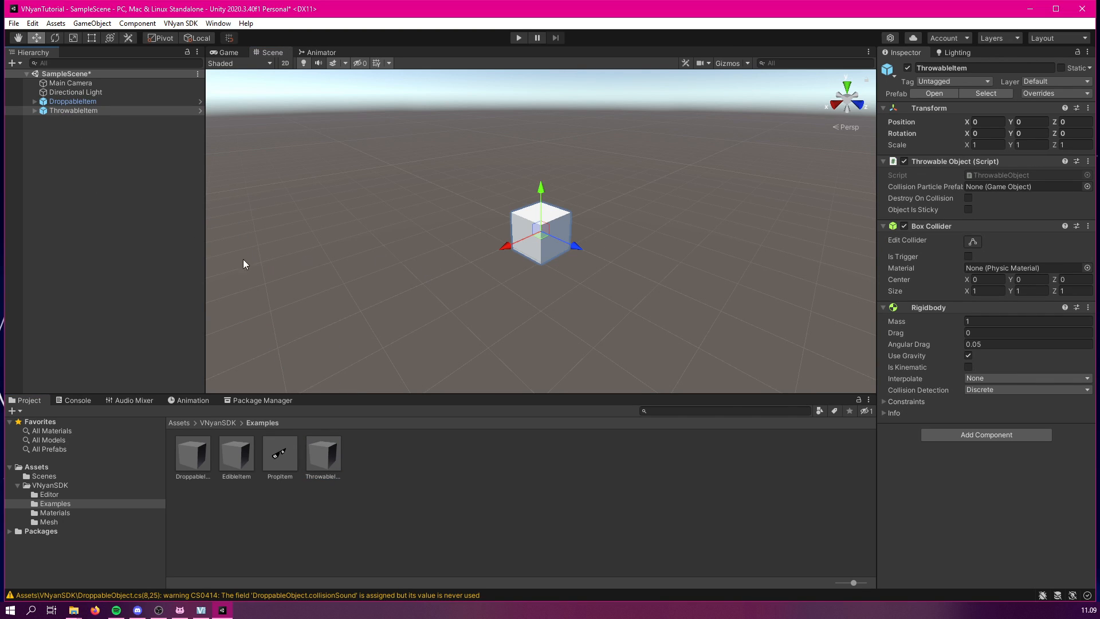
pyautogui.moveTo(951, 180)
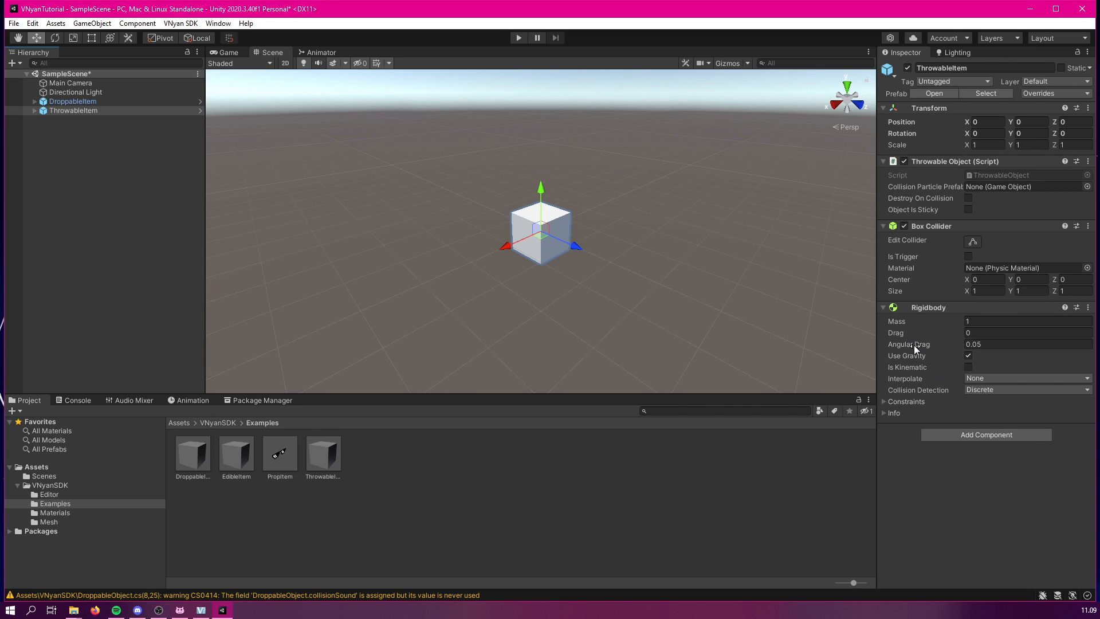
pyautogui.moveTo(962, 179)
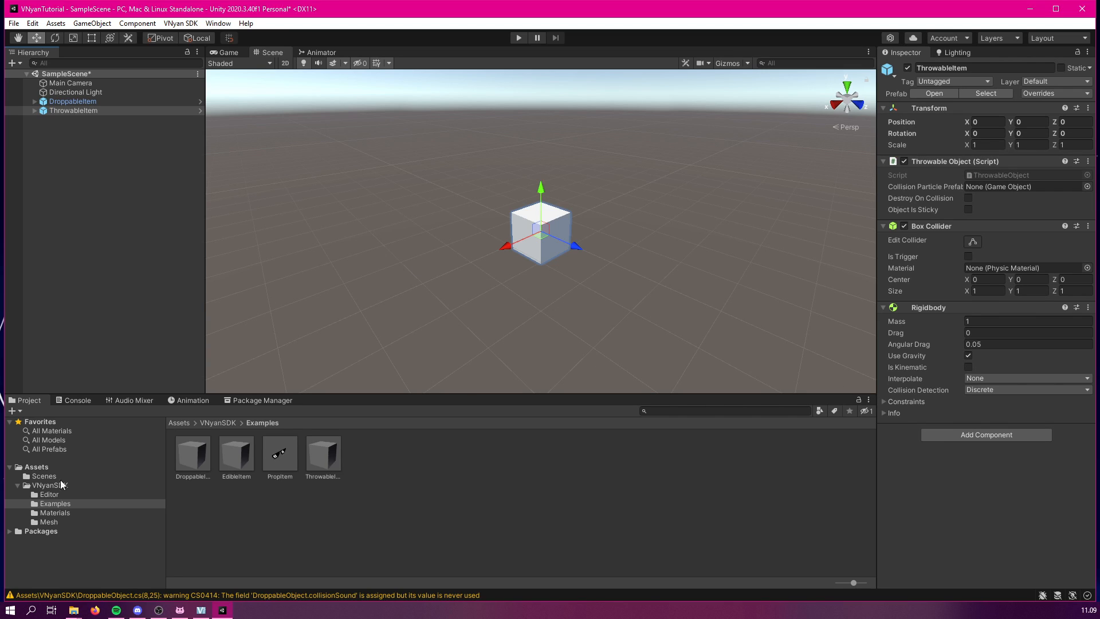
pyautogui.moveTo(267, 462)
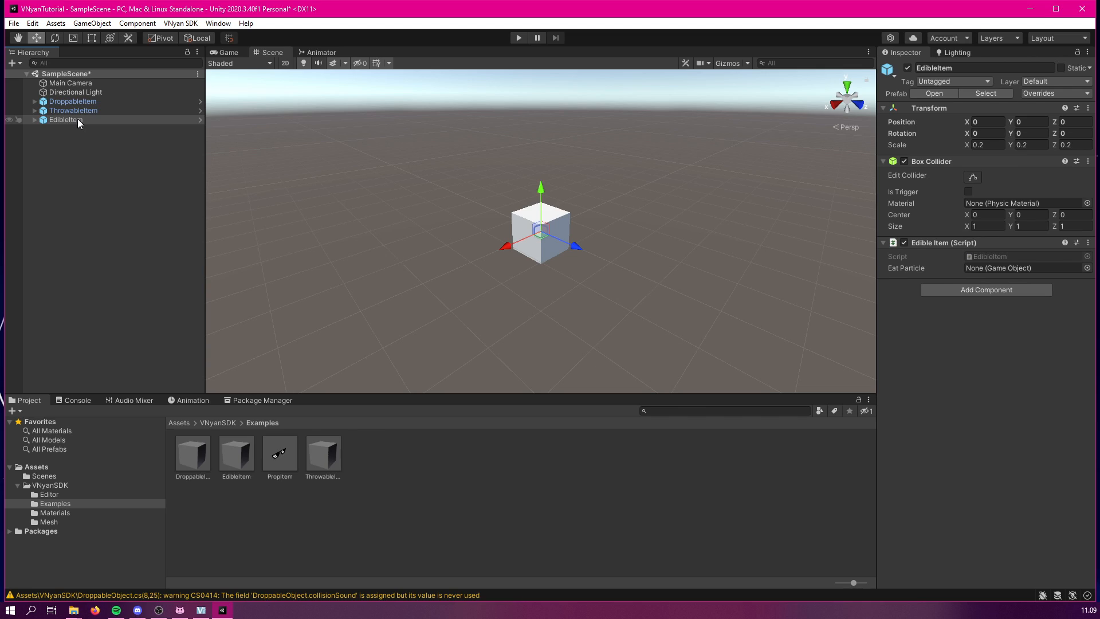
pyautogui.click(65, 119)
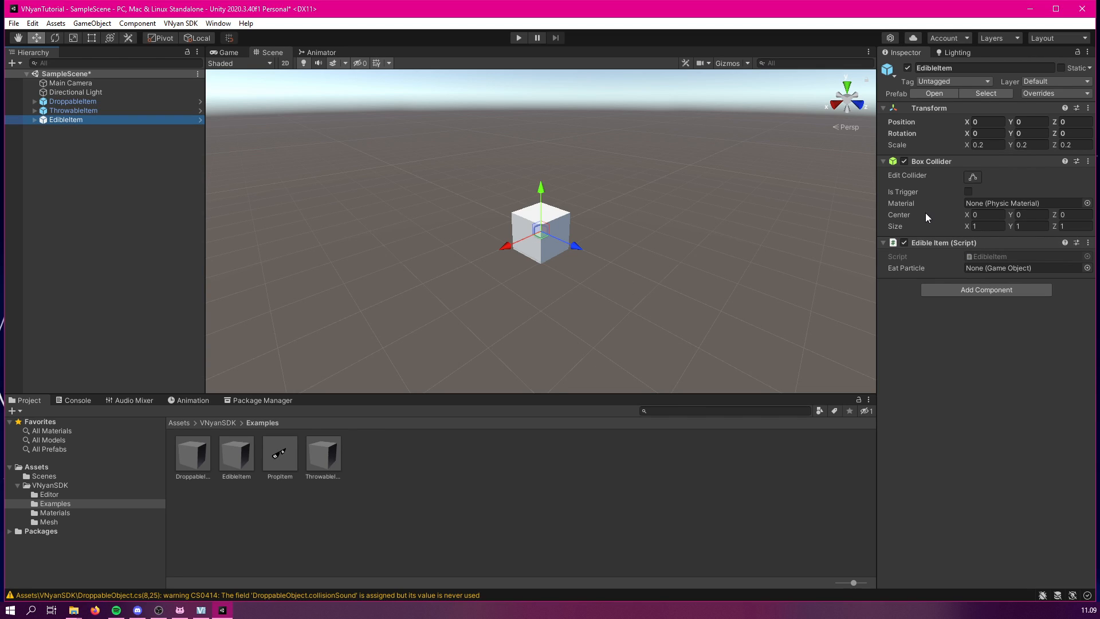
pyautogui.moveTo(924, 175)
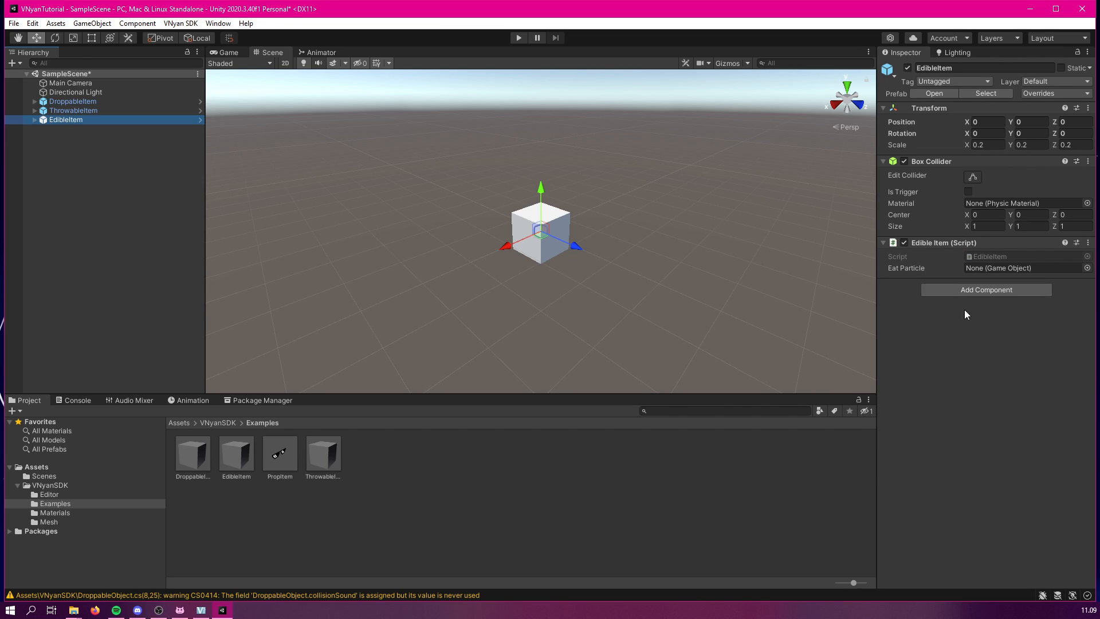
pyautogui.moveTo(976, 346)
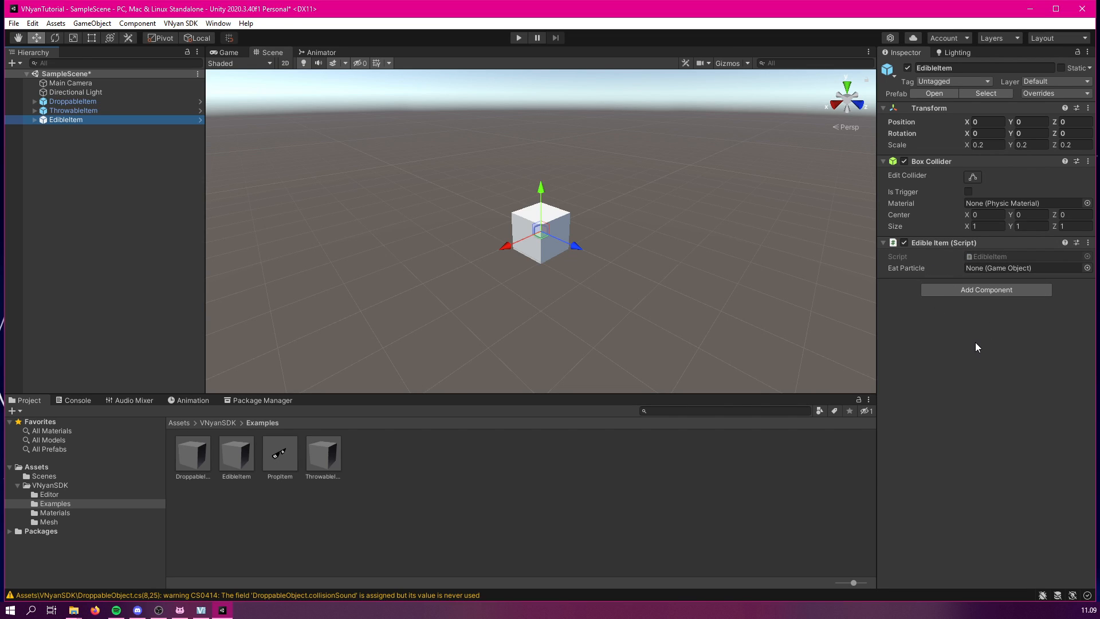
pyautogui.moveTo(283, 479)
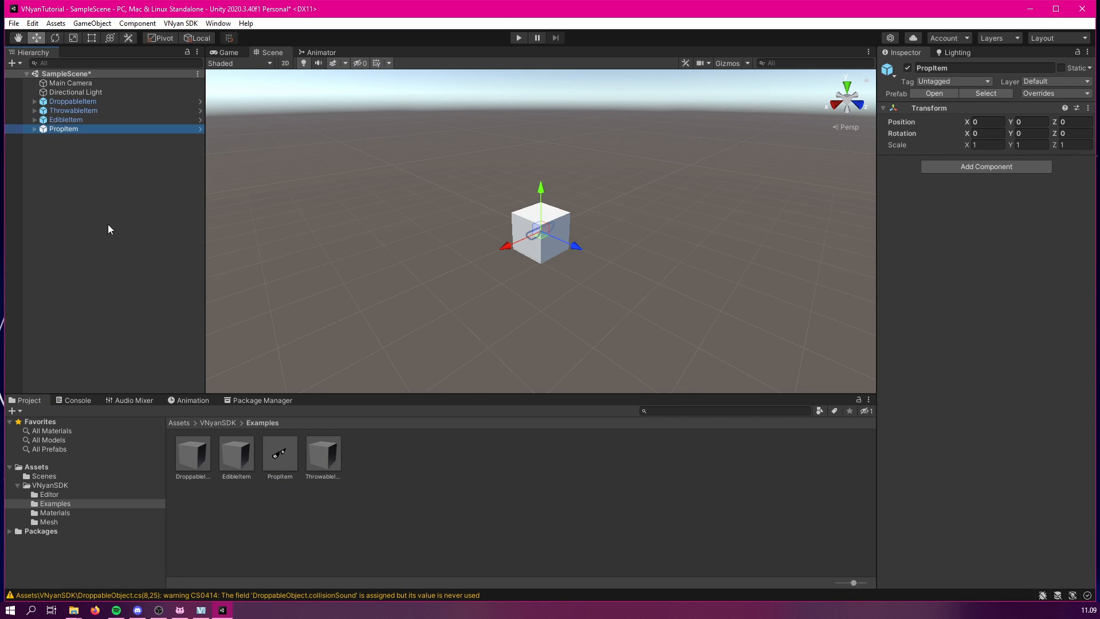
pyautogui.moveTo(30, 176)
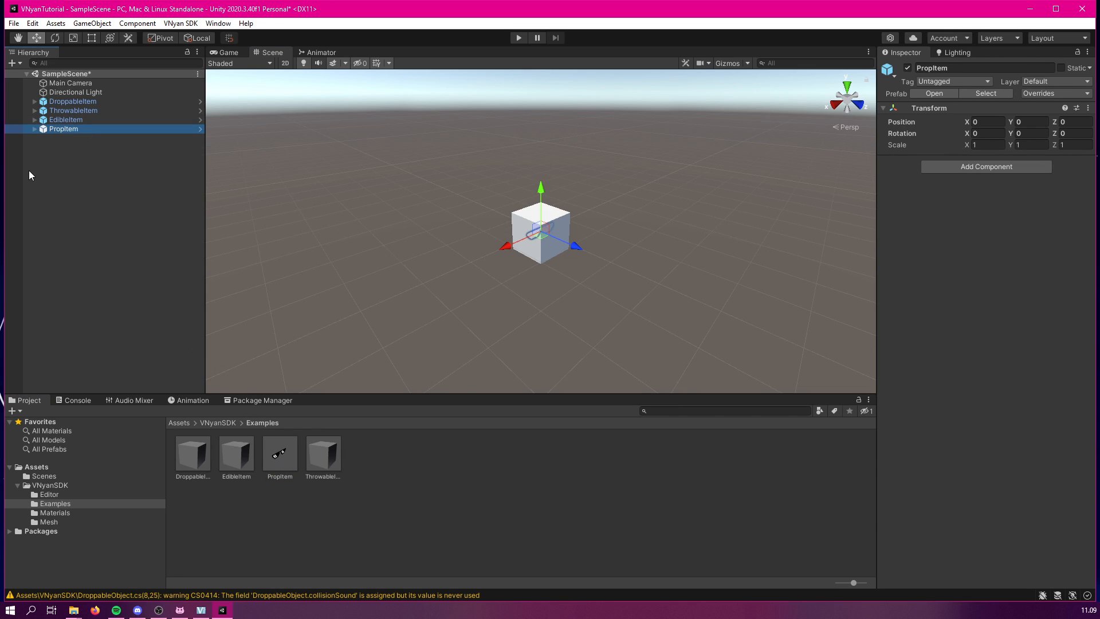
pyautogui.moveTo(33, 142)
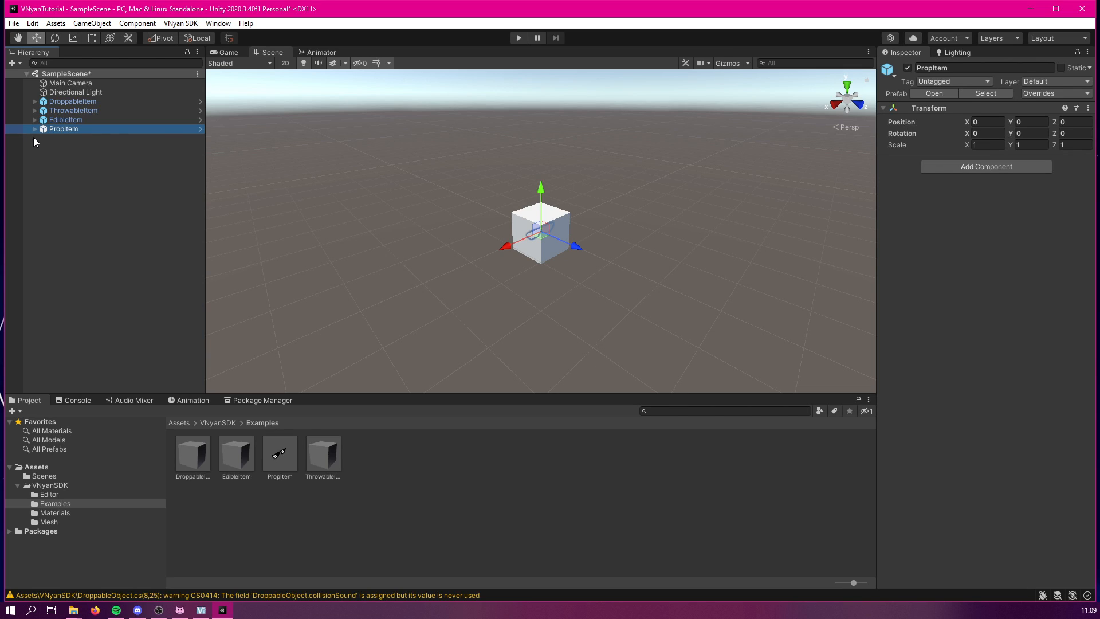
pyautogui.moveTo(1036, 180)
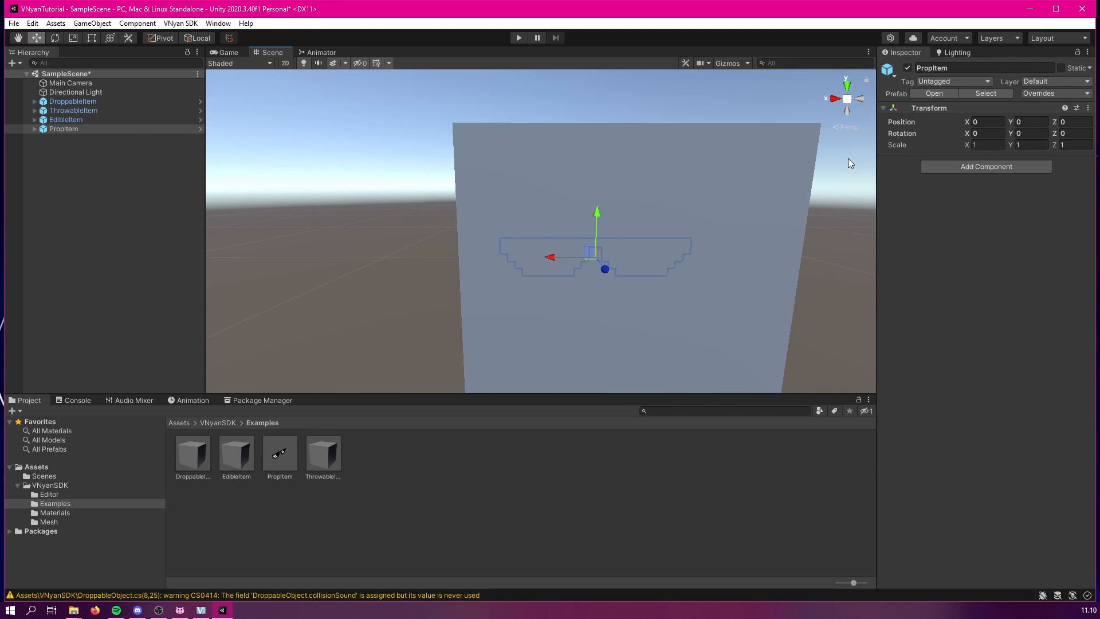
pyautogui.moveTo(927, 127)
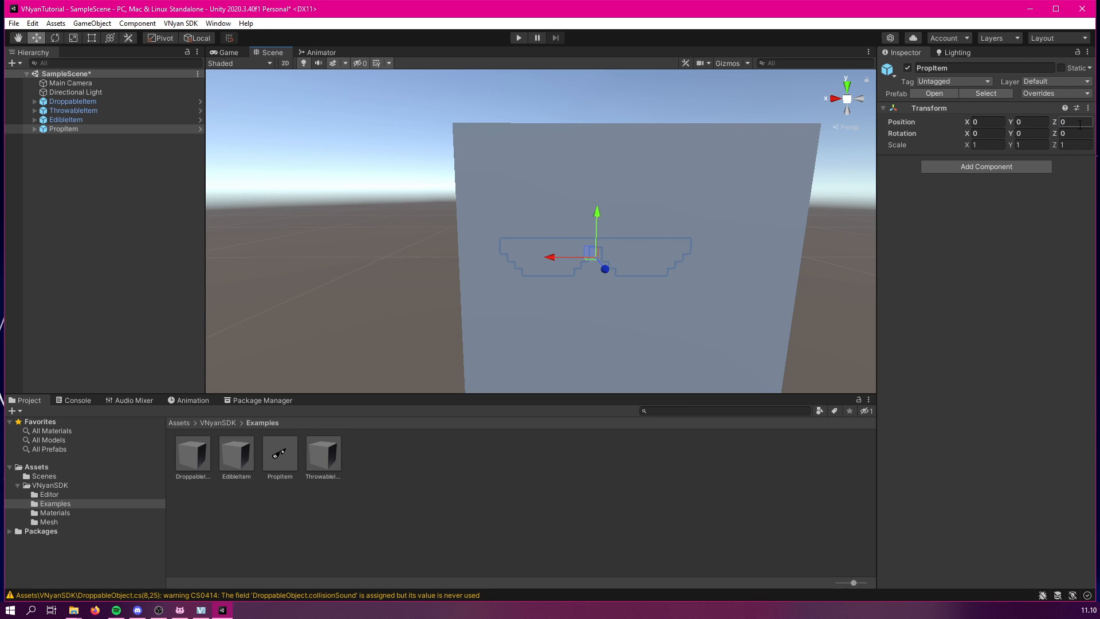
pyautogui.click(984, 145)
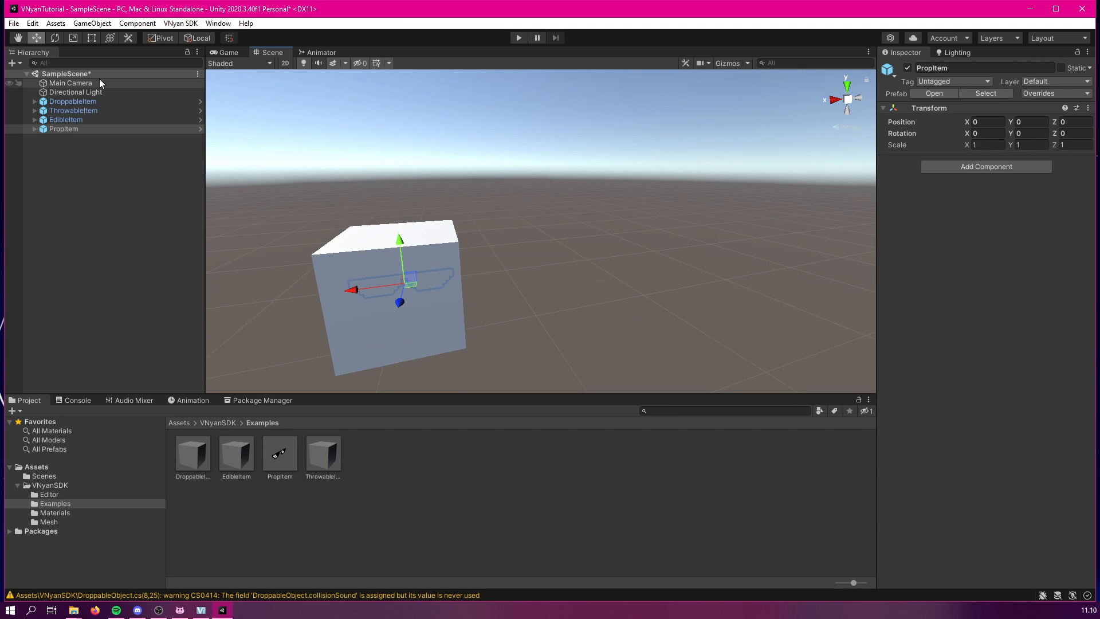
# Select the four example items in the Hierarchy so they can be deleted.
pyautogui.click(72, 101)
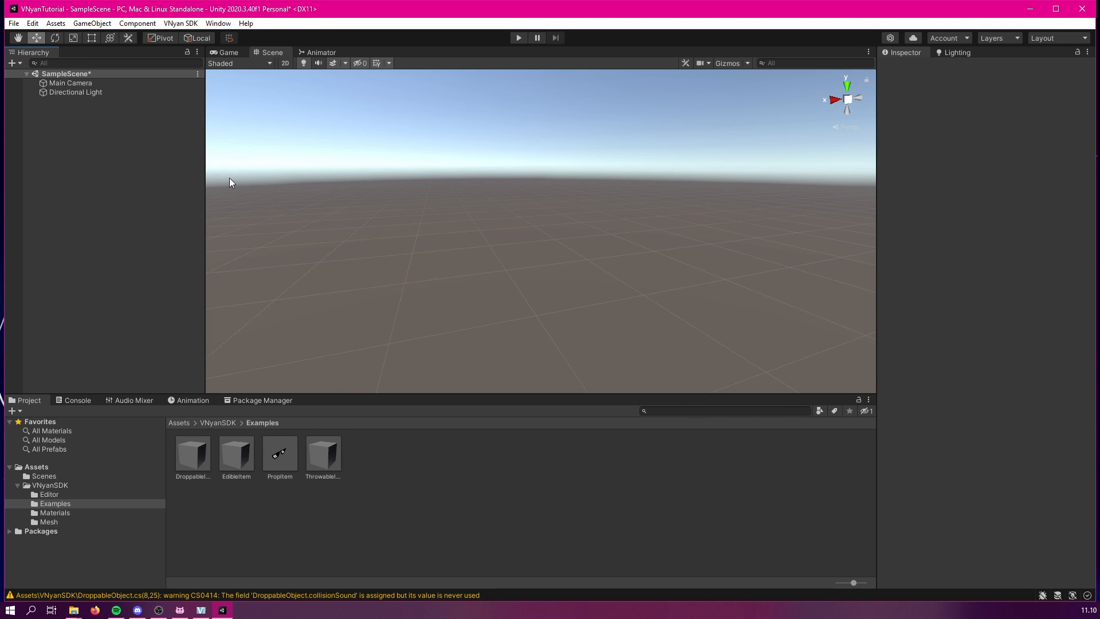
pyautogui.moveTo(222, 187)
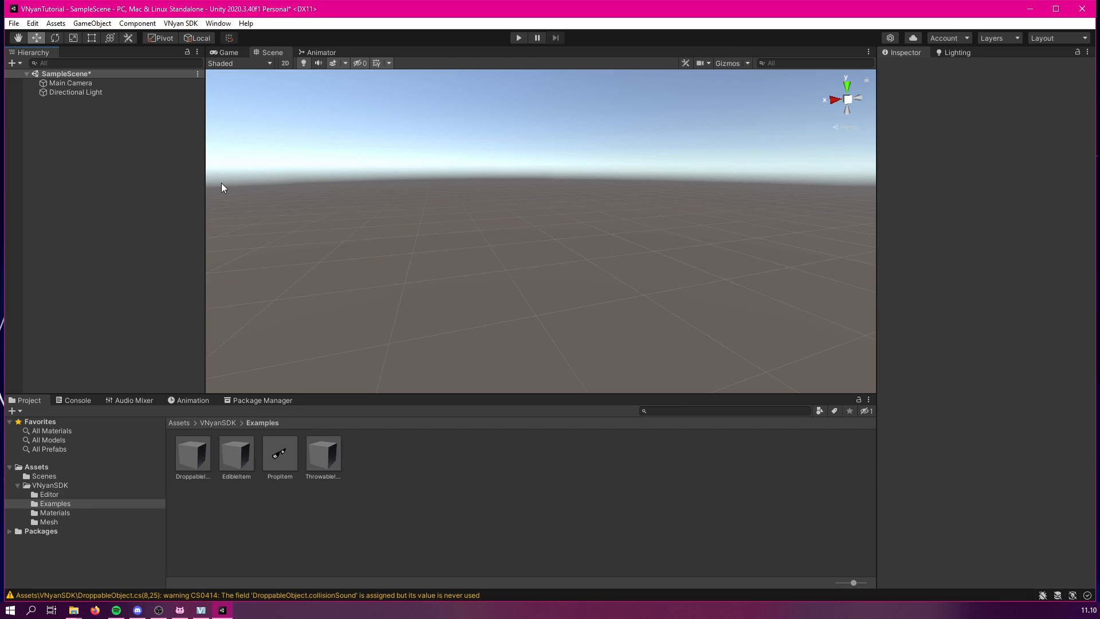
pyautogui.moveTo(274, 359)
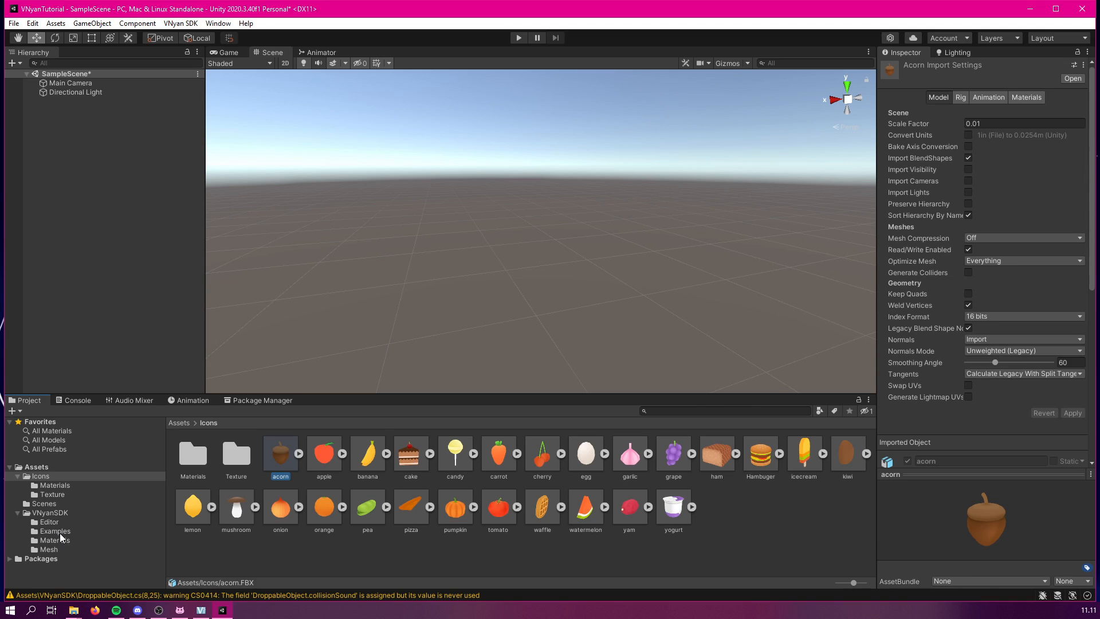
pyautogui.moveTo(434, 538)
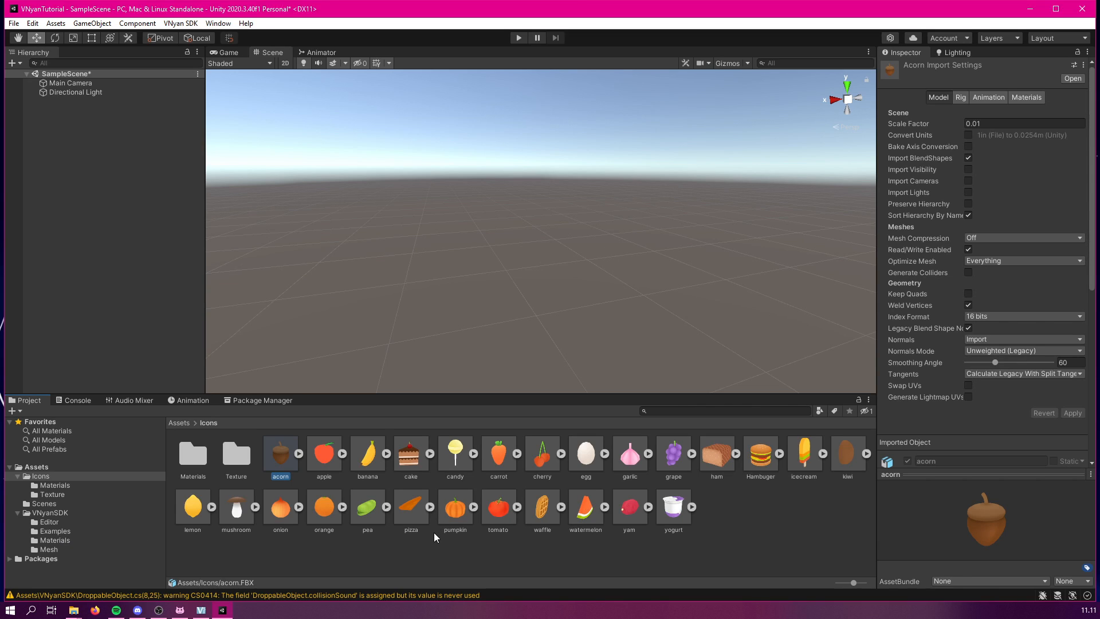
pyautogui.moveTo(419, 535)
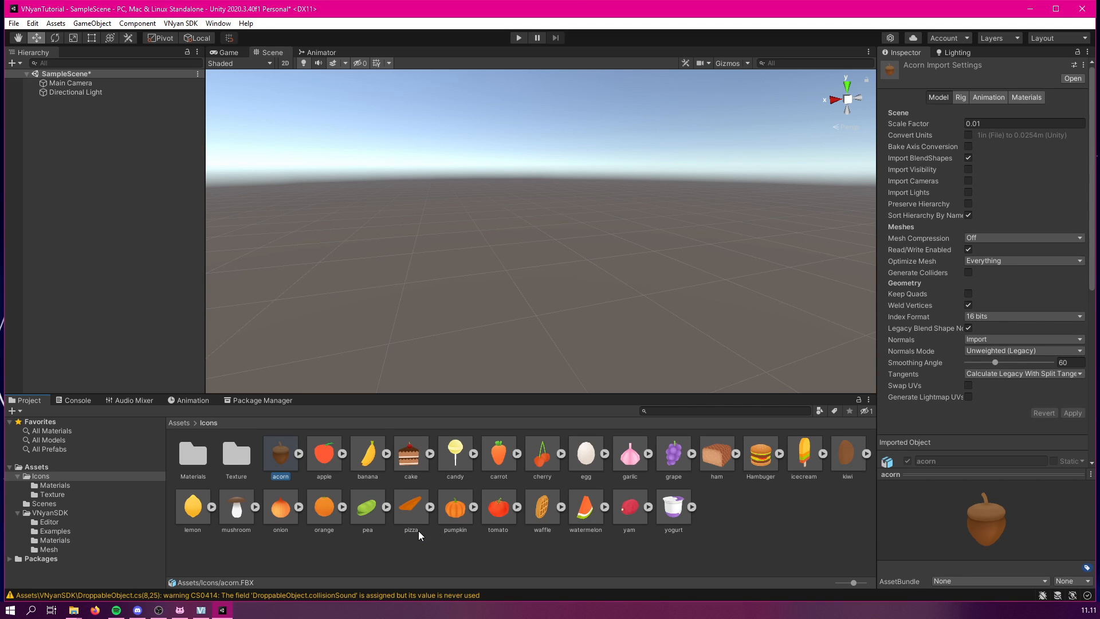
pyautogui.moveTo(393, 210)
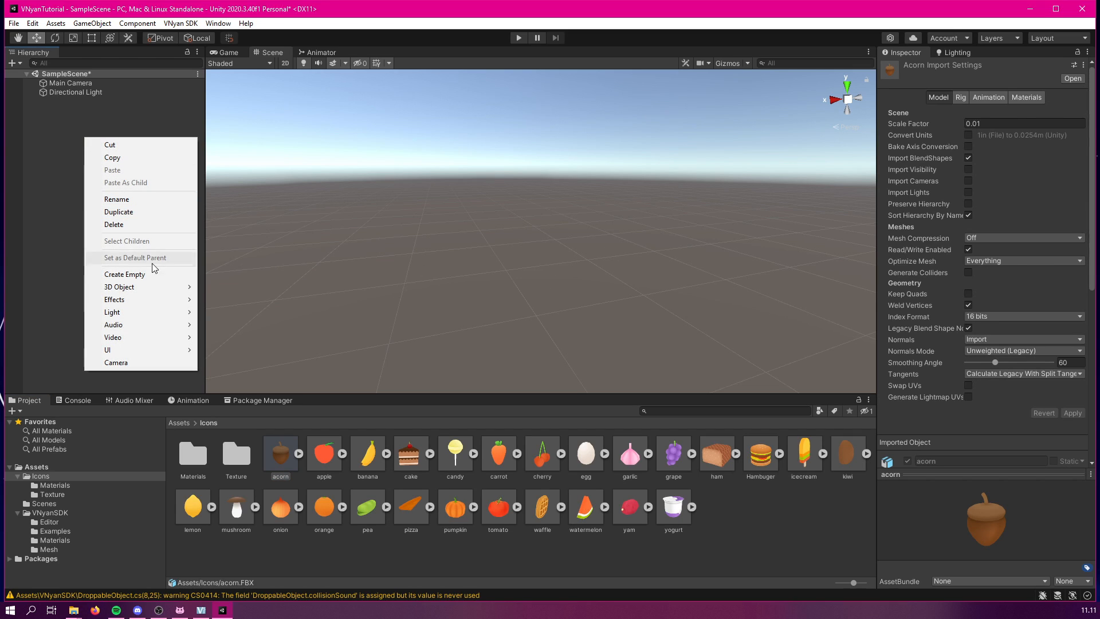
# Create an empty object in the scene and name it Throwable.
pyautogui.click(125, 274)
pyautogui.write('T')
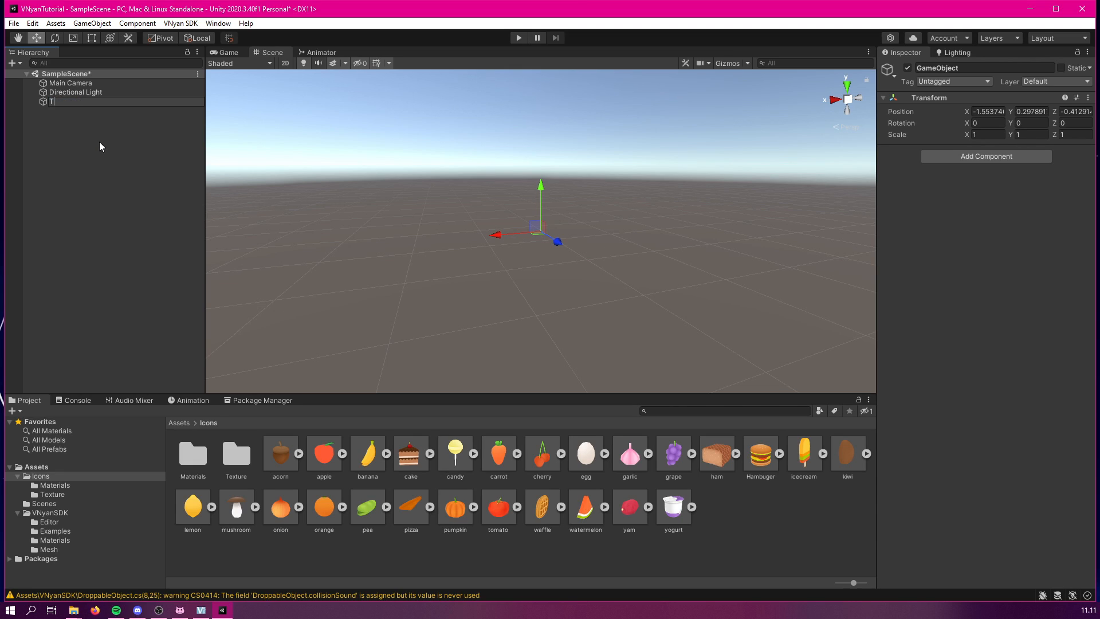
pyautogui.write('hrowable')
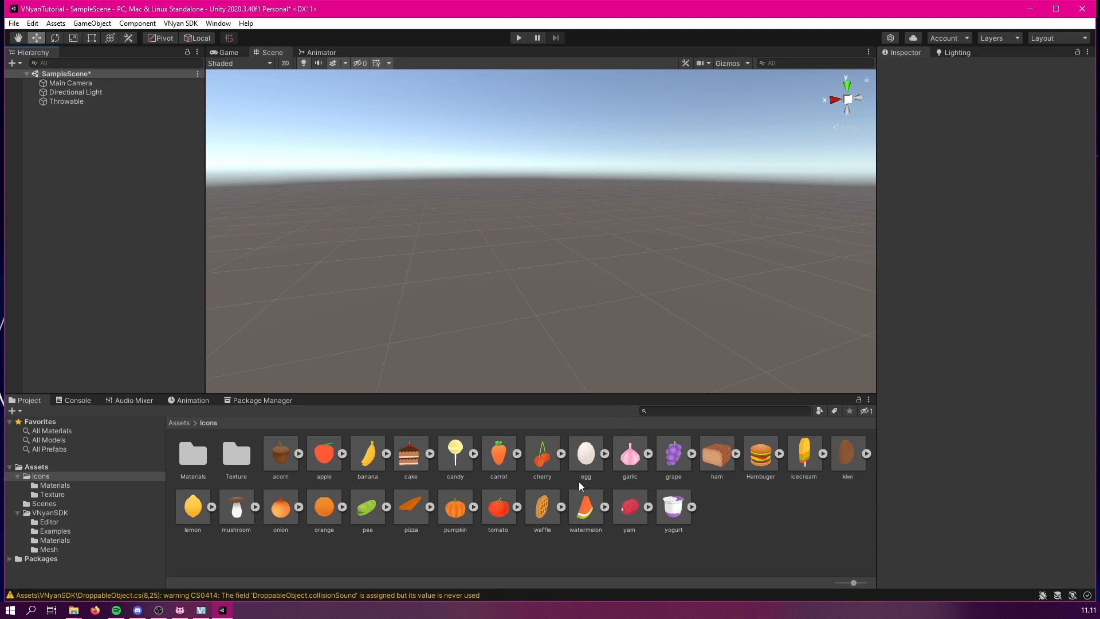
pyautogui.moveTo(113, 148)
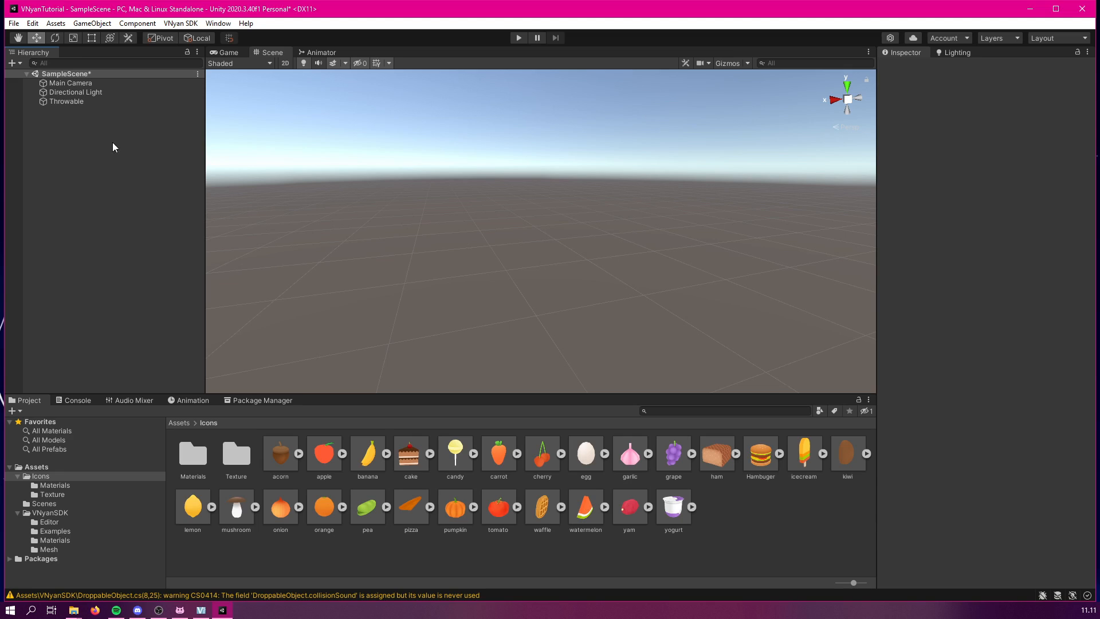
pyautogui.moveTo(420, 453)
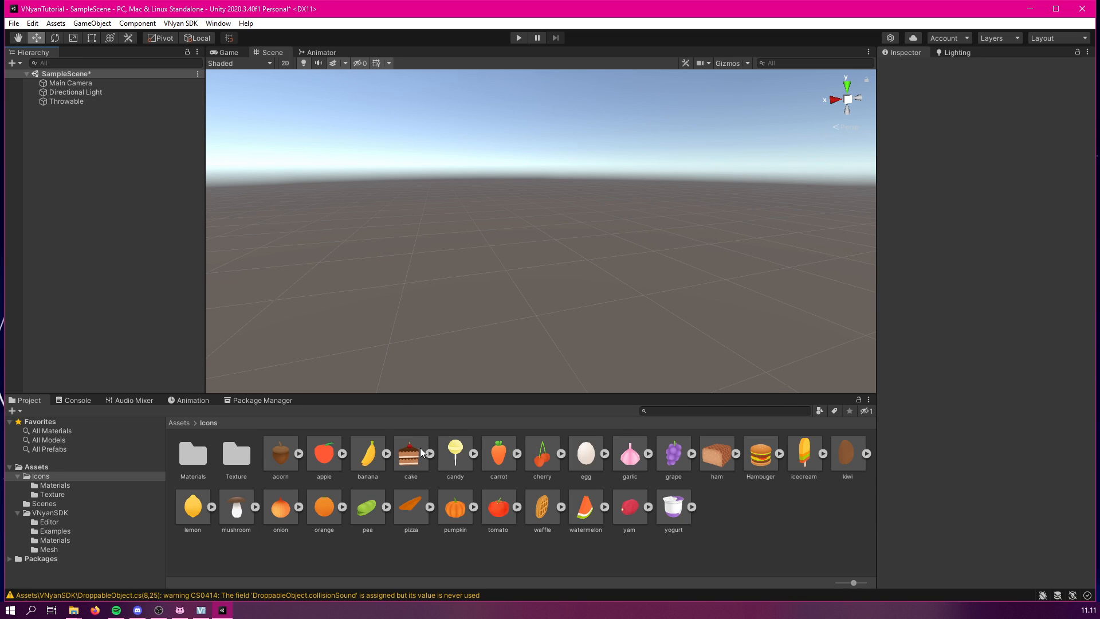
pyautogui.moveTo(403, 459)
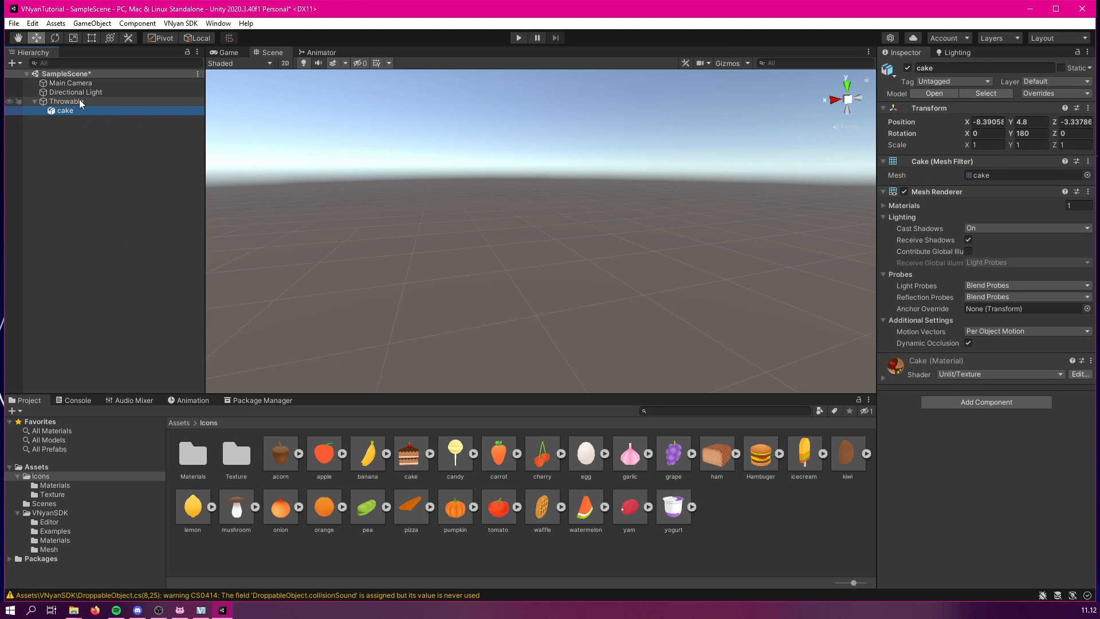
# Make the cake a child of Throwable and zero both objects' Transform positions.
pyautogui.click(66, 101)
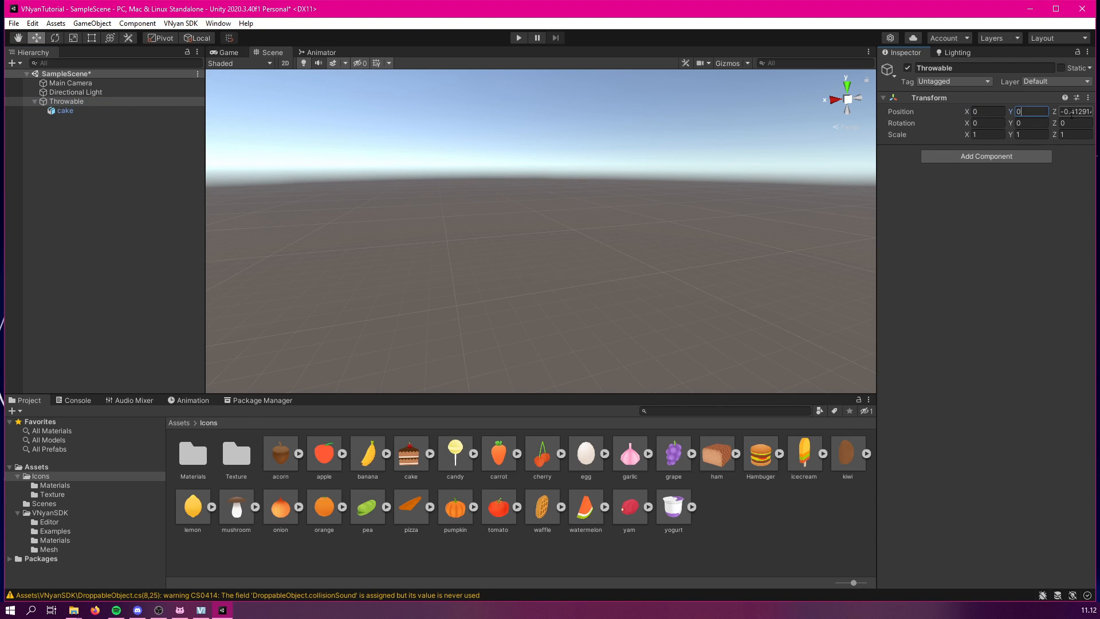
pyautogui.click(64, 110)
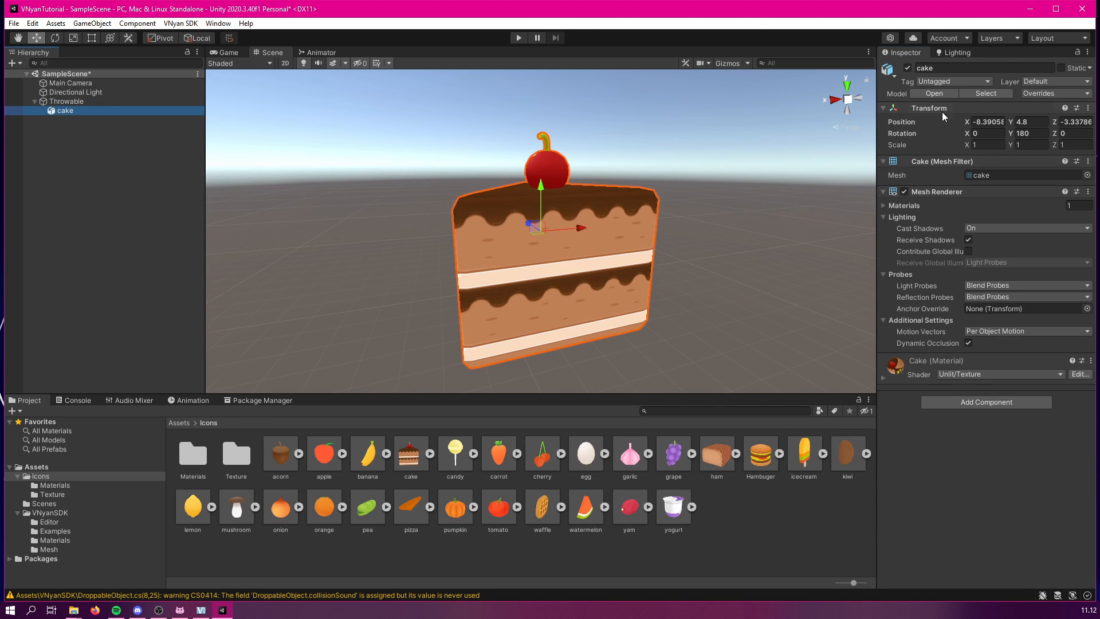
pyautogui.moveTo(61, 118)
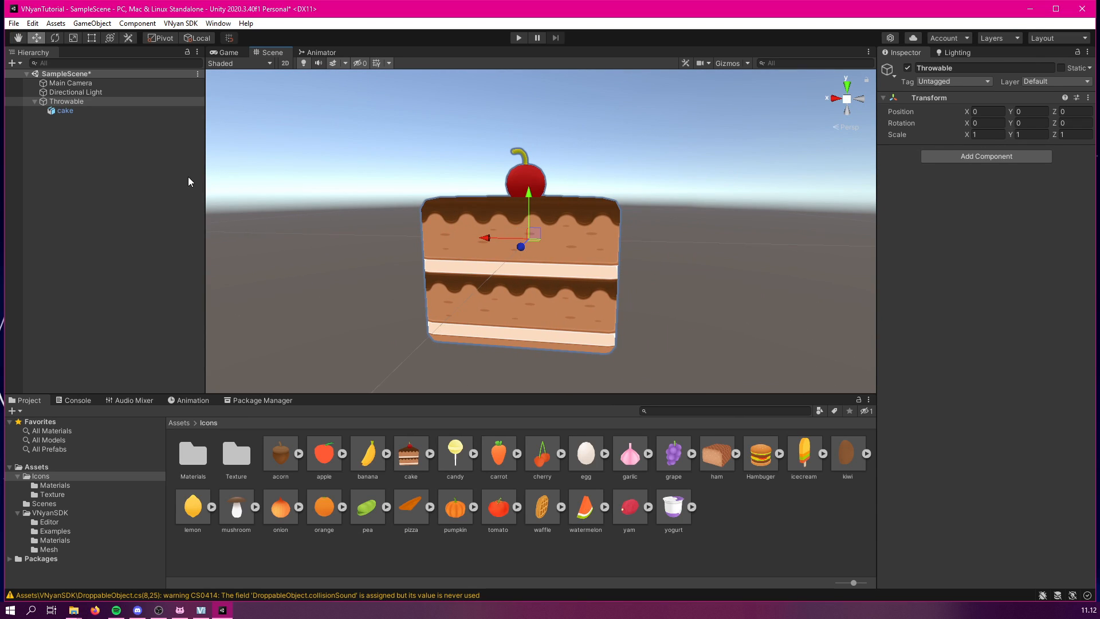
pyautogui.click(64, 110)
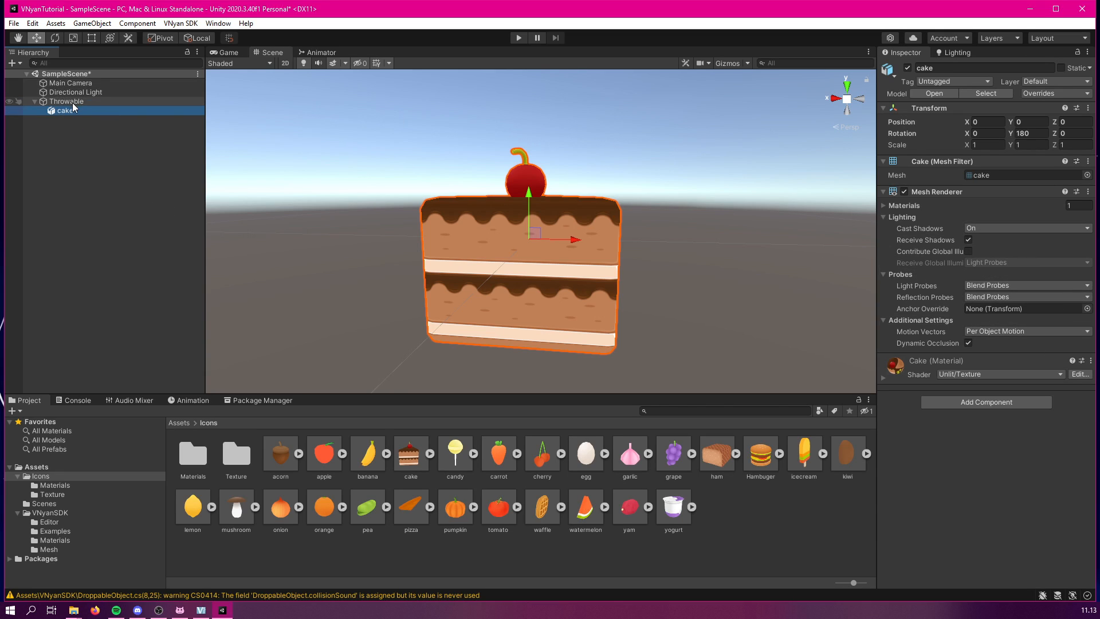
# Add a Box Collider to Throwable and edit its bounds to tightly fit the cake slice.
pyautogui.click(66, 101)
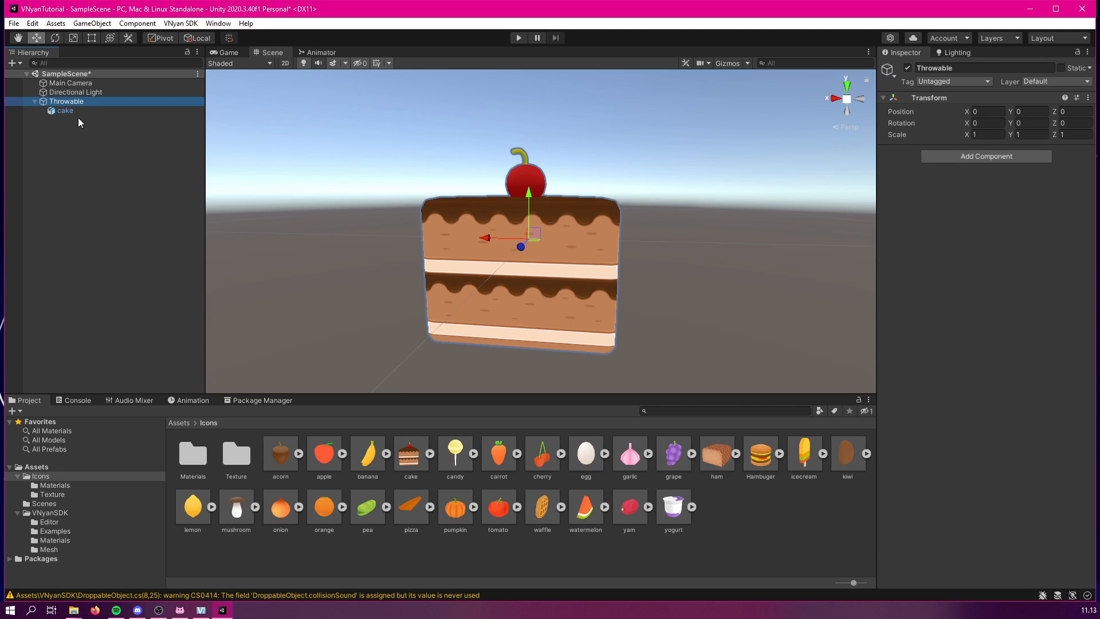
pyautogui.moveTo(835, 145)
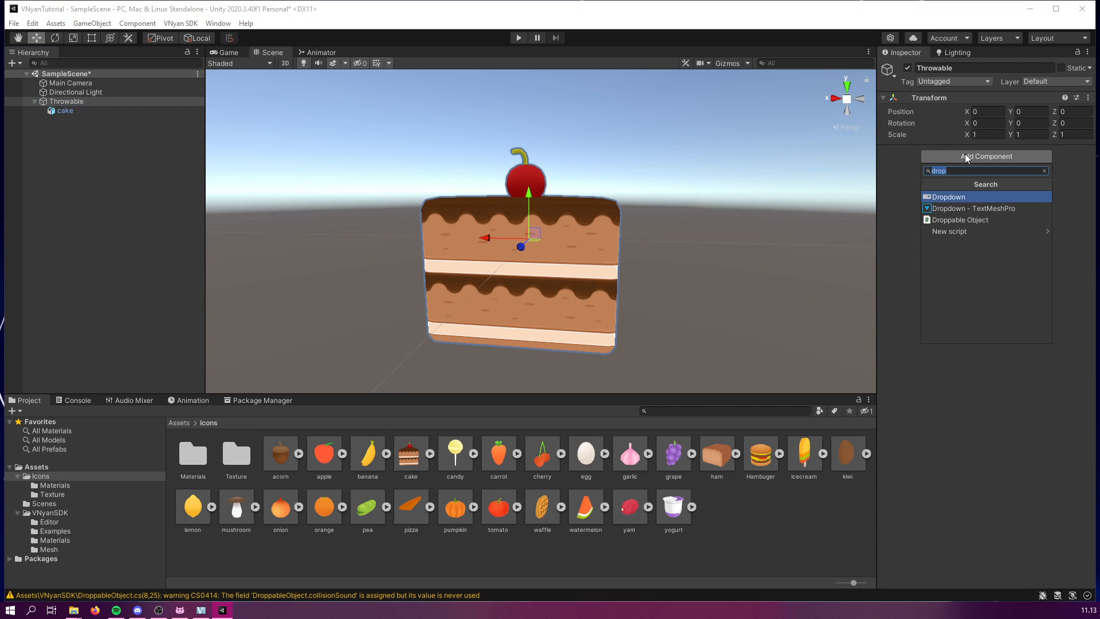
pyautogui.moveTo(900, 178)
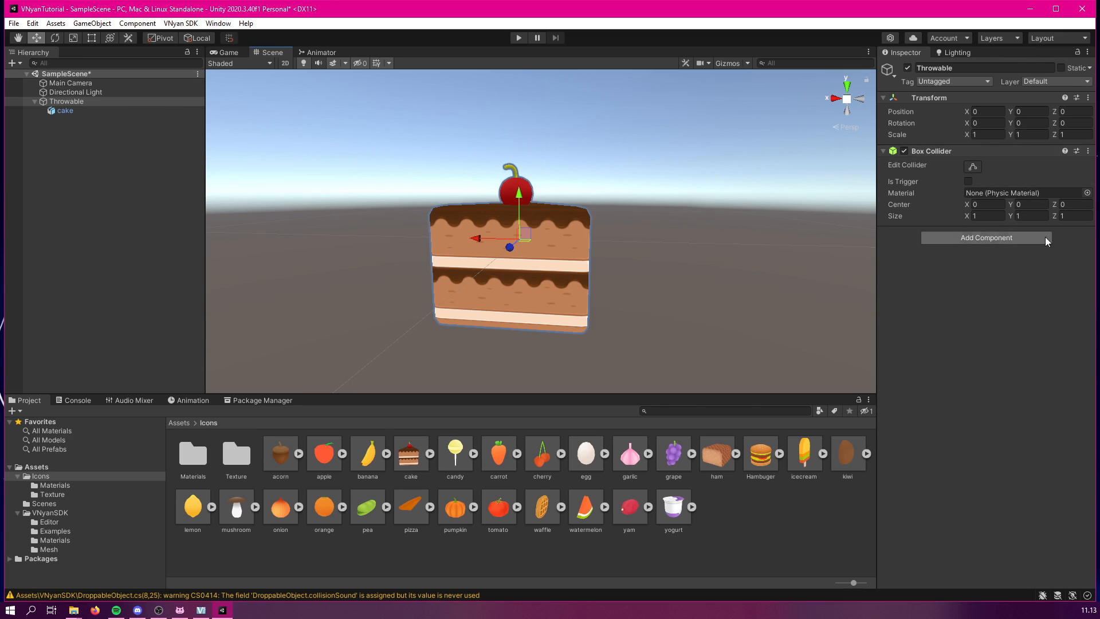
pyautogui.click(973, 165)
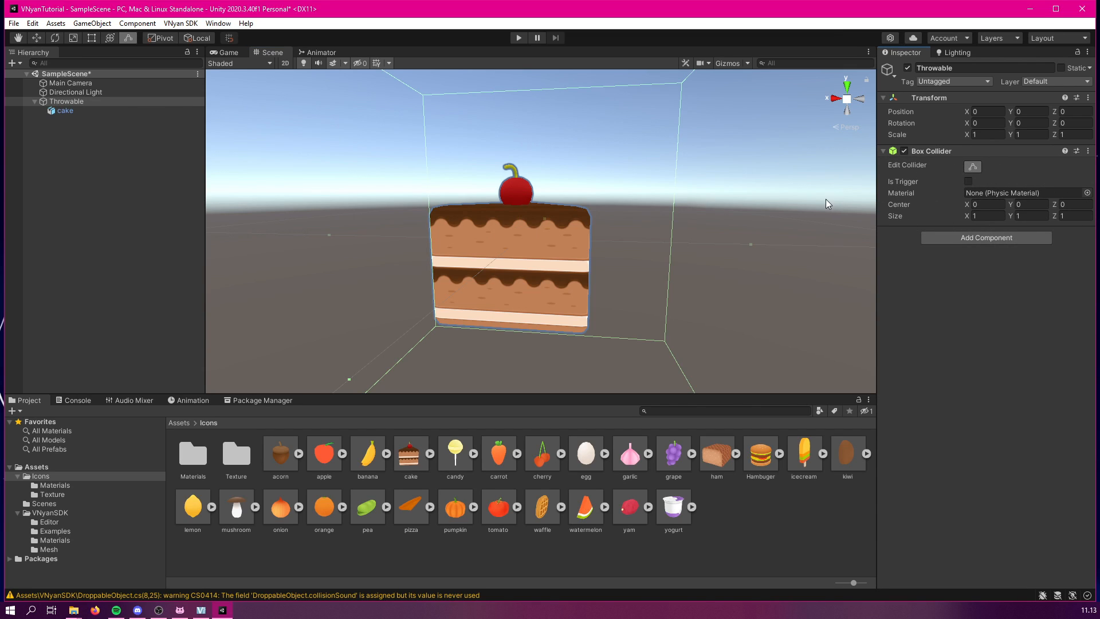
pyautogui.moveTo(726, 204)
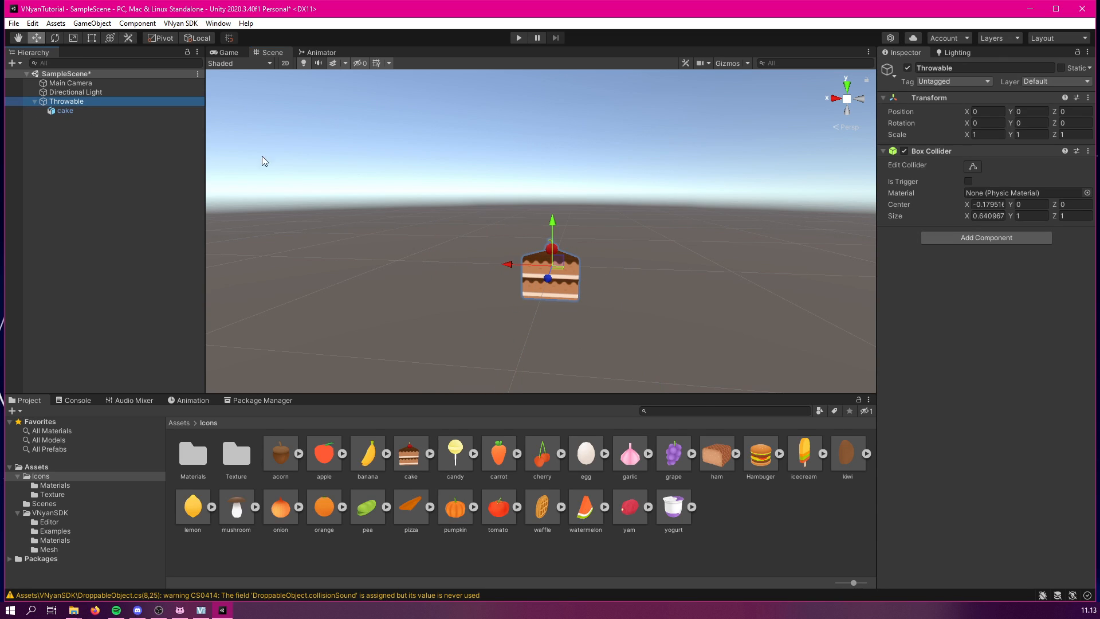
pyautogui.click(972, 166)
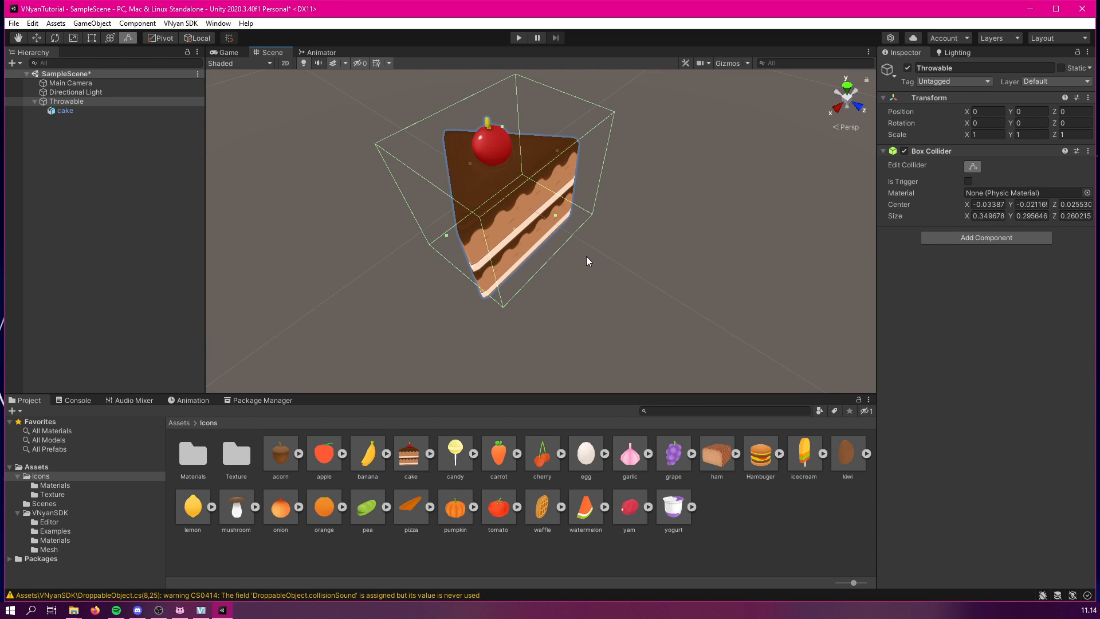
pyautogui.moveTo(946, 284)
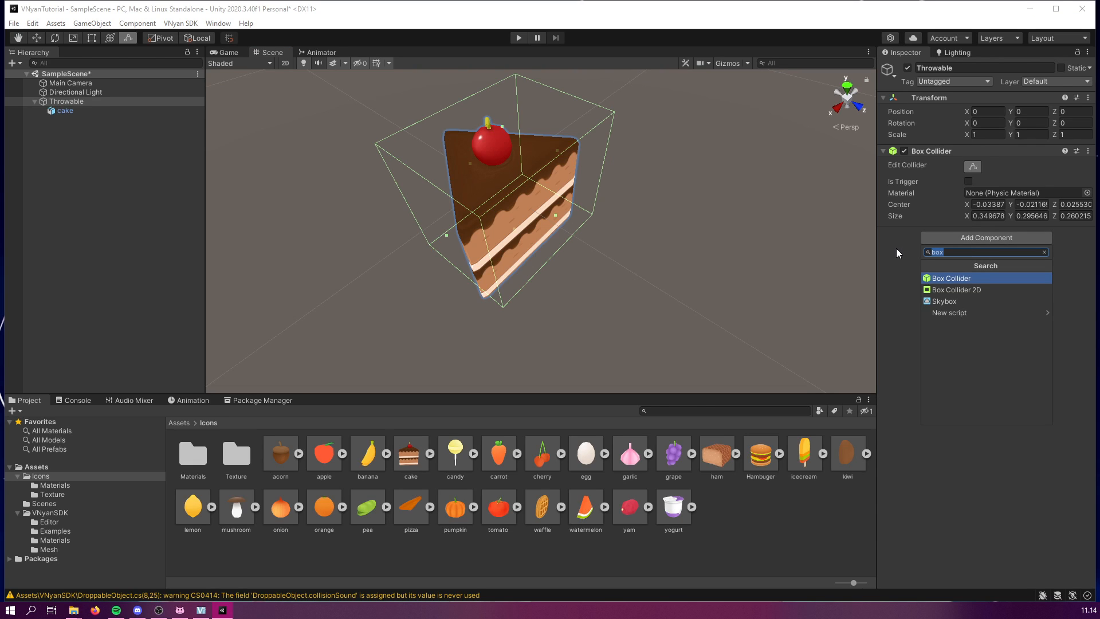
# Add a Rigidbody to Throwable with Use Gravity left enabled.
pyautogui.write('rigi')
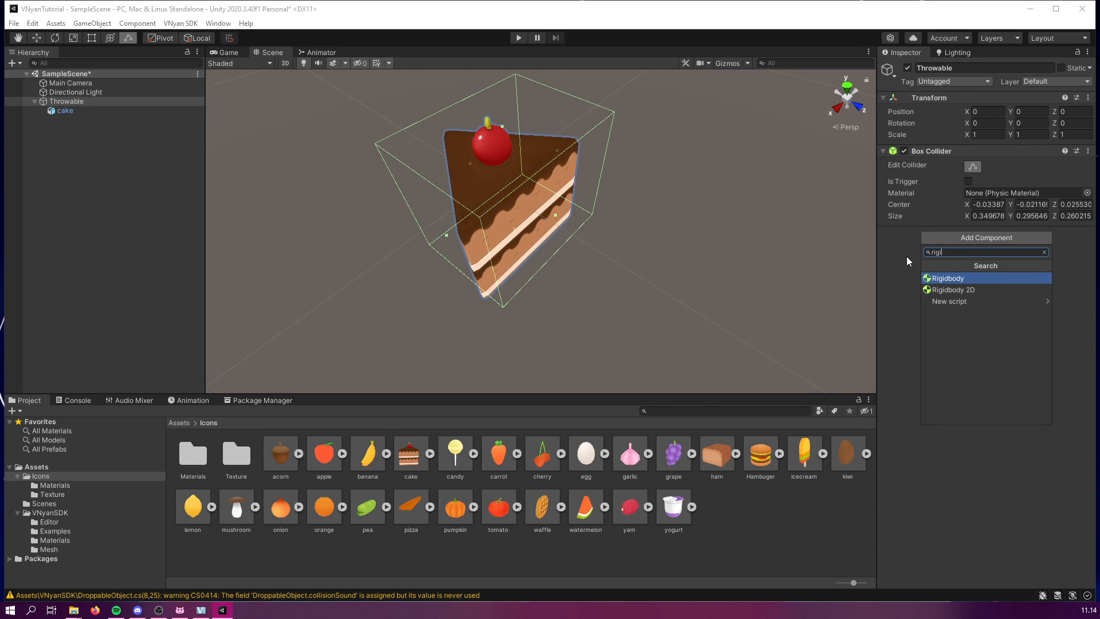
pyautogui.click(948, 278)
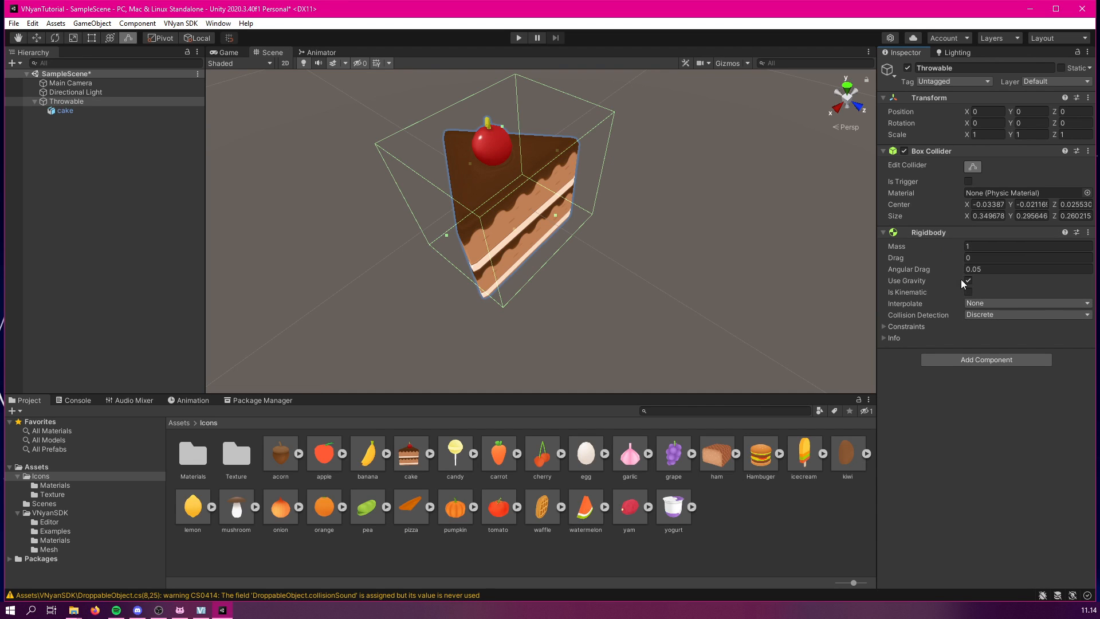
pyautogui.click(1027, 258)
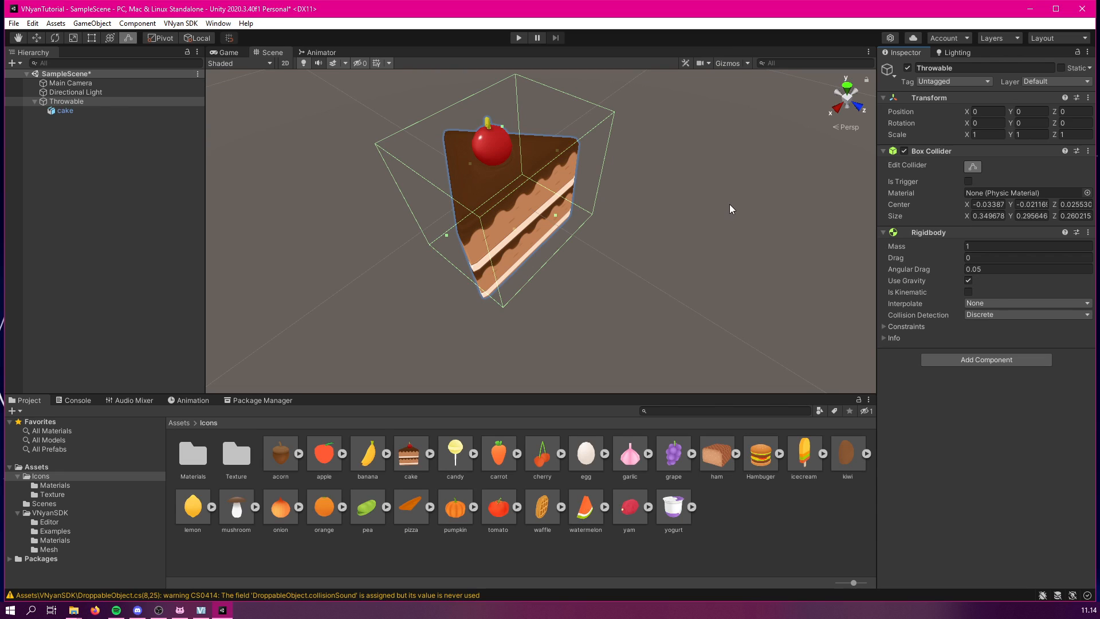
pyautogui.moveTo(668, 233)
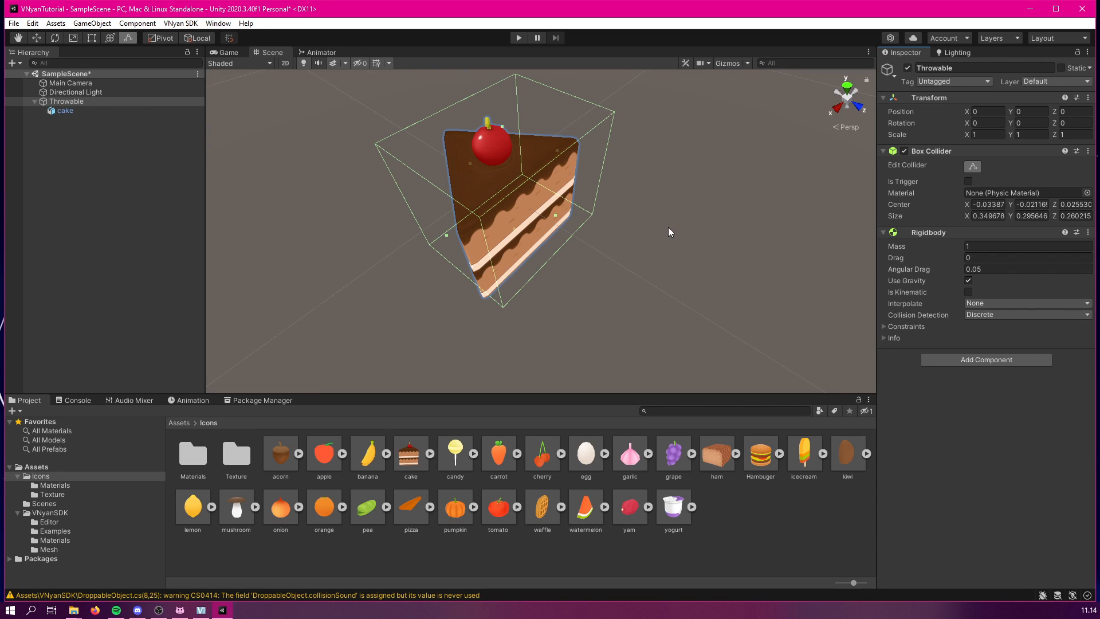
pyautogui.moveTo(908, 195)
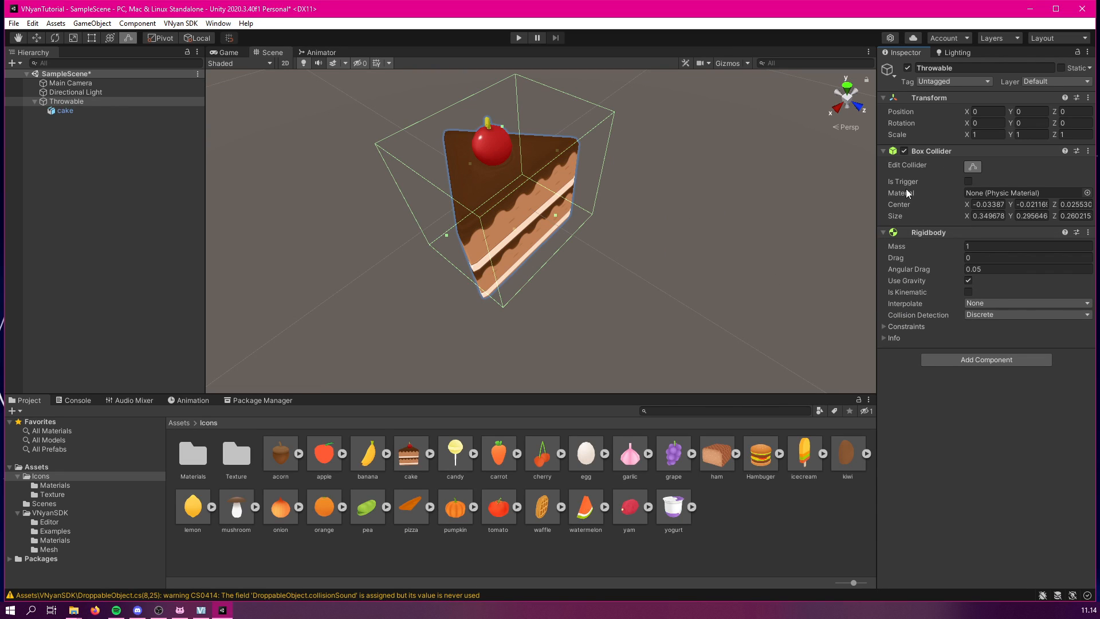
pyautogui.moveTo(1025, 204)
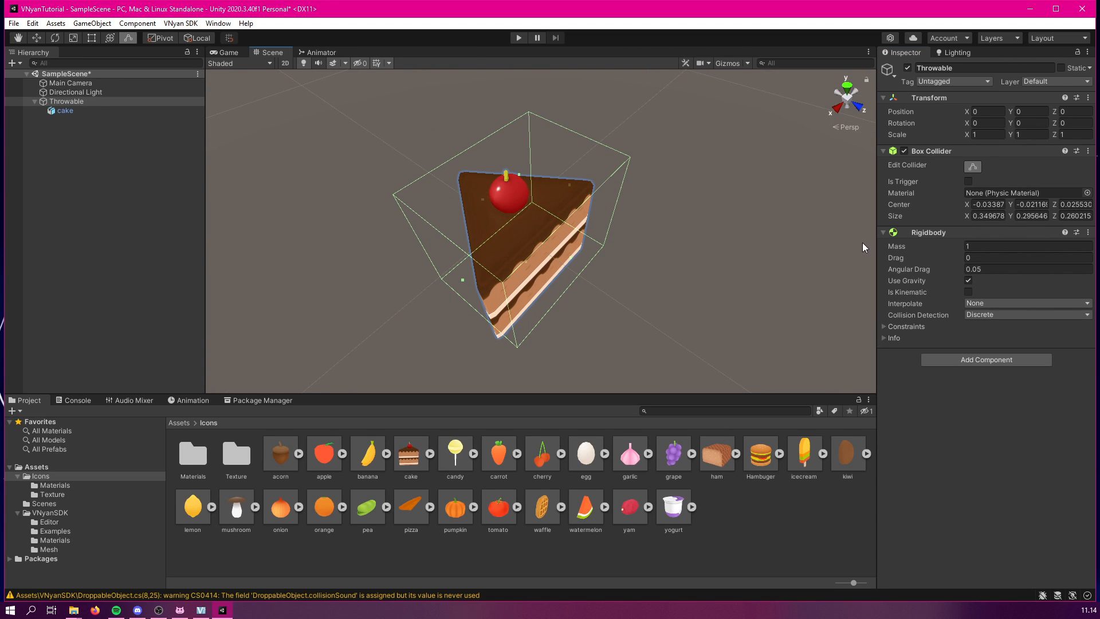
pyautogui.moveTo(986, 359)
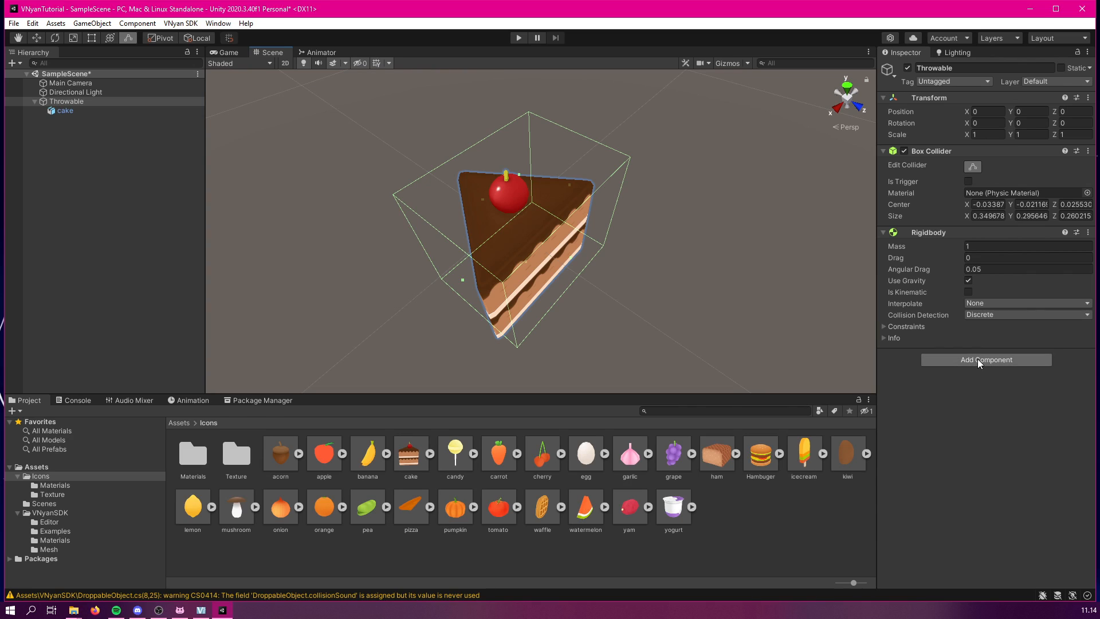
# Attach the Throwable Object script, leaving destroy-on-collision and sticky off.
pyautogui.write('thr')
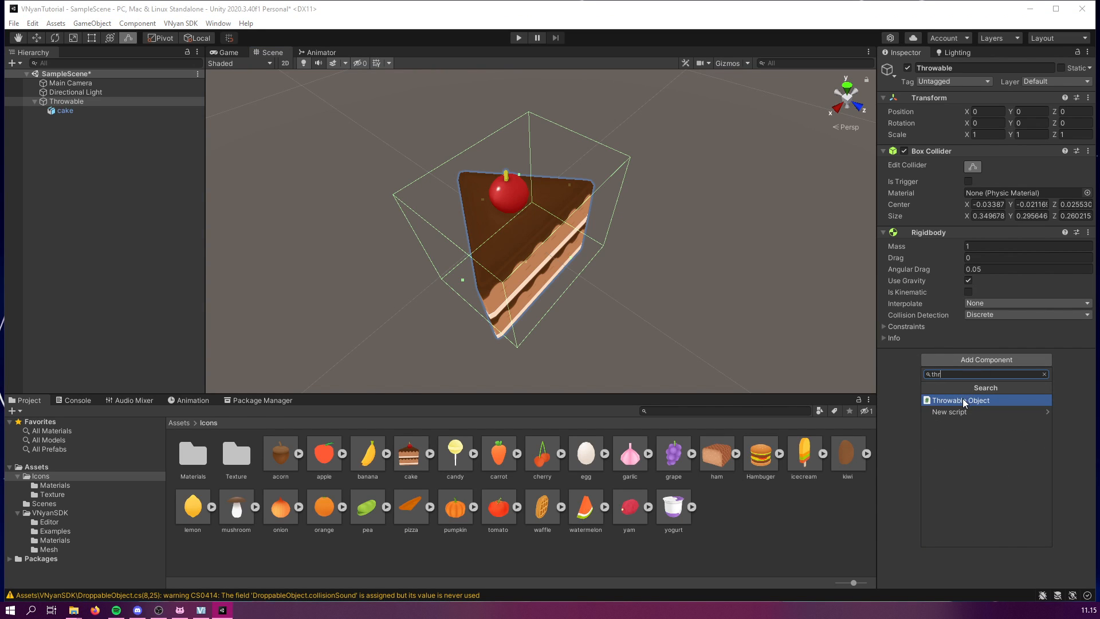
pyautogui.click(960, 400)
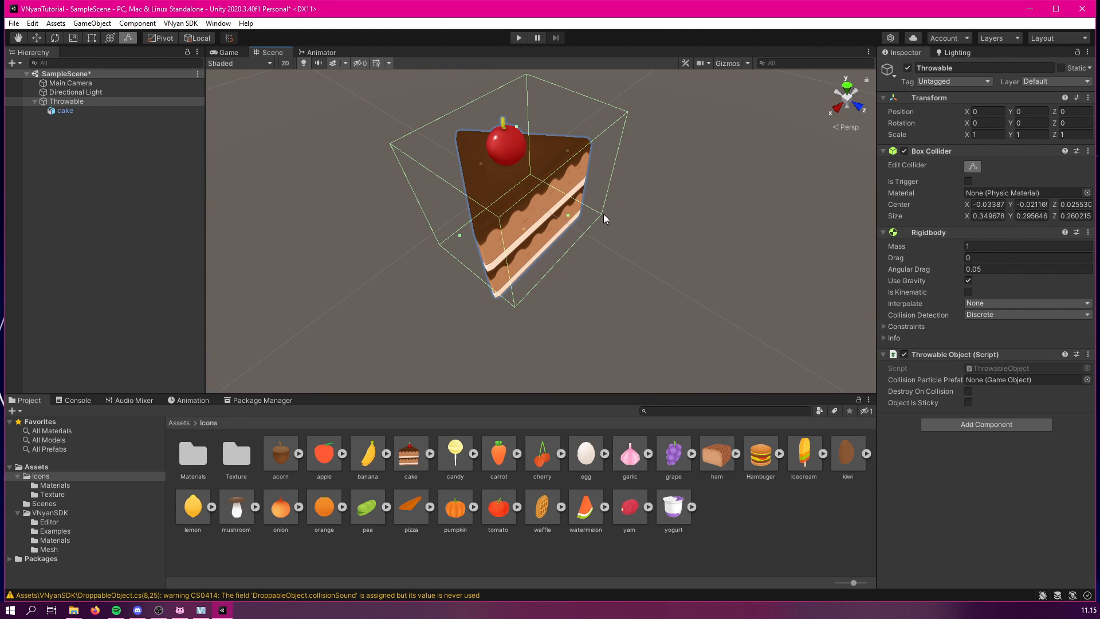
pyautogui.moveTo(830, 380)
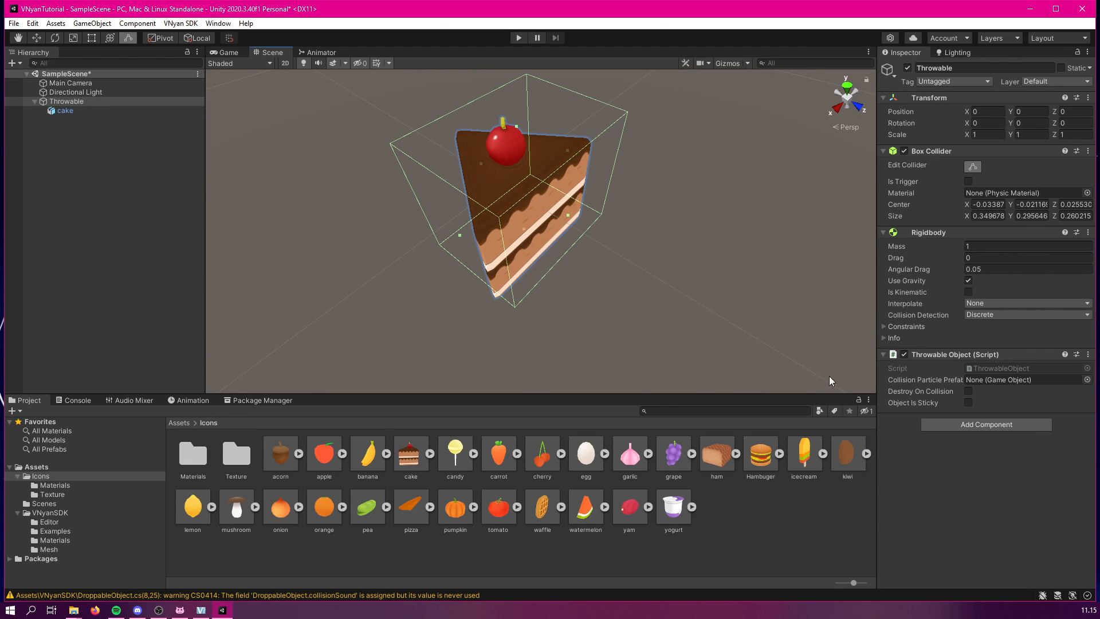
pyautogui.moveTo(912, 400)
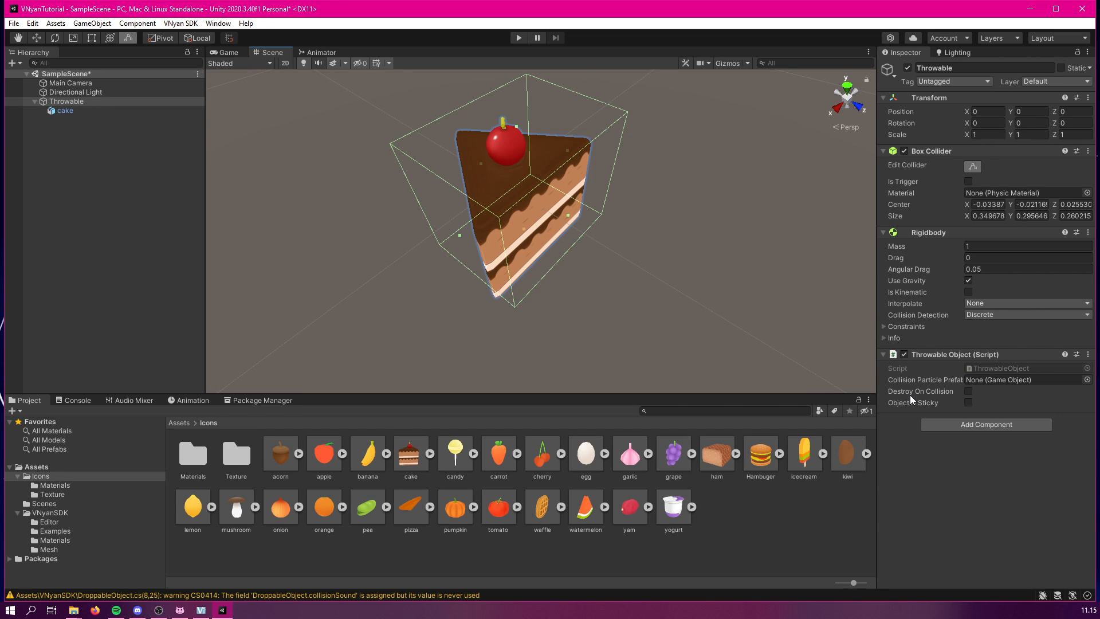
pyautogui.moveTo(961, 398)
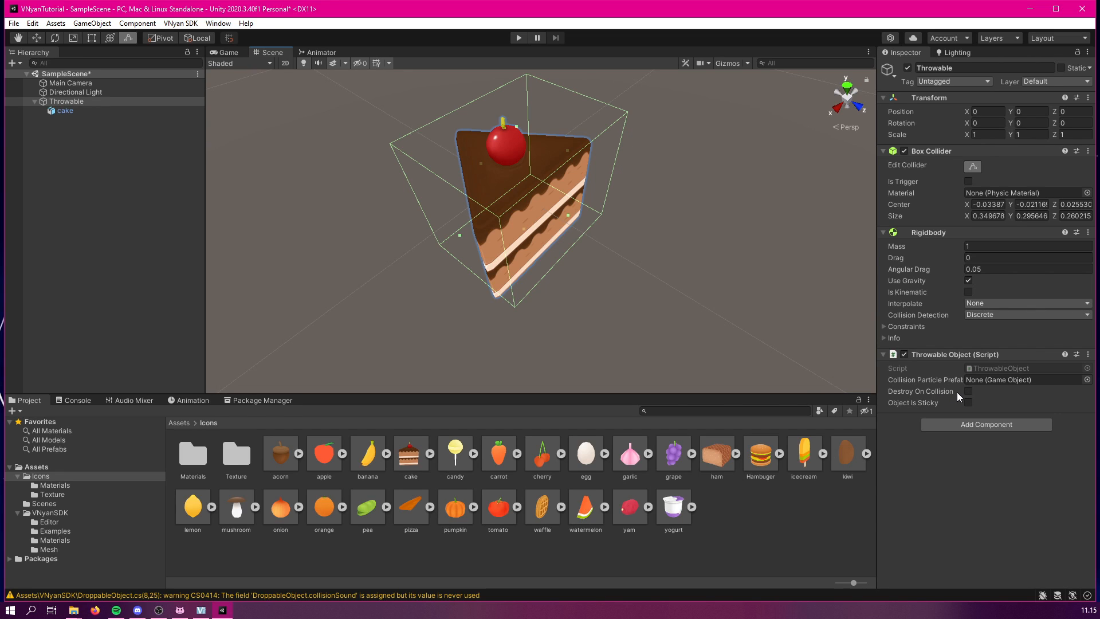
pyautogui.moveTo(926, 412)
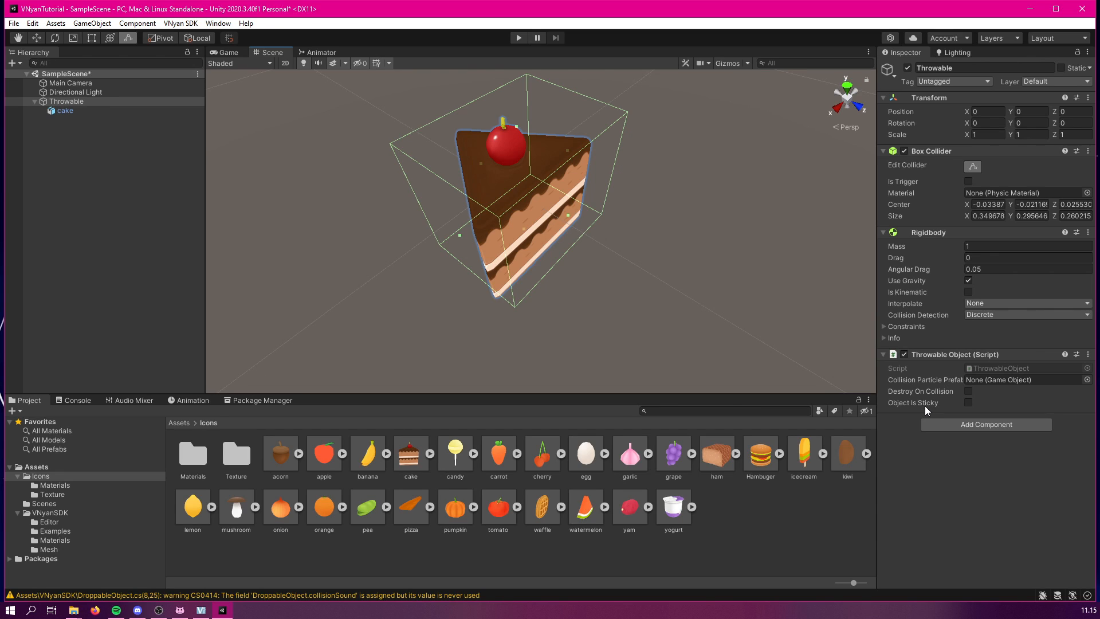
pyautogui.moveTo(835, 367)
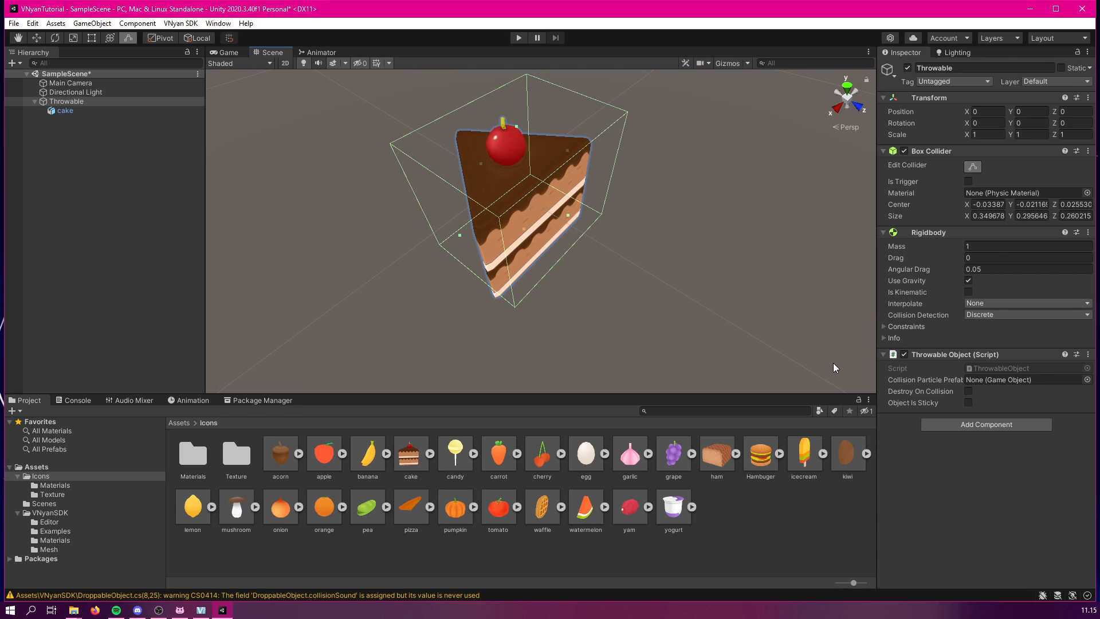
pyautogui.moveTo(938, 407)
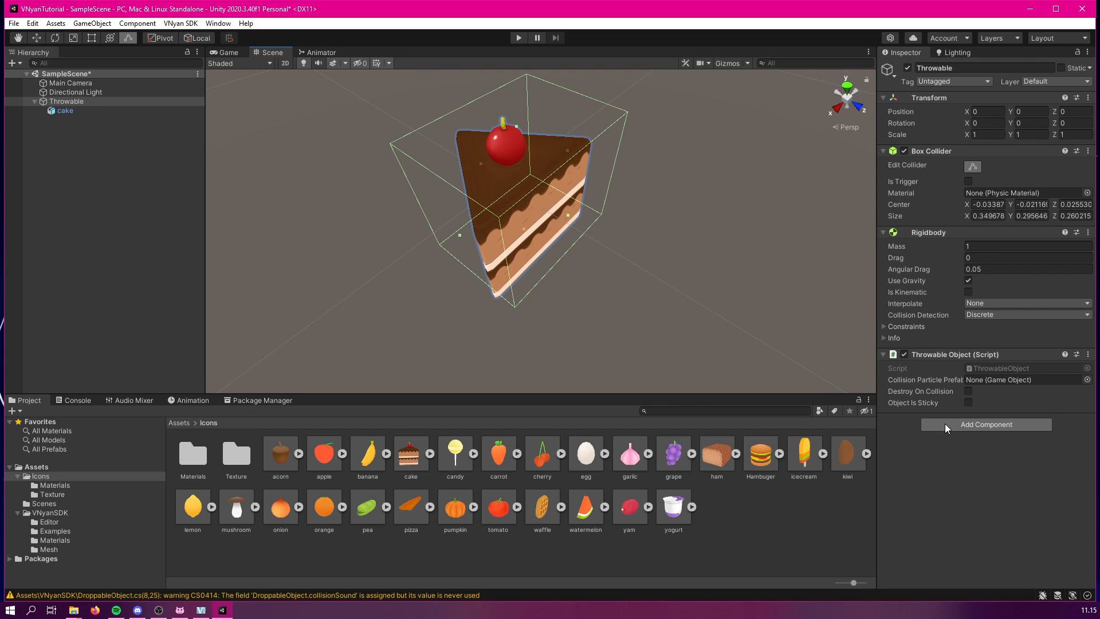
pyautogui.moveTo(1001, 391)
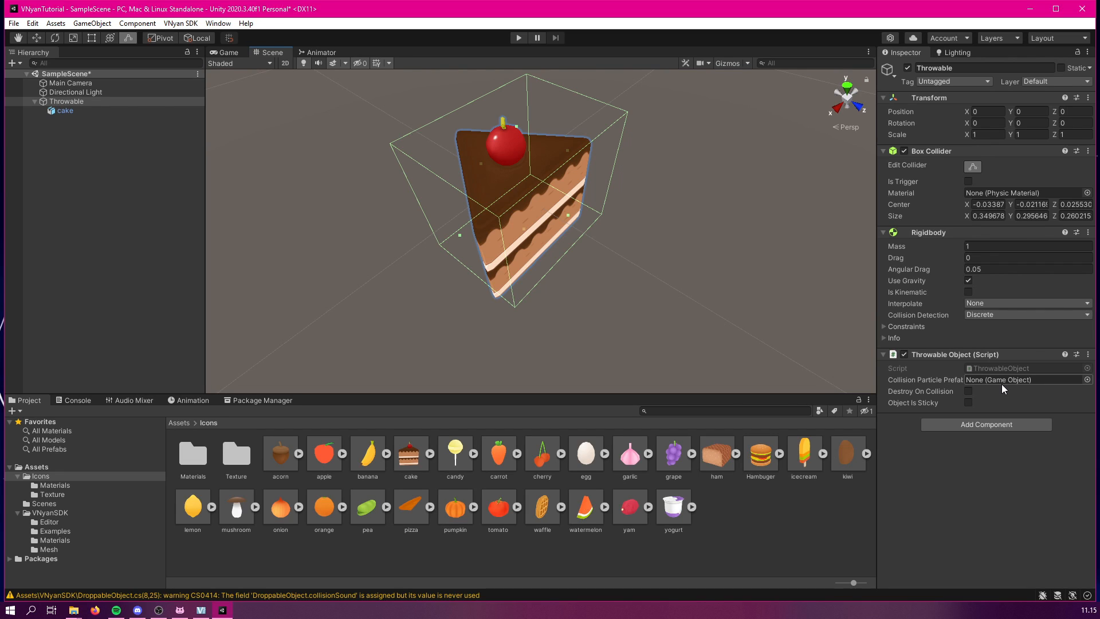
pyautogui.moveTo(926, 376)
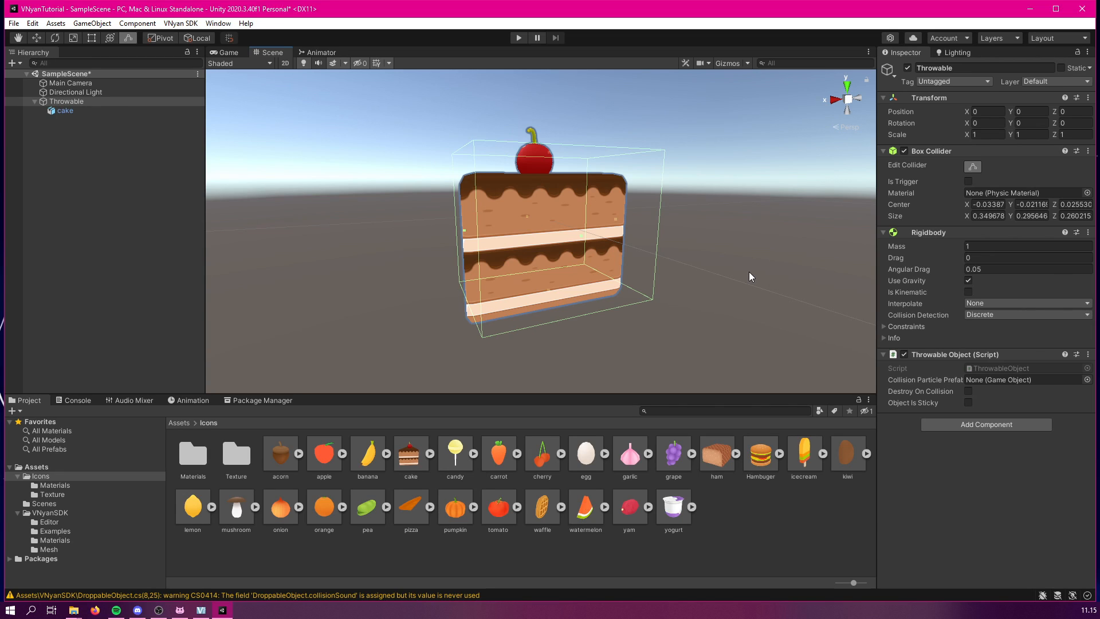
pyautogui.moveTo(666, 256)
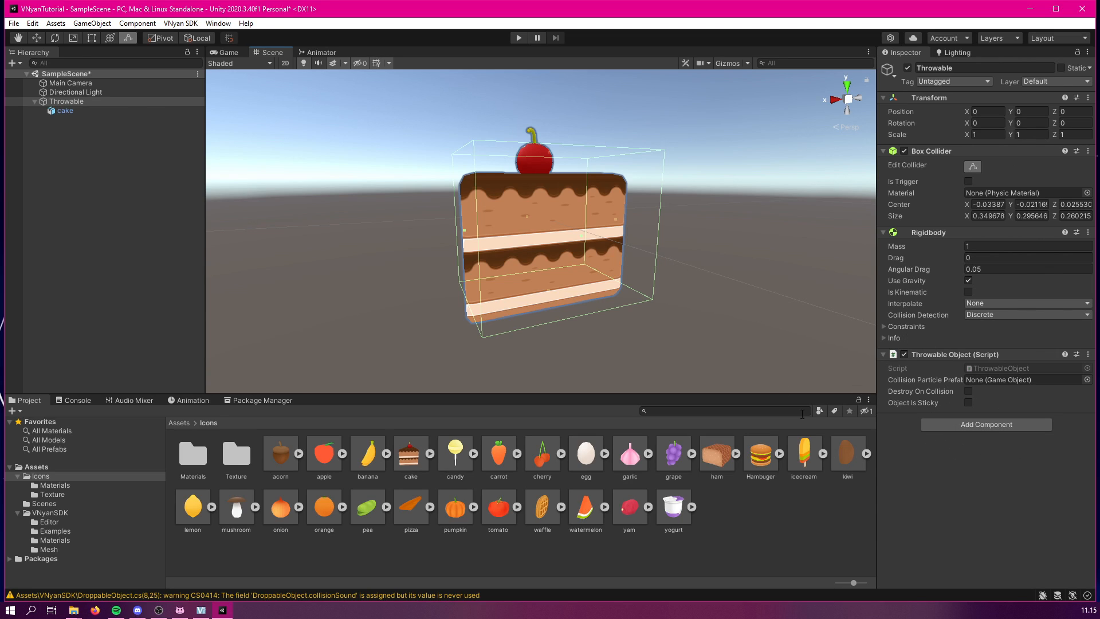
pyautogui.moveTo(1029, 296)
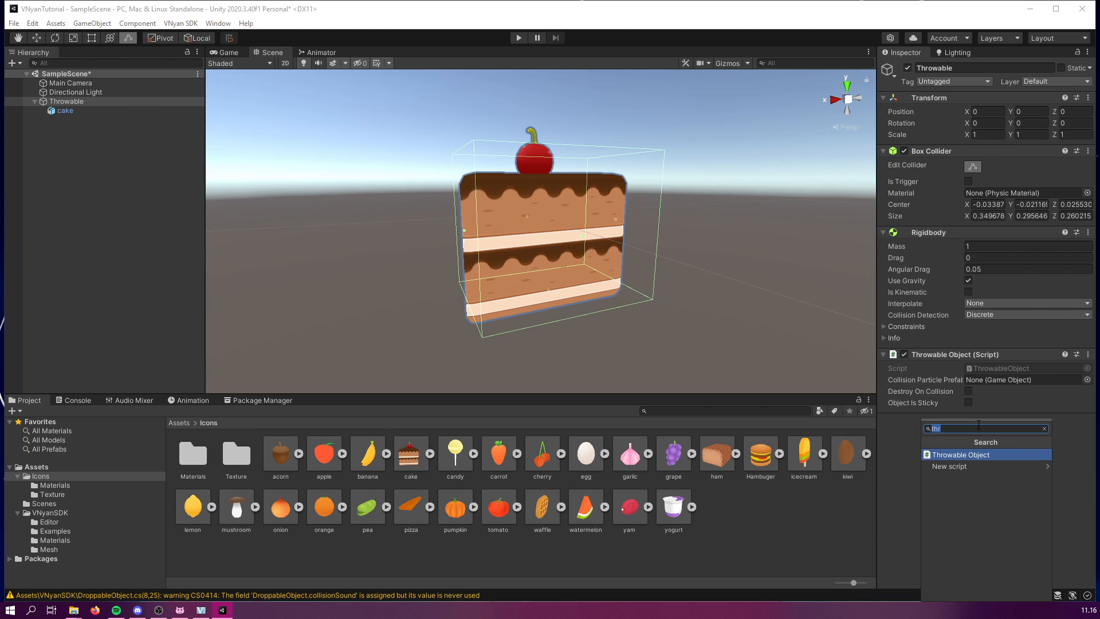
# Add an Audio Source with the PieSplat02 clip and Play On Awake unchecked.
pyautogui.write('aud')
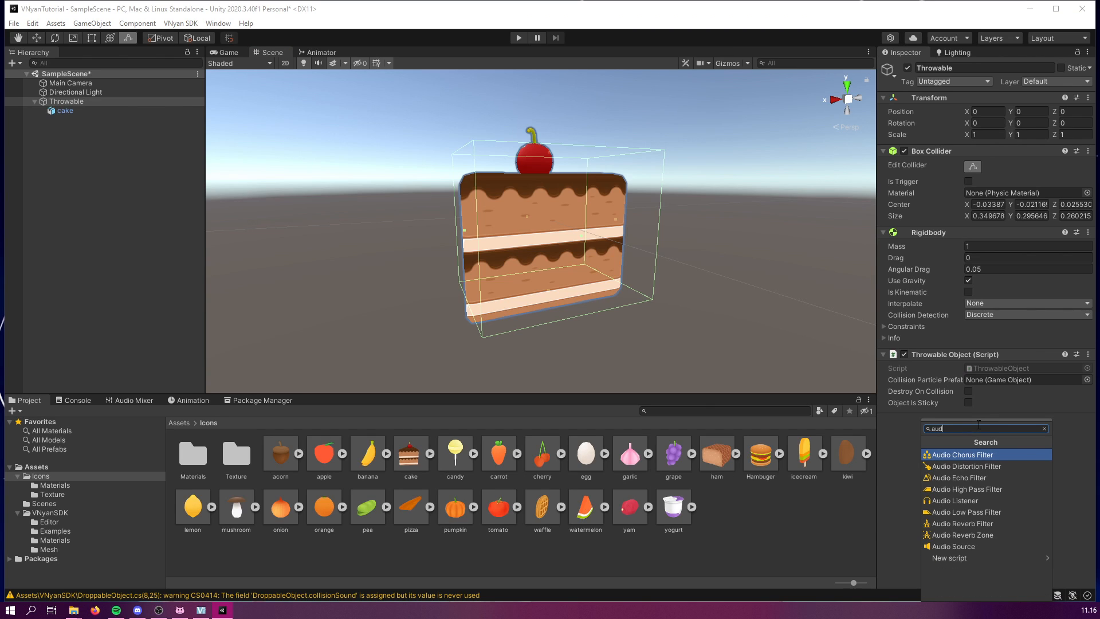
pyautogui.click(954, 545)
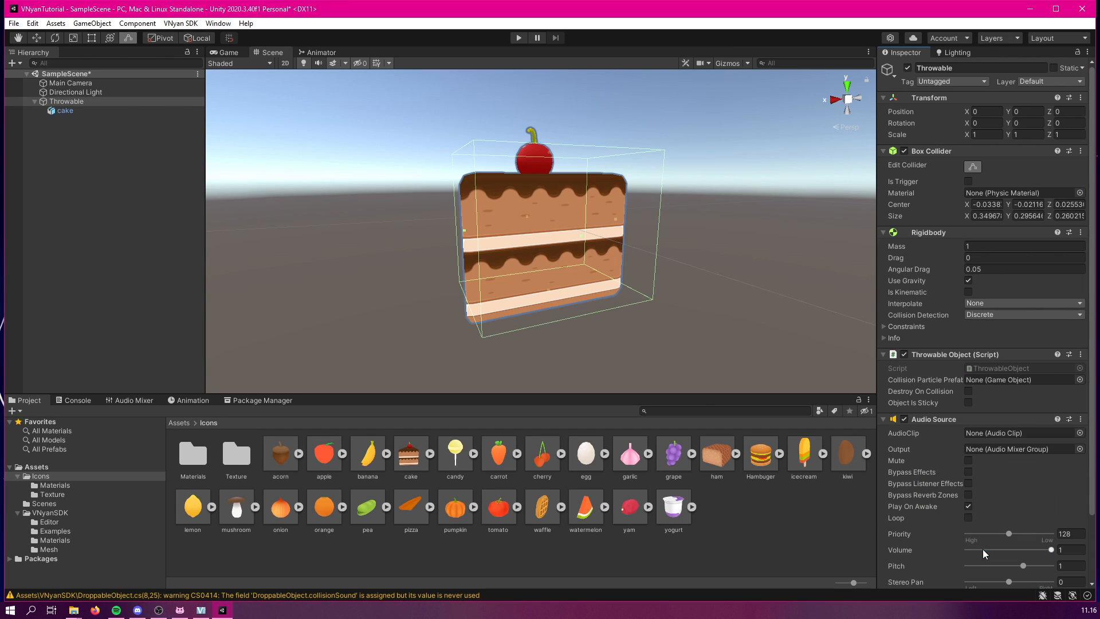
pyautogui.scroll(-3)
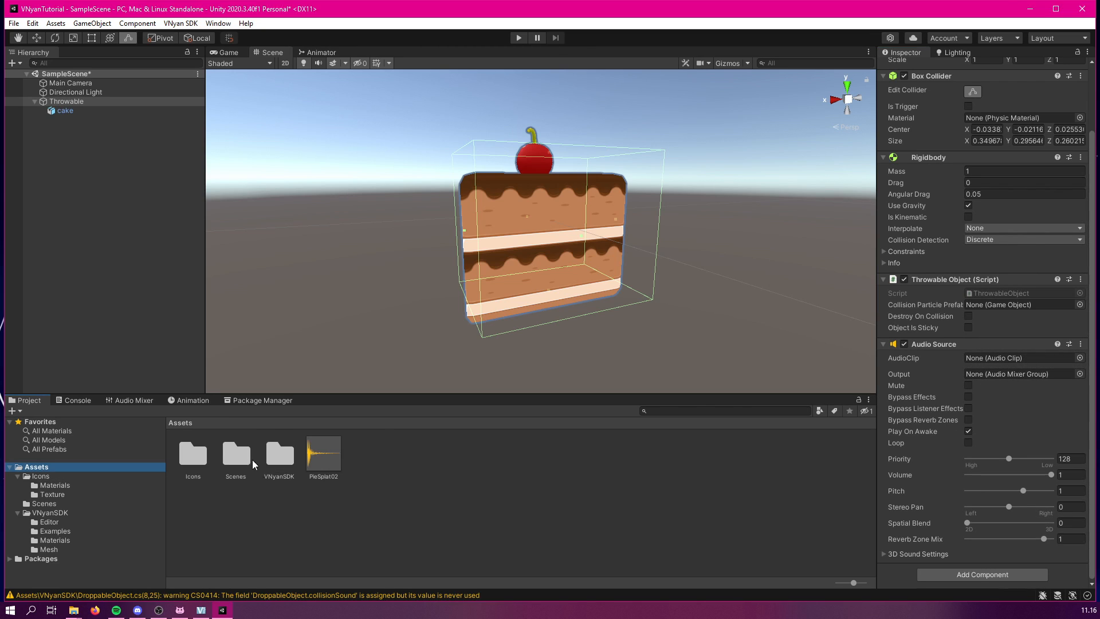
pyautogui.moveTo(330, 459)
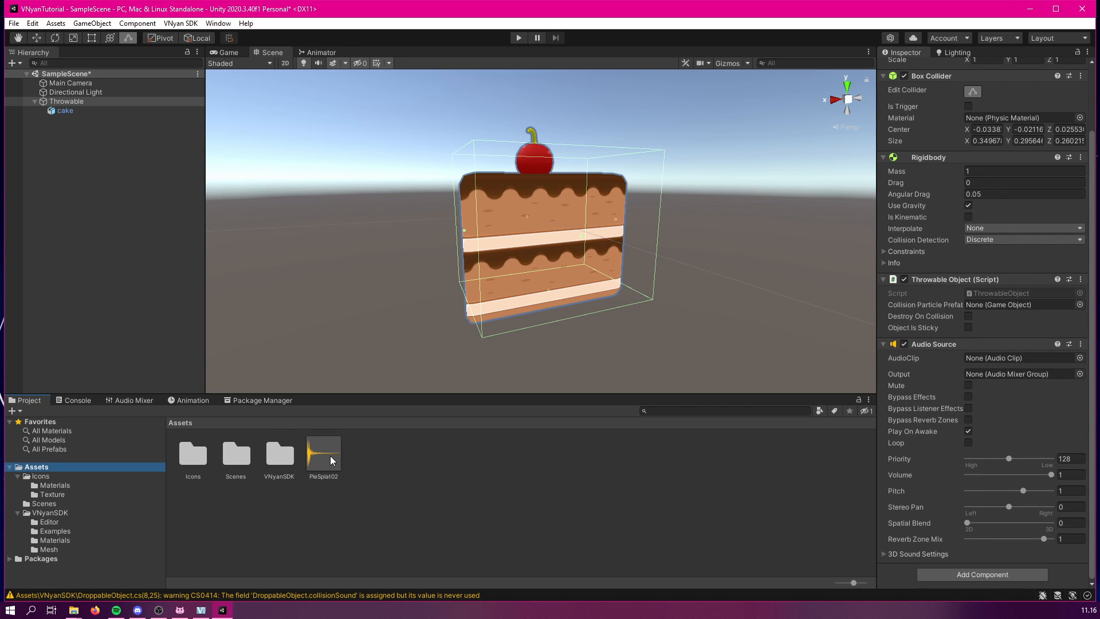
pyautogui.click(1018, 358)
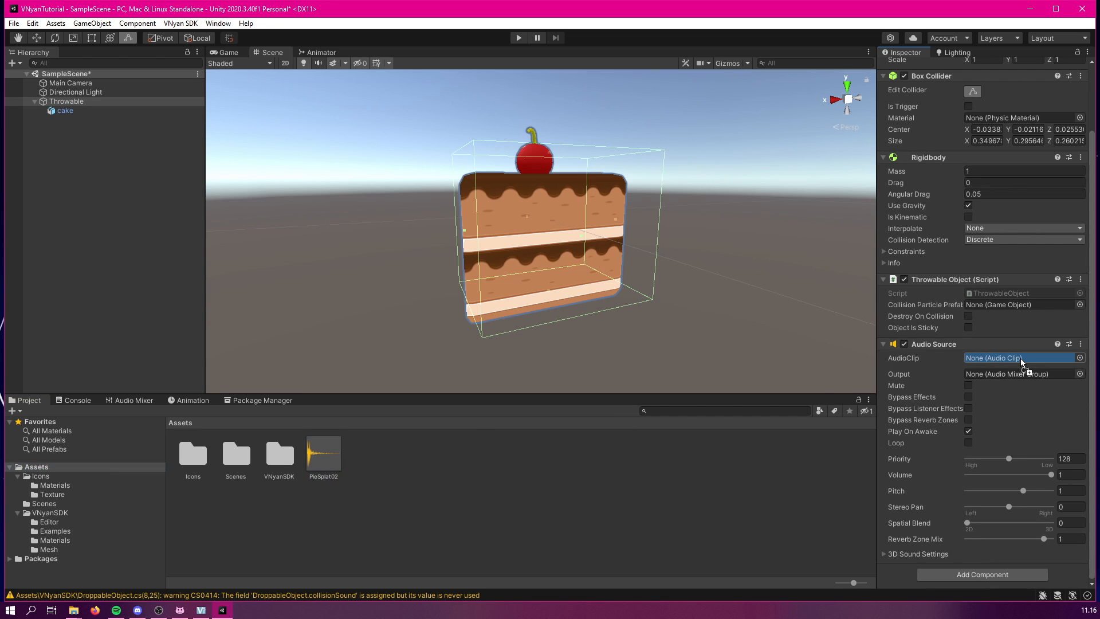
pyautogui.click(1017, 357)
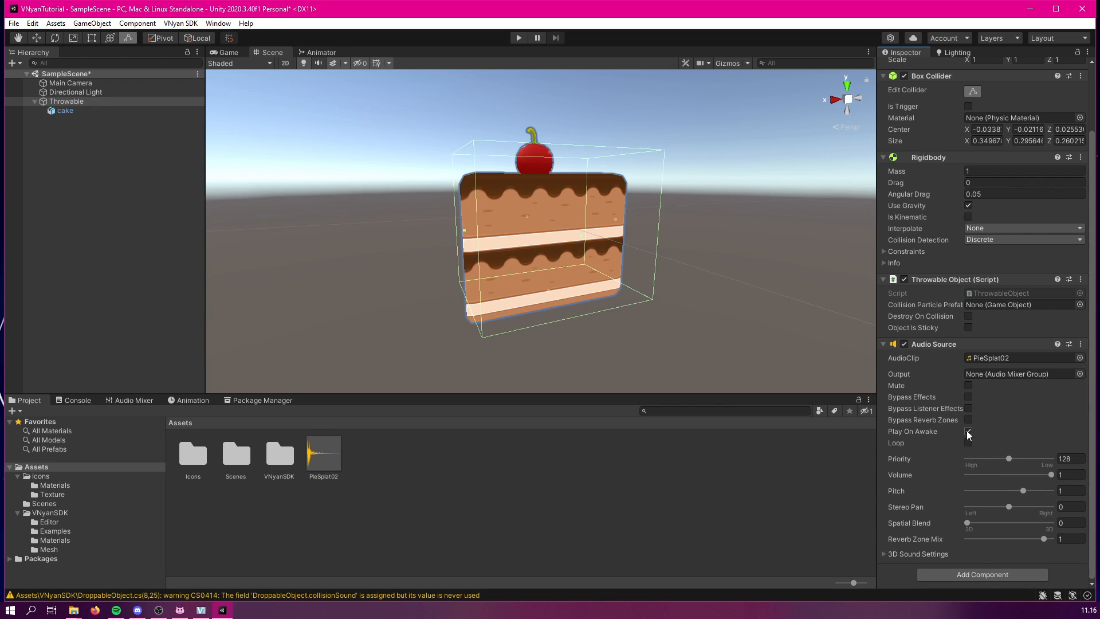
pyautogui.click(969, 431)
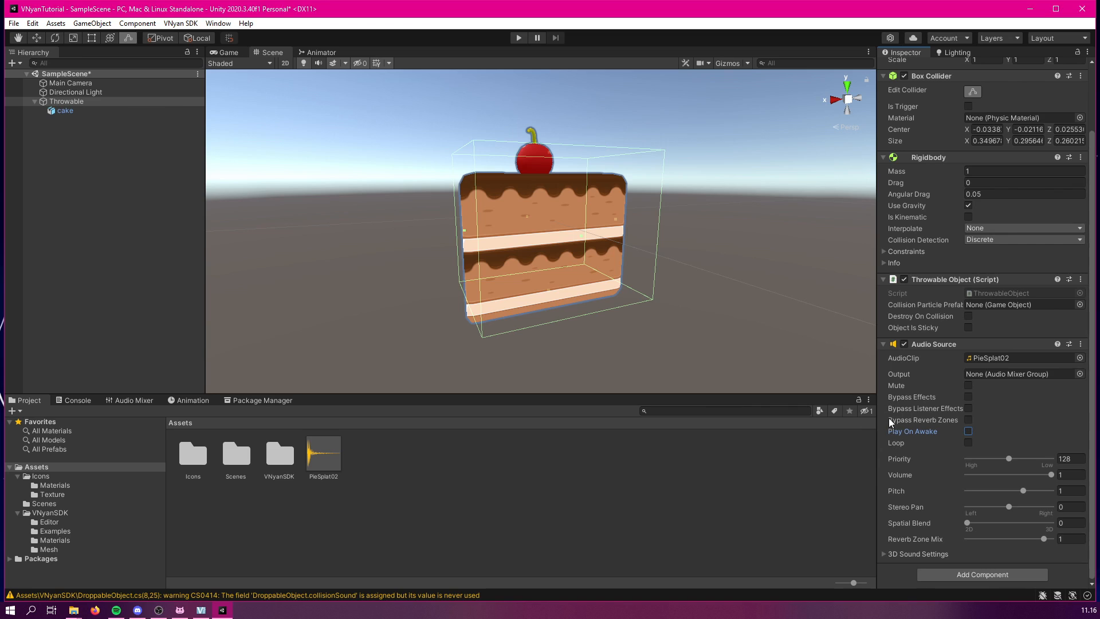
pyautogui.moveTo(621, 103)
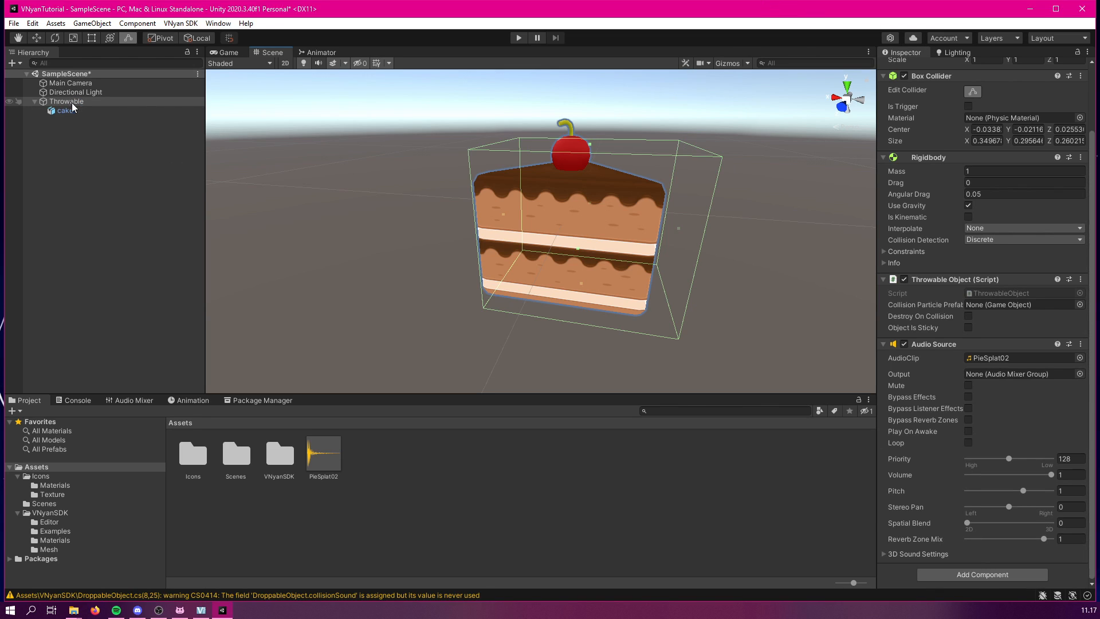
# Create ParticleContainer under Throwable with a Particle child holding a Particle System.
pyautogui.rightClick(66, 101)
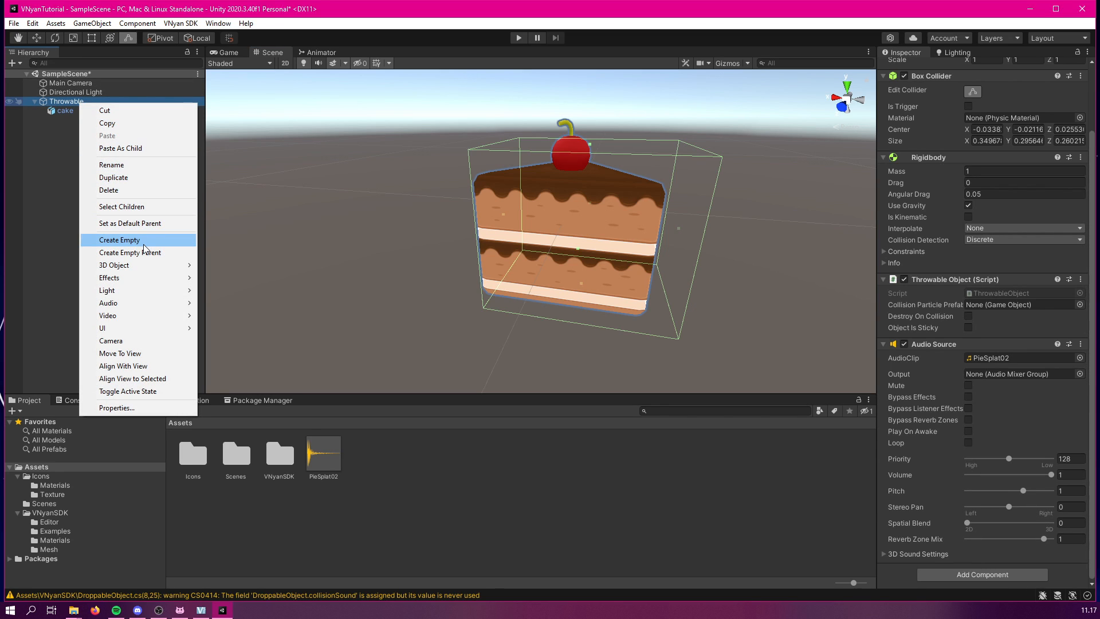
pyautogui.click(119, 240)
pyautogui.write('ParticleContainer')
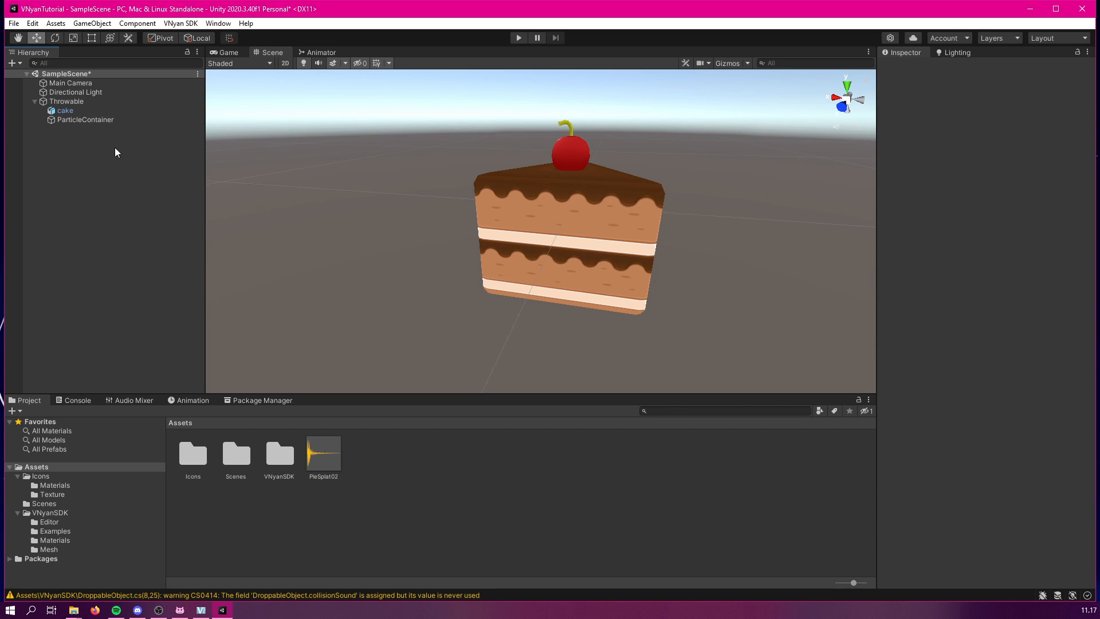
pyautogui.click(85, 119)
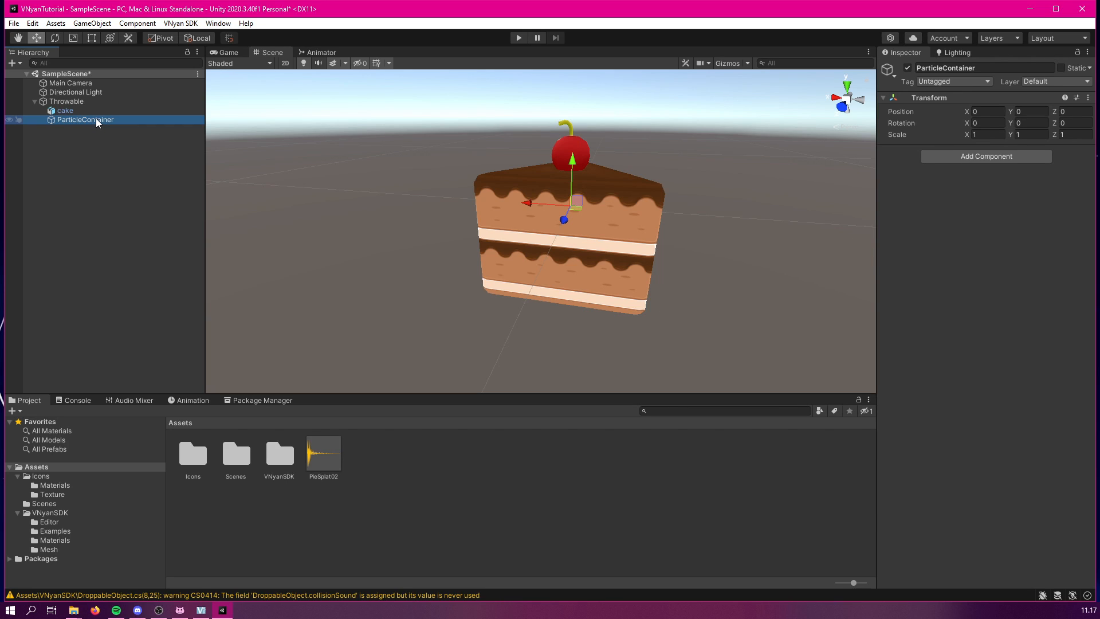
pyautogui.rightClick(83, 119)
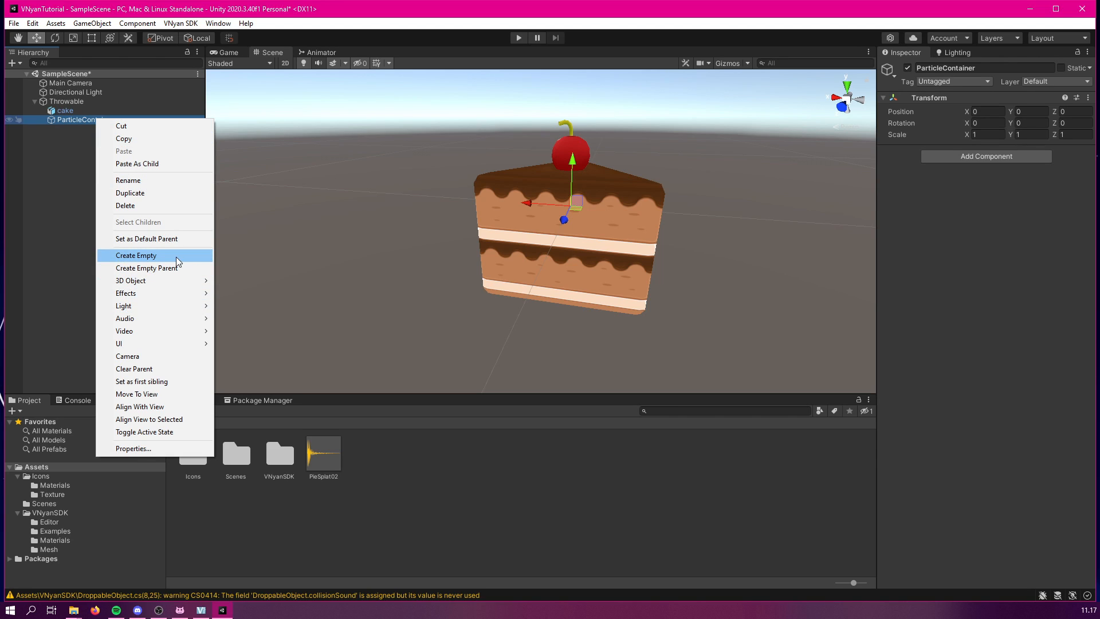
pyautogui.click(136, 254)
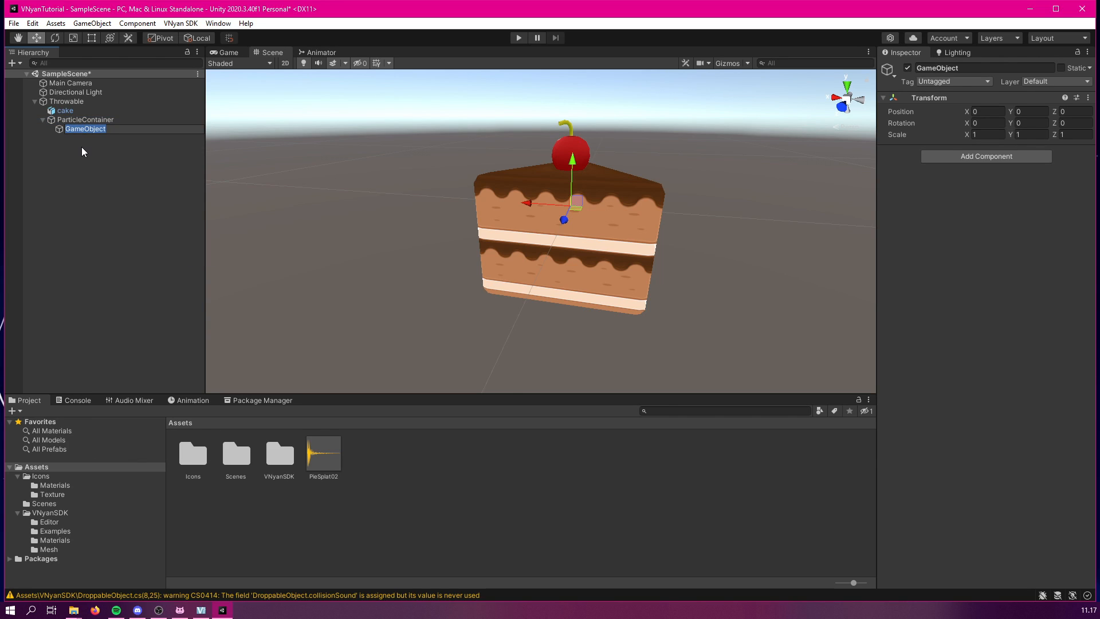
pyautogui.write('Particle')
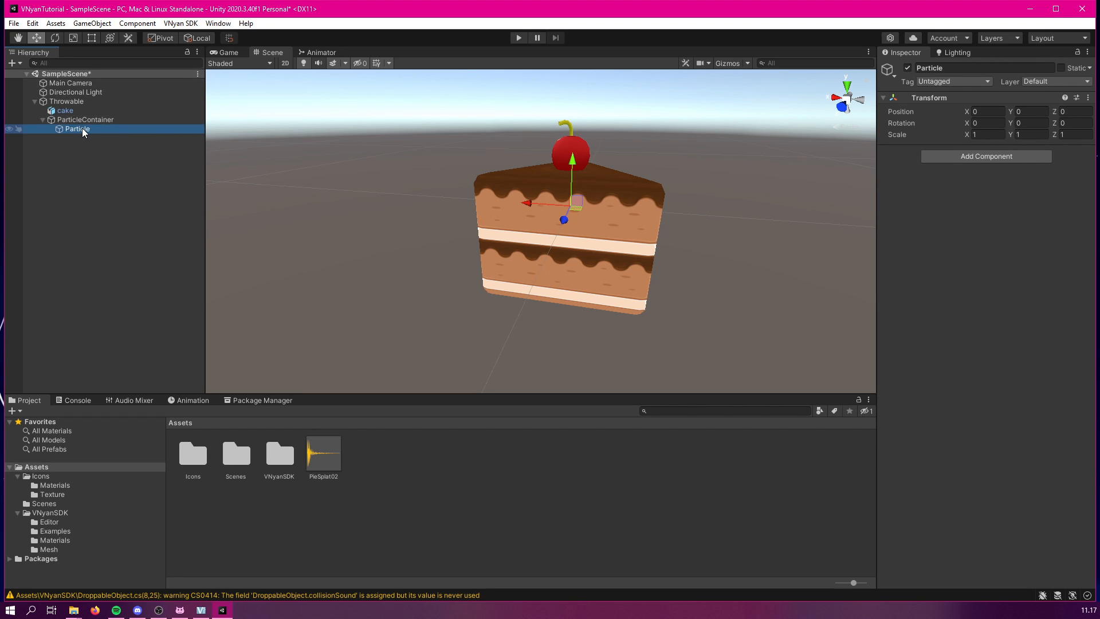
pyautogui.rightClick(77, 129)
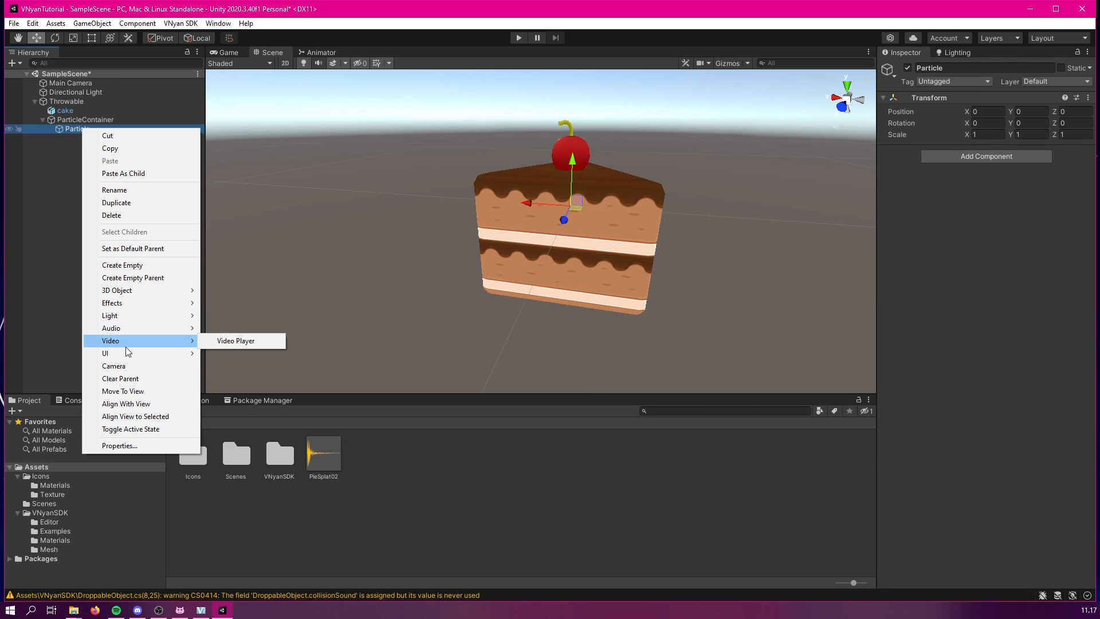
pyautogui.moveTo(117, 290)
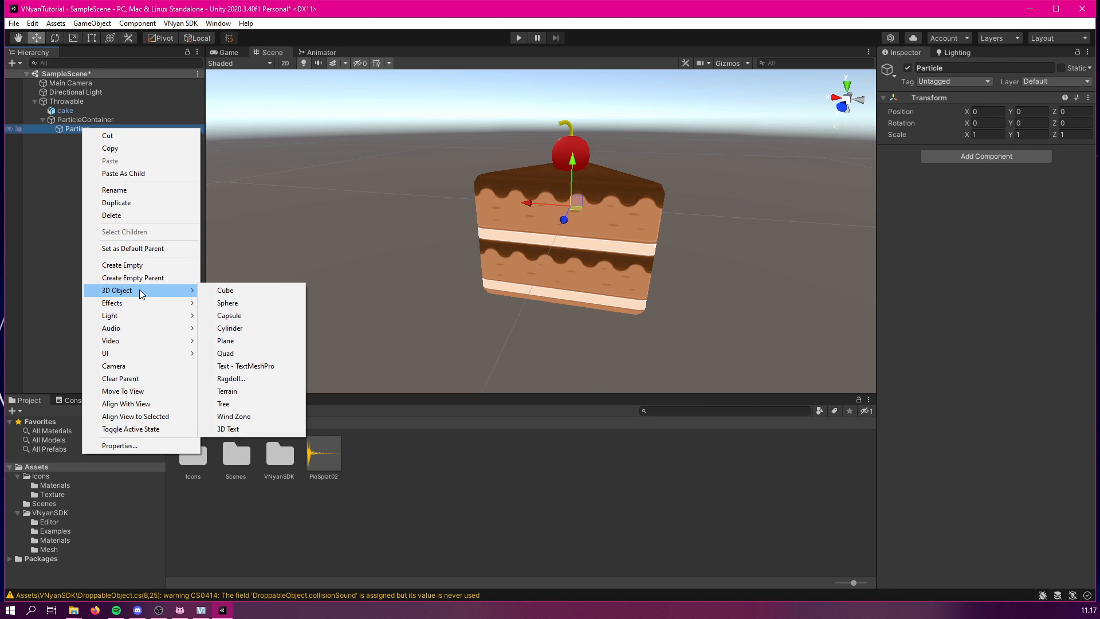
pyautogui.moveTo(129, 302)
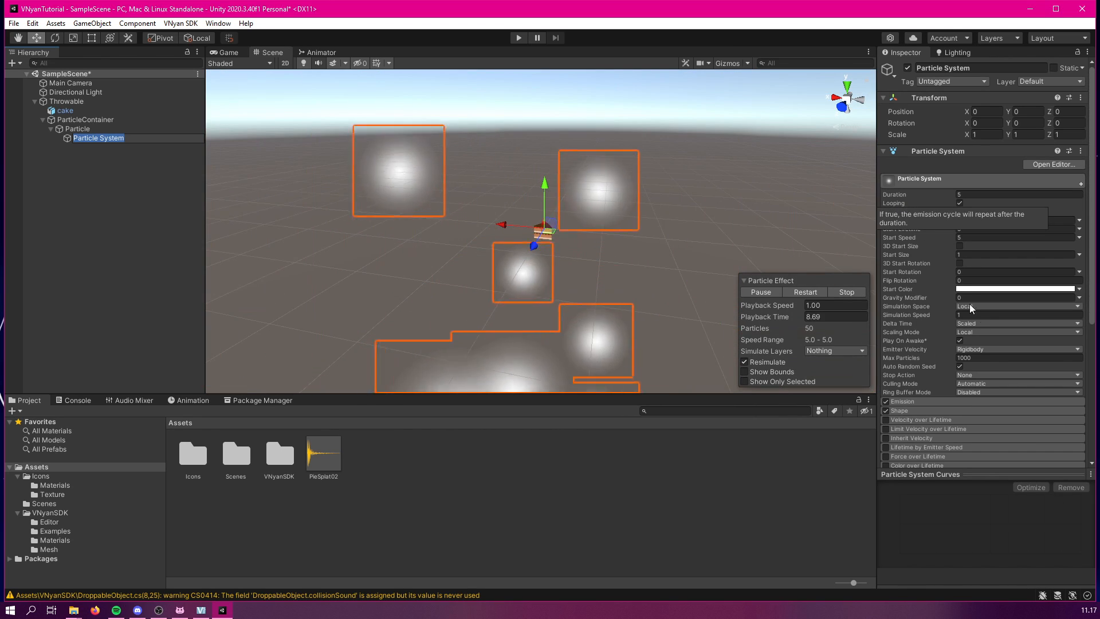
# Scale the particle system to 0.3, duration 1, looping off, orange start color, and preview it.
pyautogui.write('0.3')
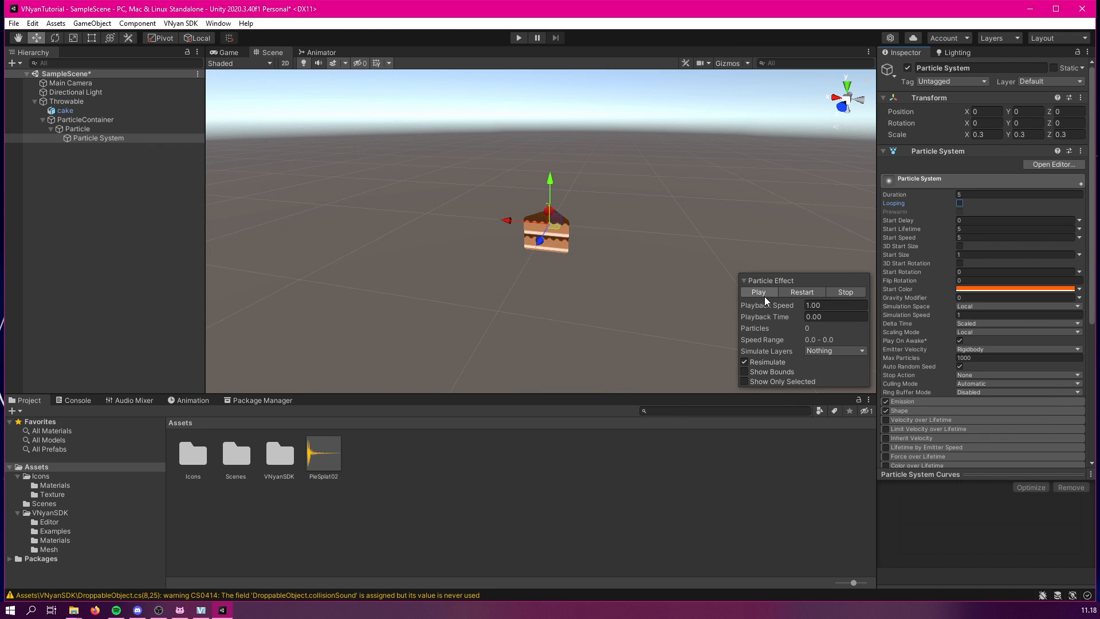
pyautogui.click(758, 292)
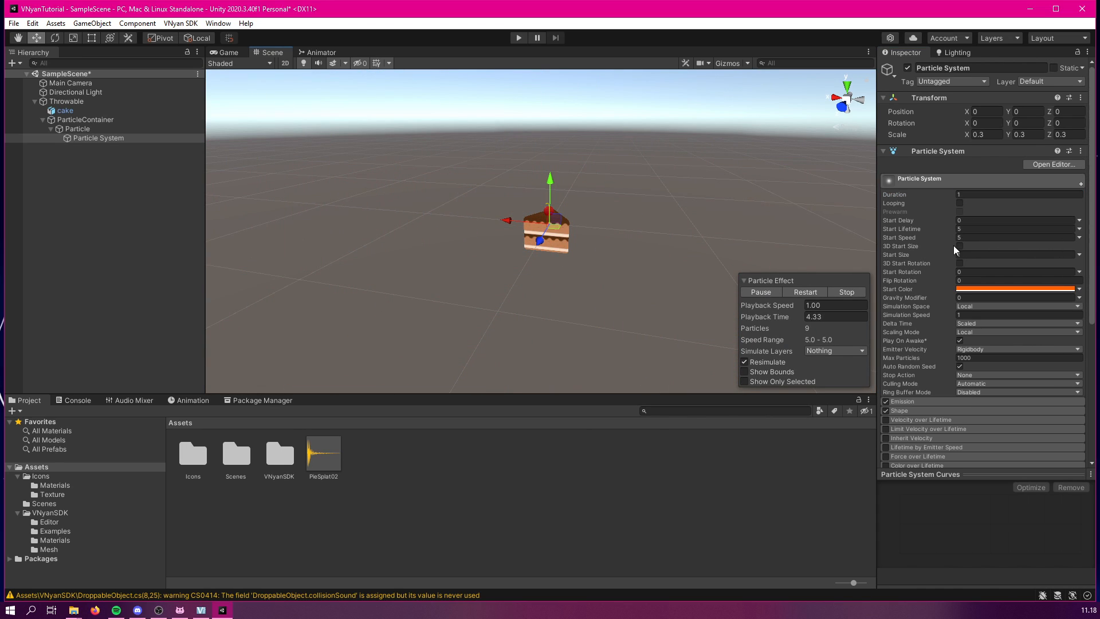
pyautogui.click(845, 291)
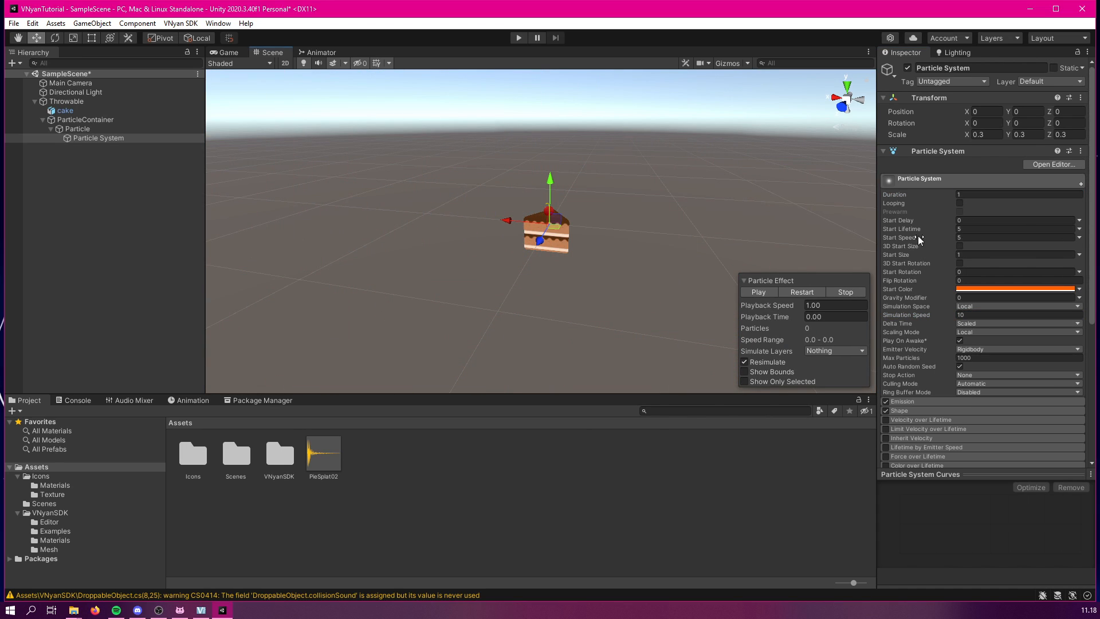
pyautogui.click(759, 292)
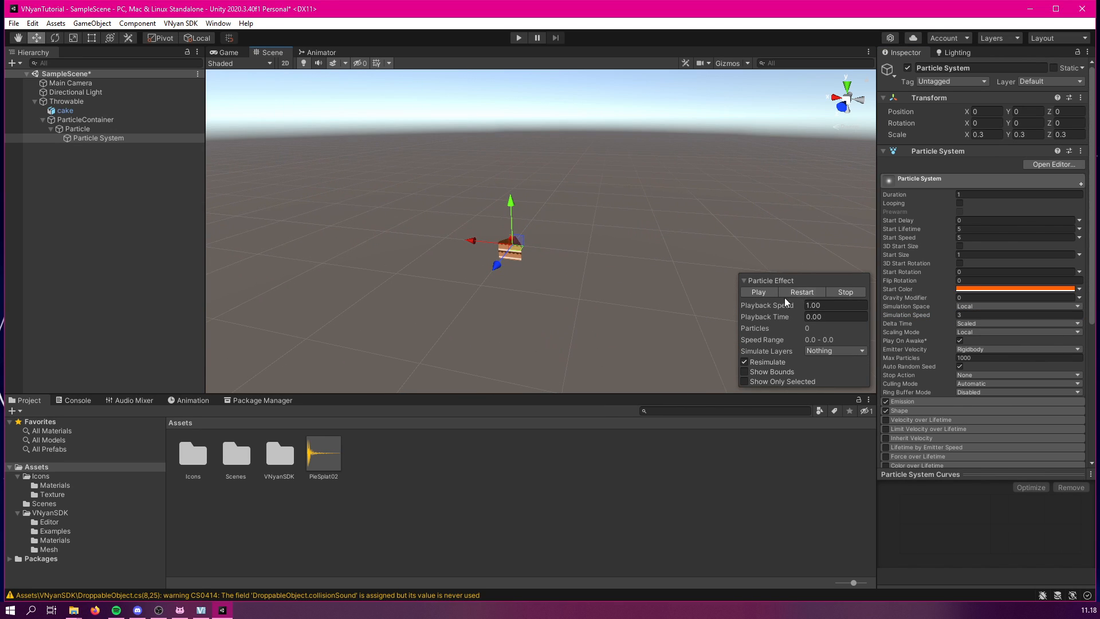
pyautogui.click(759, 292)
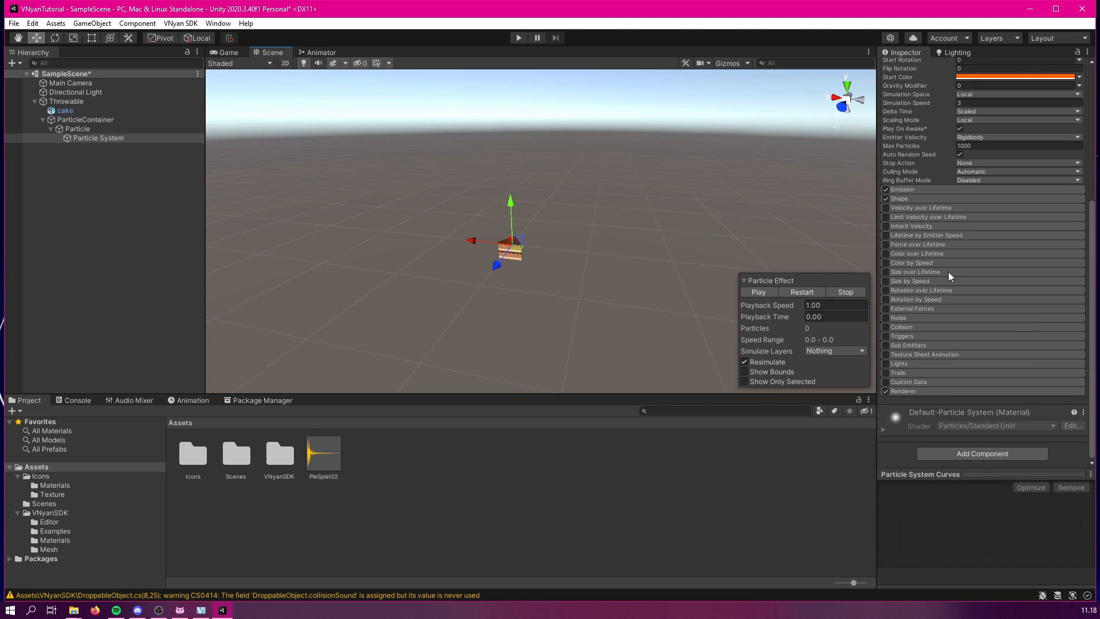
pyautogui.click(77, 128)
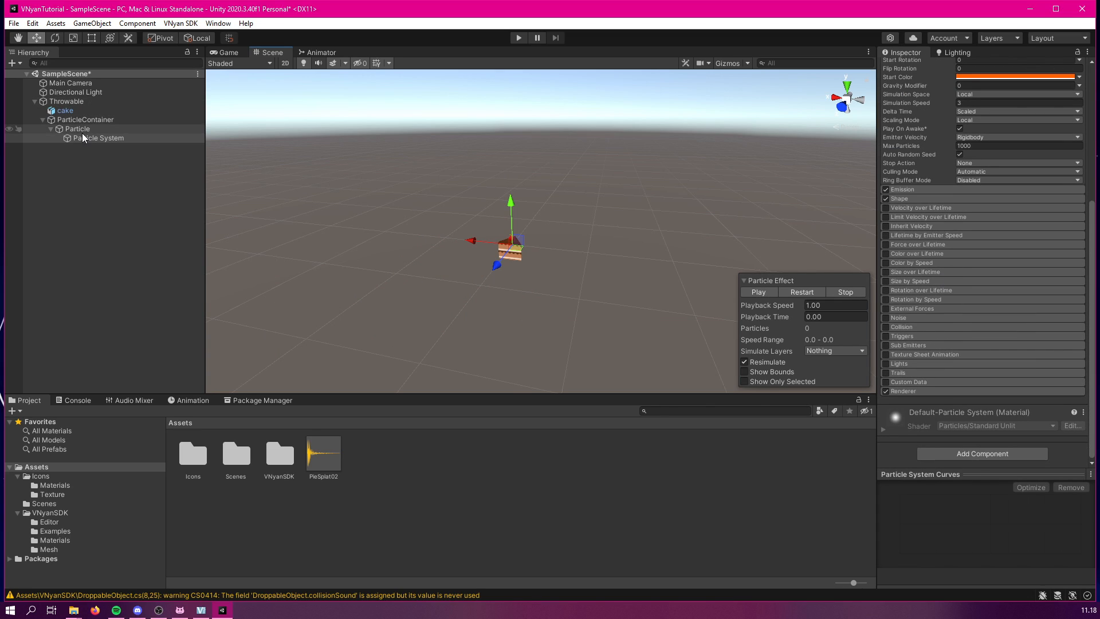
pyautogui.click(77, 129)
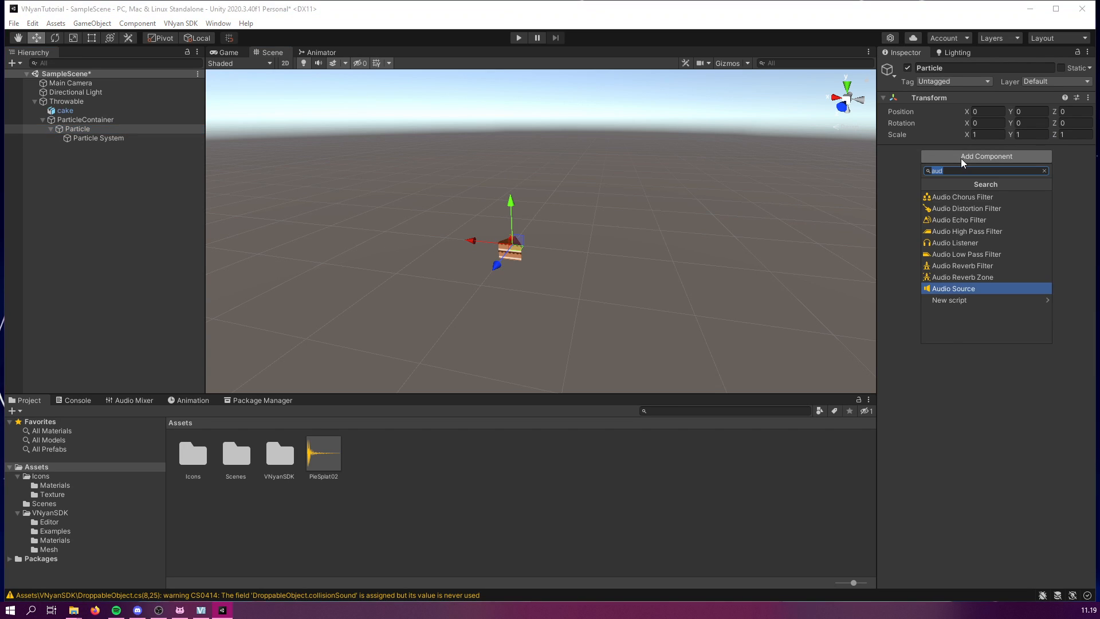
# Add the Particle Object script to Particle with Destroy Seconds set to 5.
pyautogui.write('par')
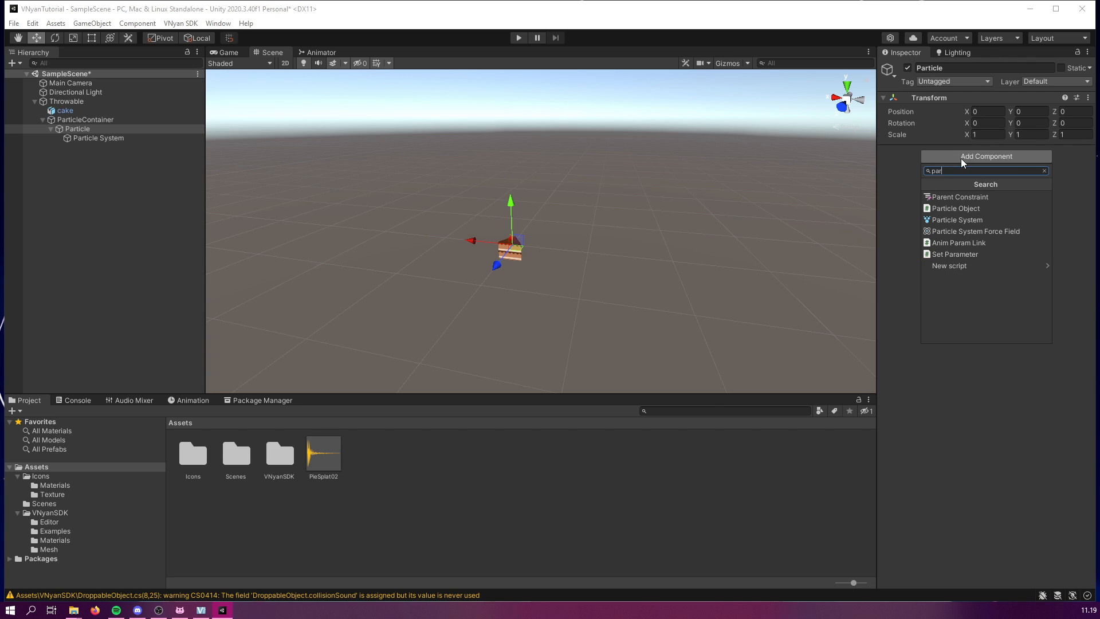
pyautogui.moveTo(955, 208)
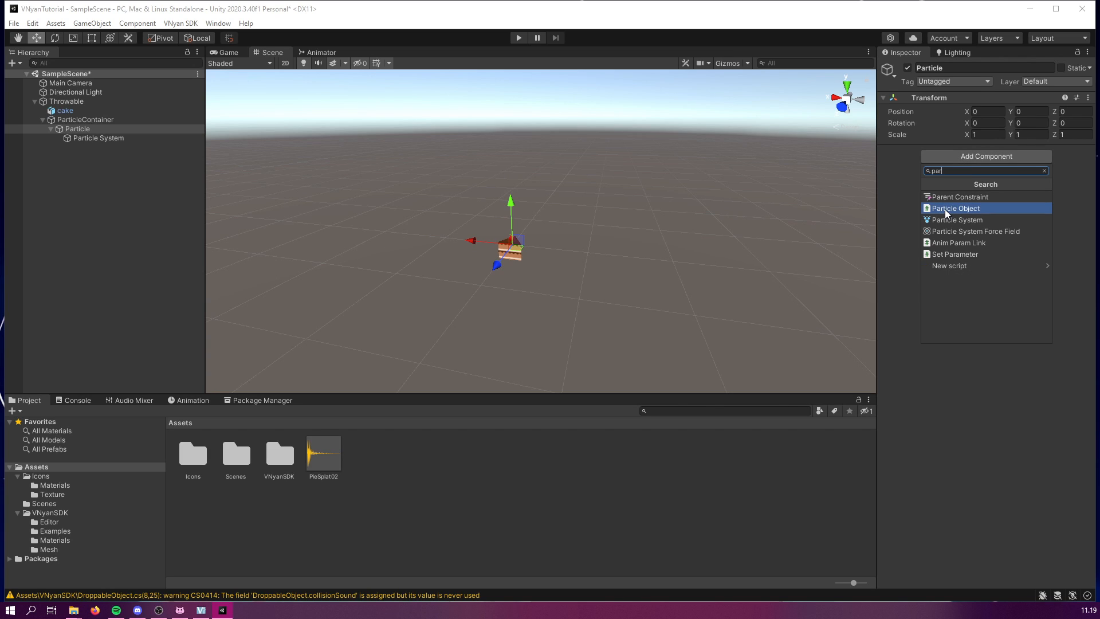
pyautogui.click(955, 208)
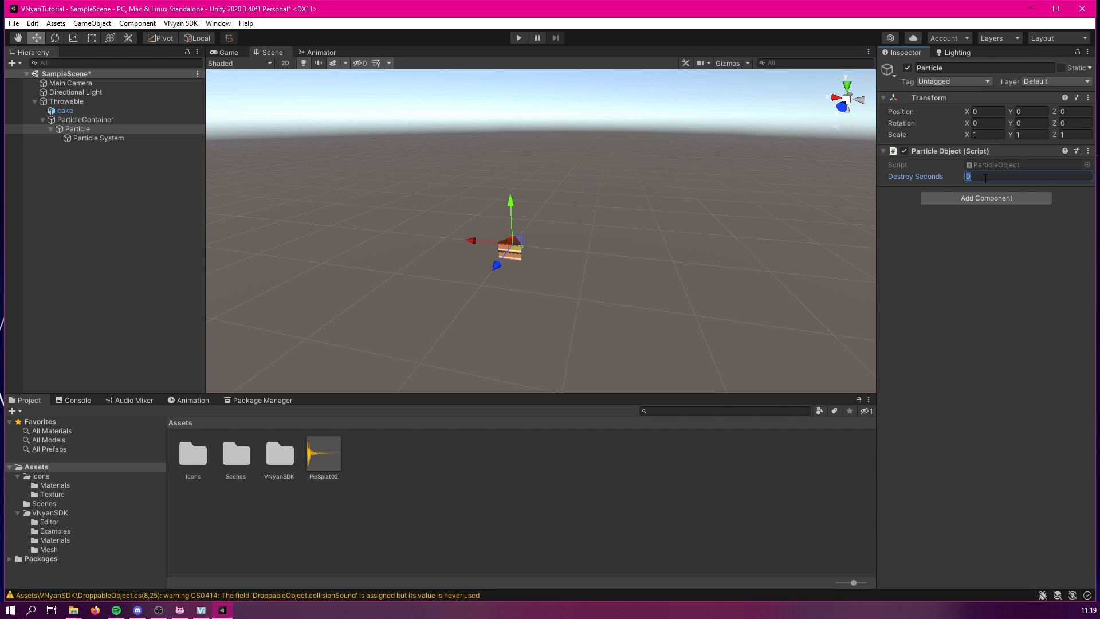
pyautogui.write('5')
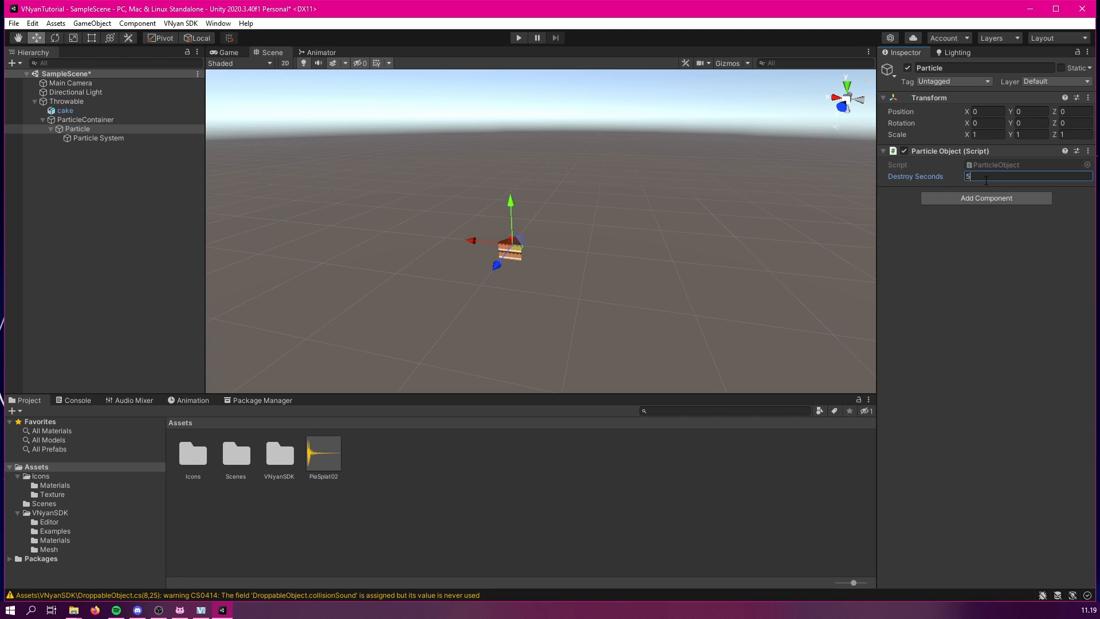
pyautogui.click(998, 243)
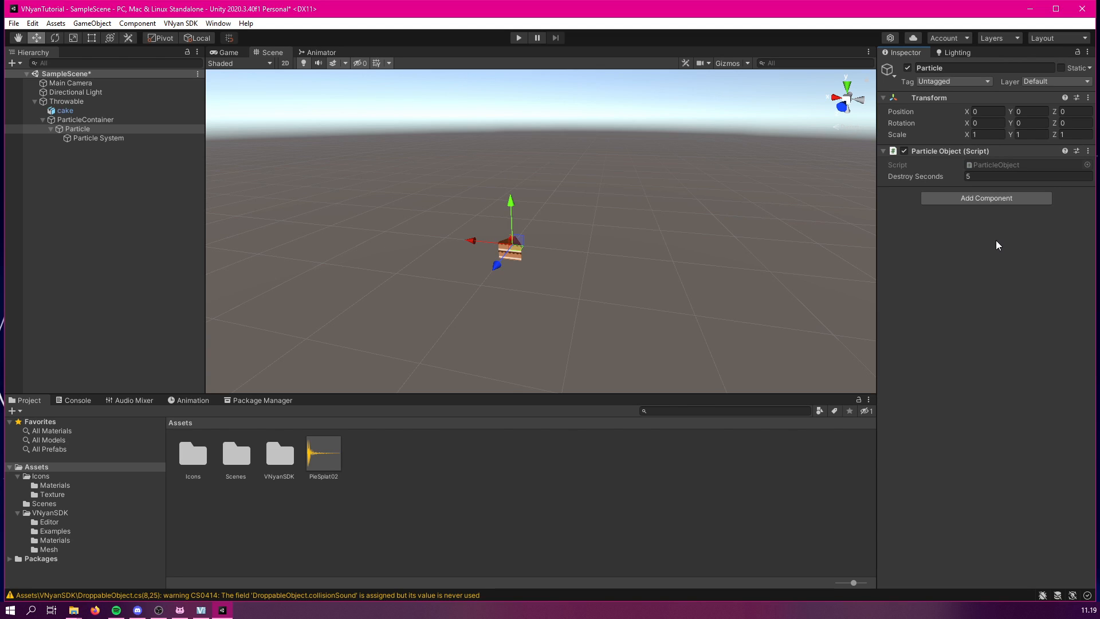
pyautogui.moveTo(1025, 270)
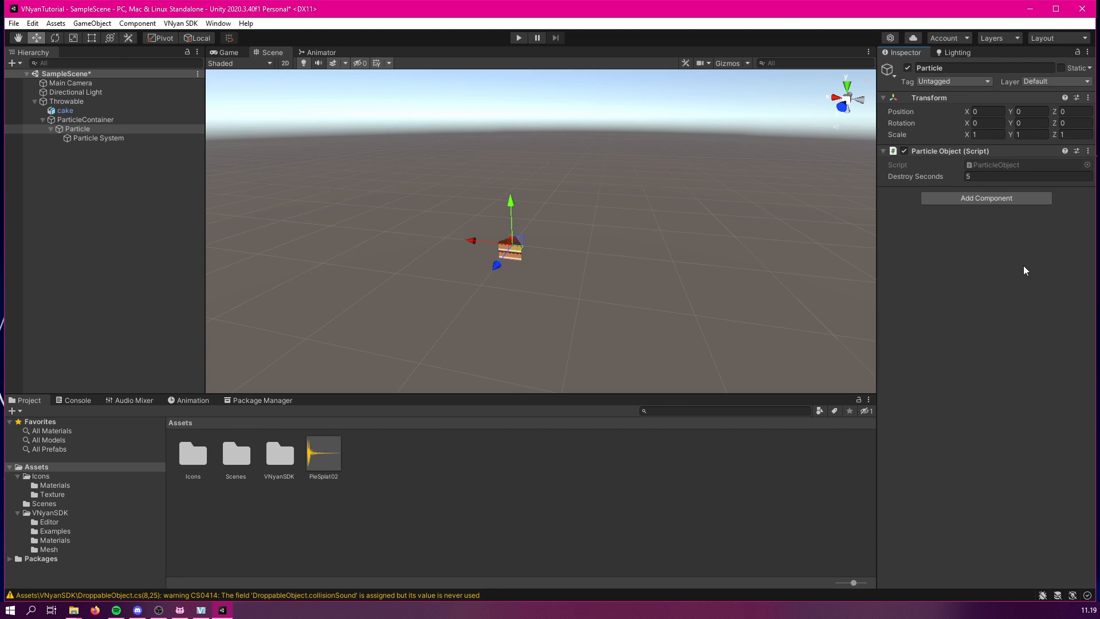
pyautogui.moveTo(865, 185)
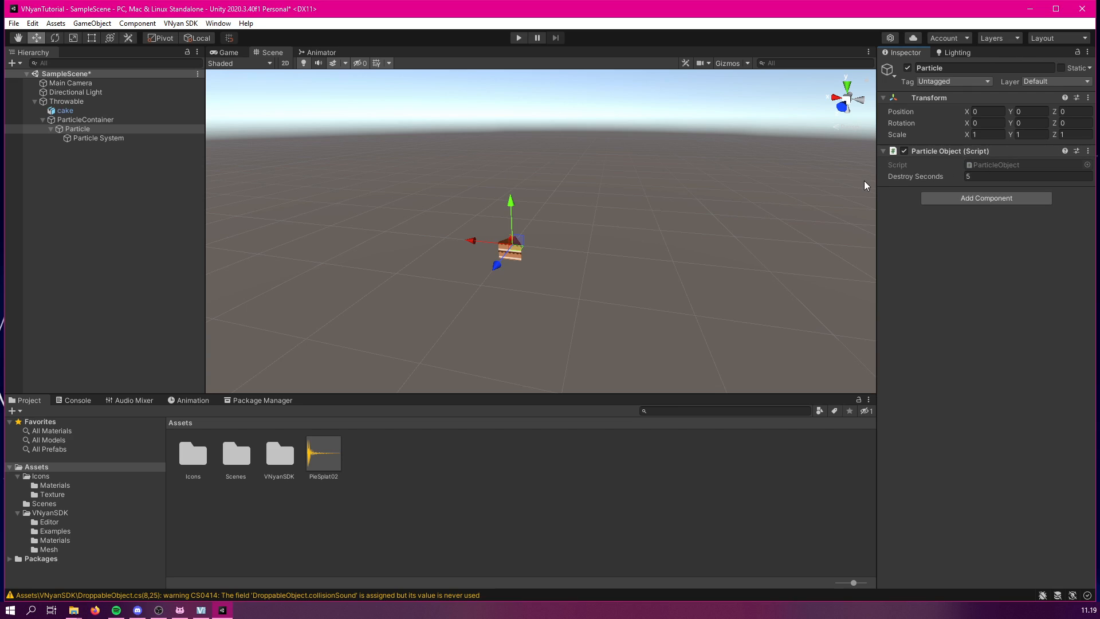
pyautogui.moveTo(918, 194)
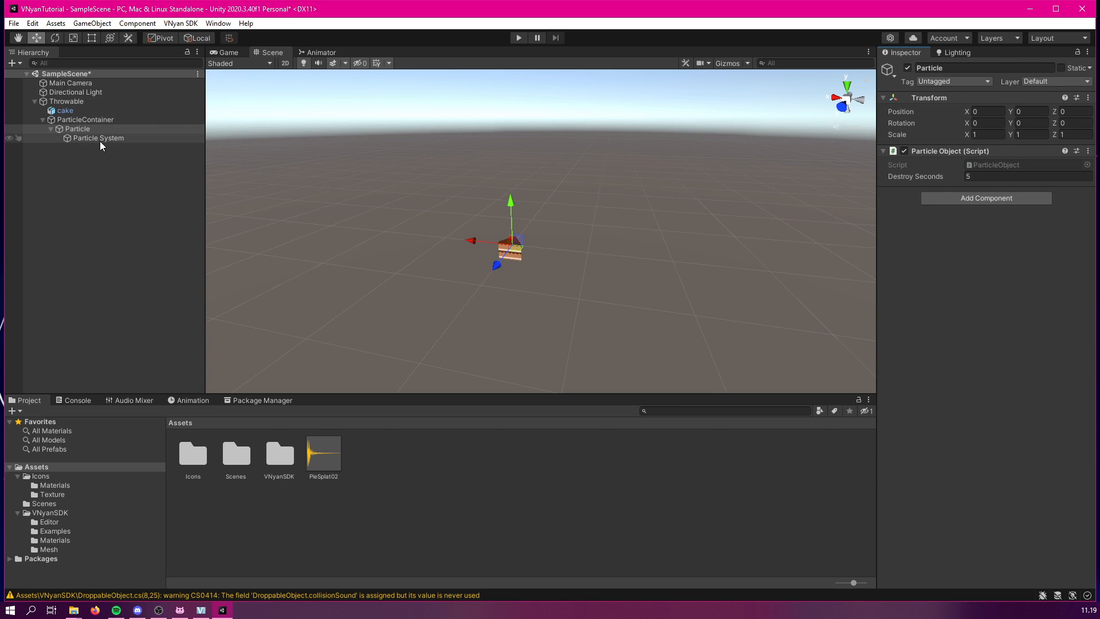
# Select the Particle System and then the Particle object in the Hierarchy.
pyautogui.click(99, 138)
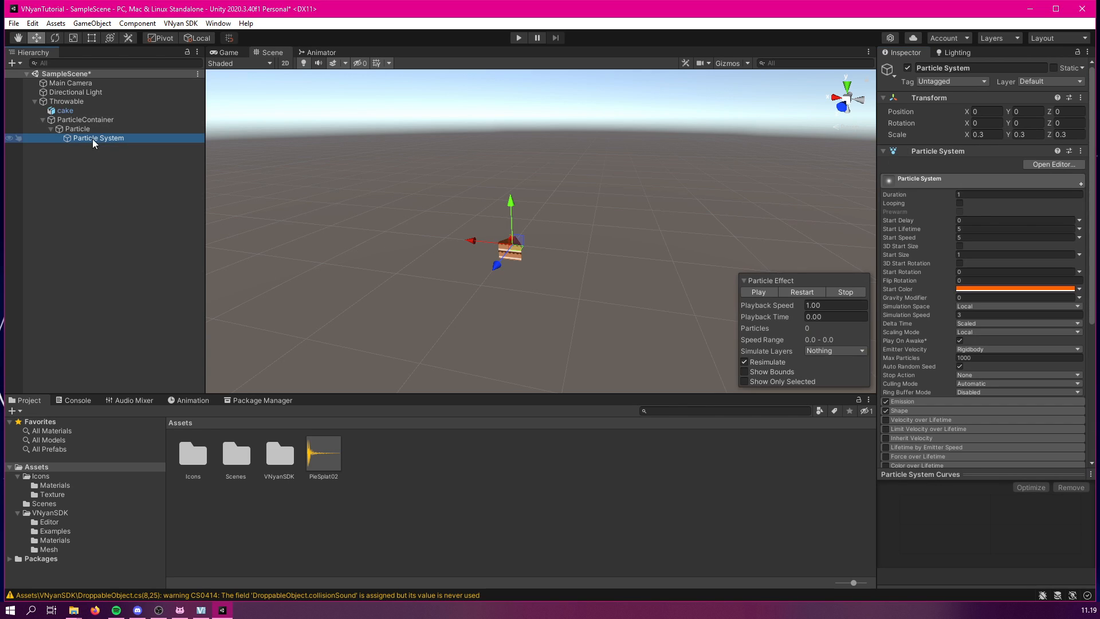
pyautogui.moveTo(901, 246)
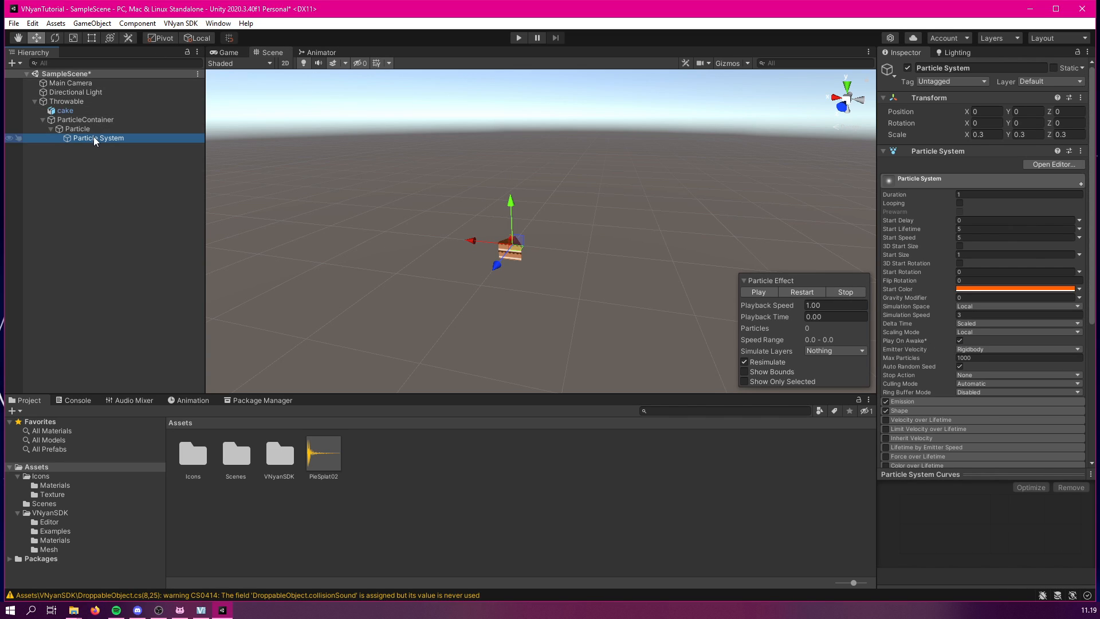
pyautogui.click(78, 129)
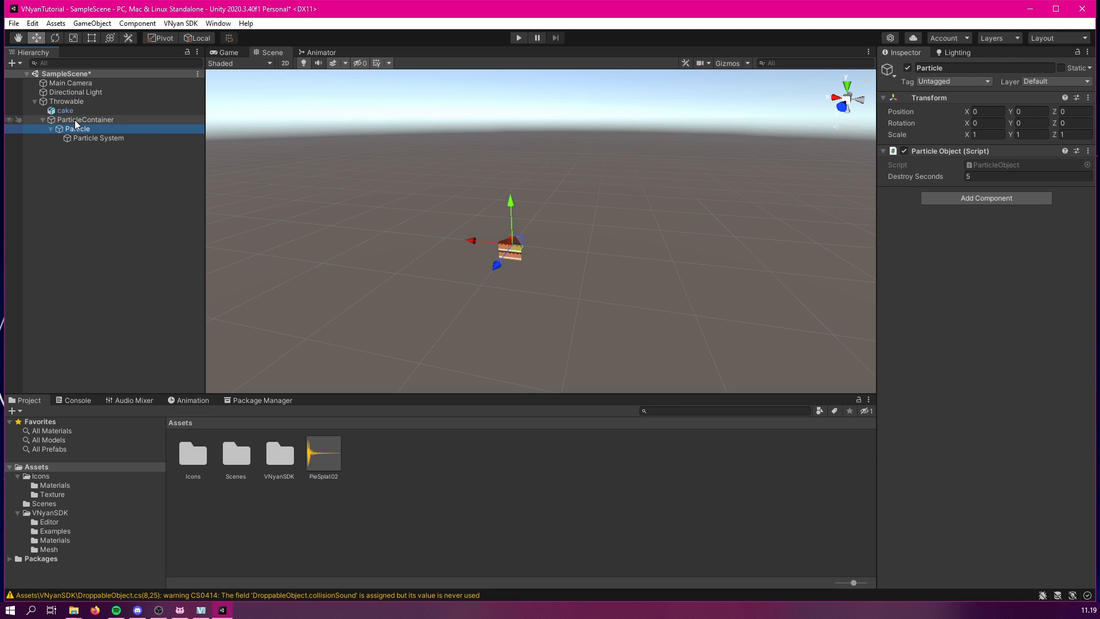
# Deactivate ParticleContainer and its Particle child, then return to the Throwable object.
pyautogui.click(85, 119)
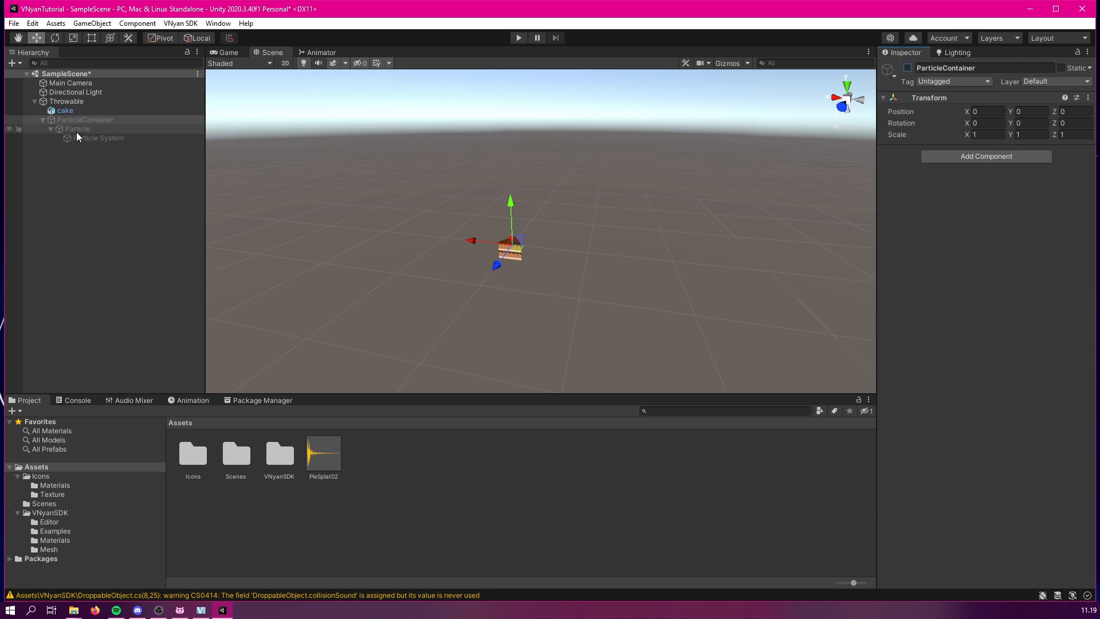
pyautogui.click(78, 129)
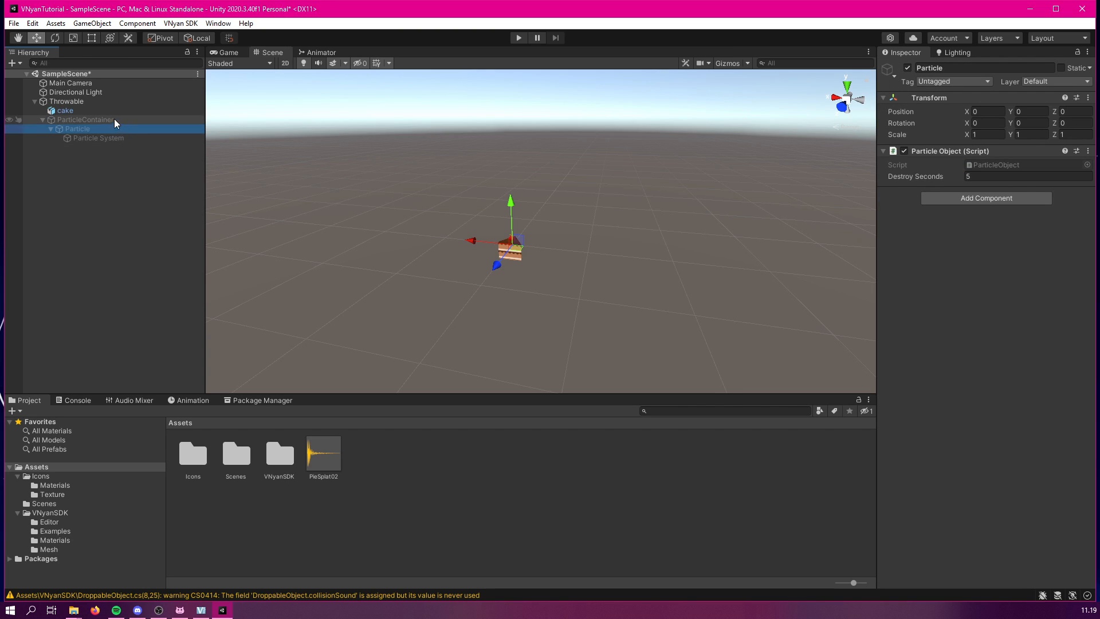
pyautogui.click(67, 100)
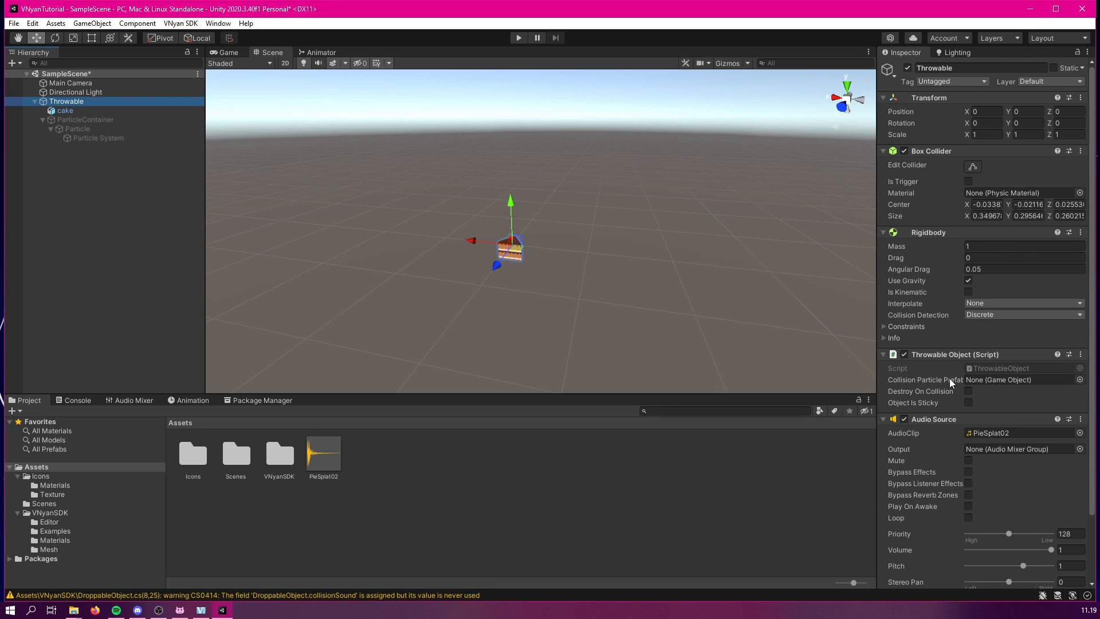
pyautogui.moveTo(288, 96)
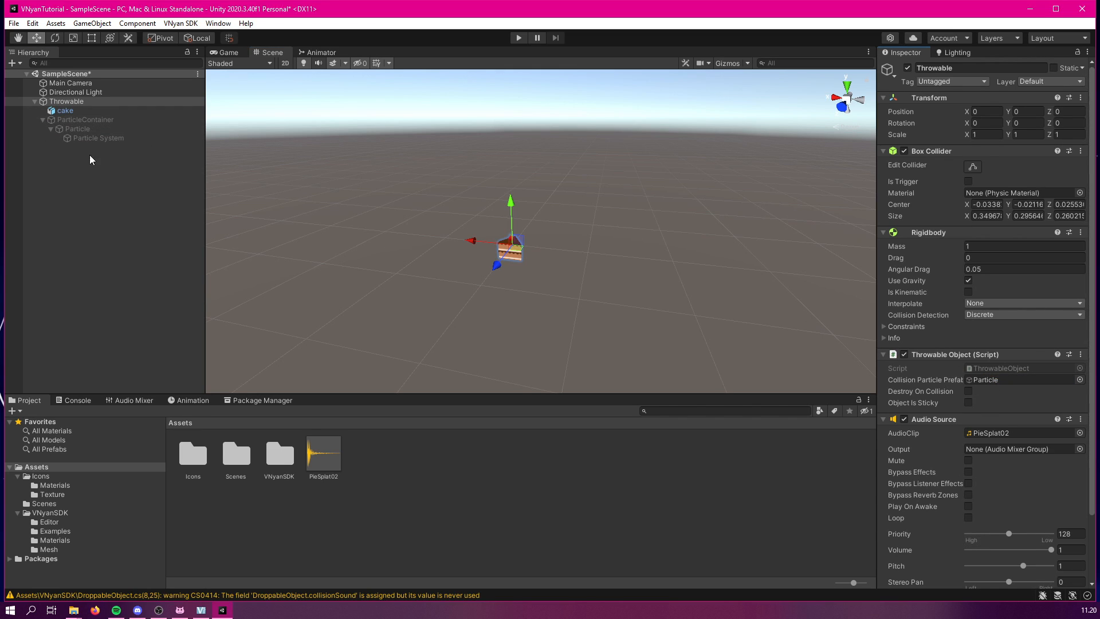
pyautogui.moveTo(472, 264)
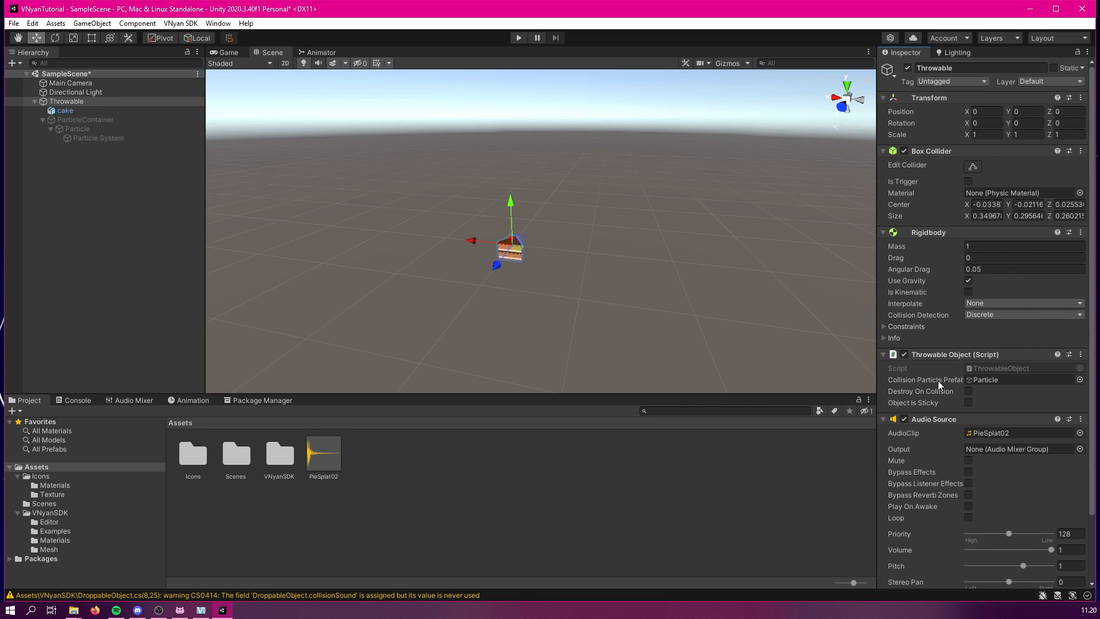
pyautogui.moveTo(1014, 395)
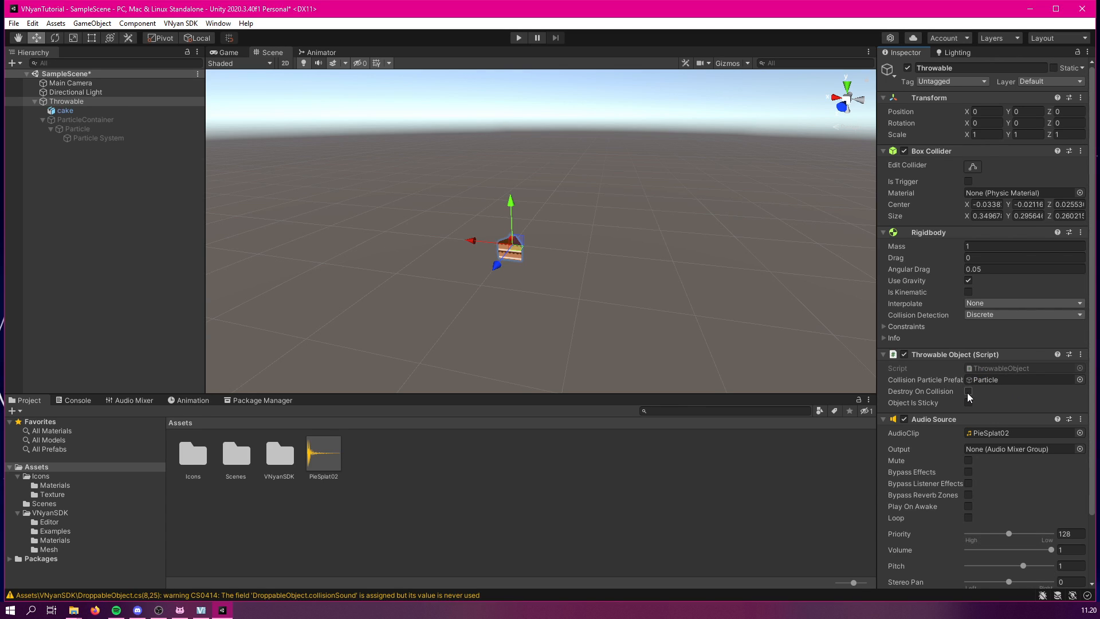
# Leave Destroy On Collision off and turn Object Is Sticky on for the Throwable.
pyautogui.click(970, 391)
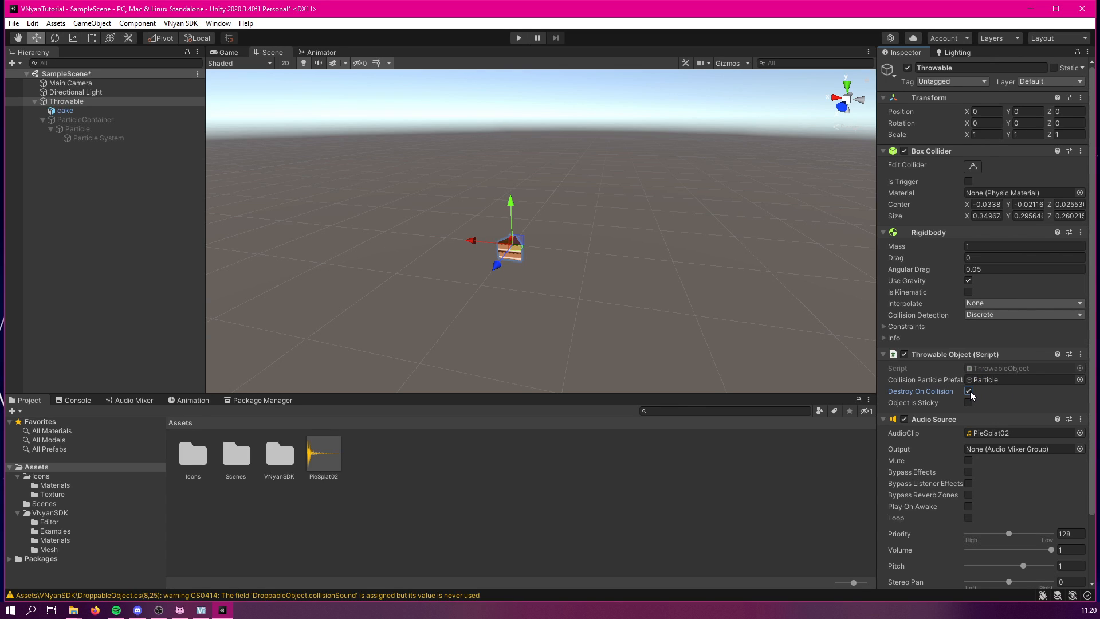
pyautogui.click(970, 391)
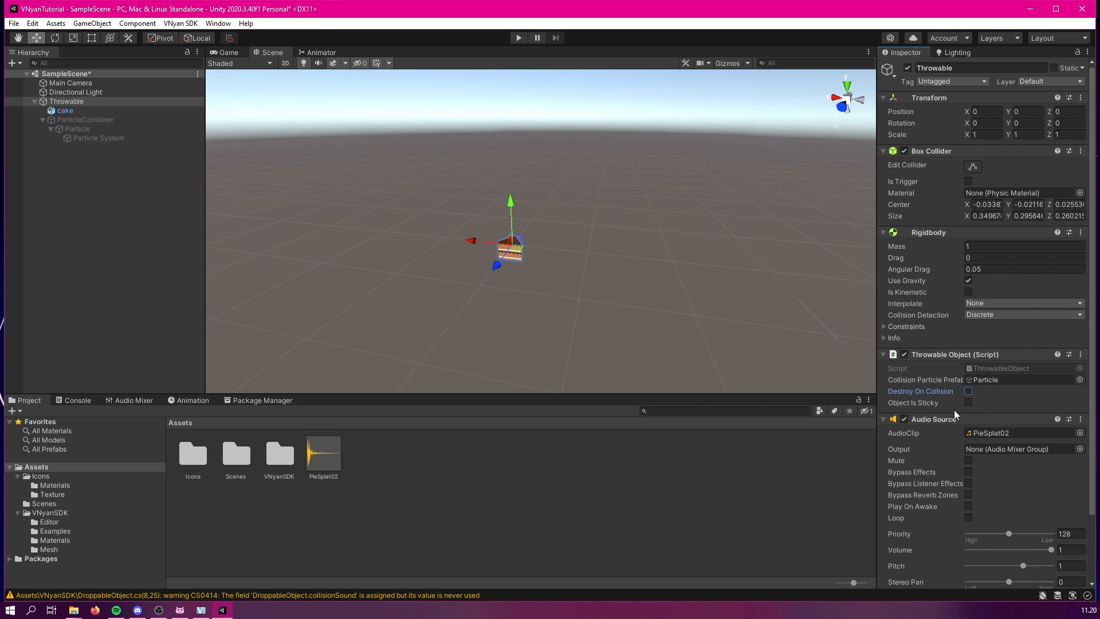
pyautogui.moveTo(680, 359)
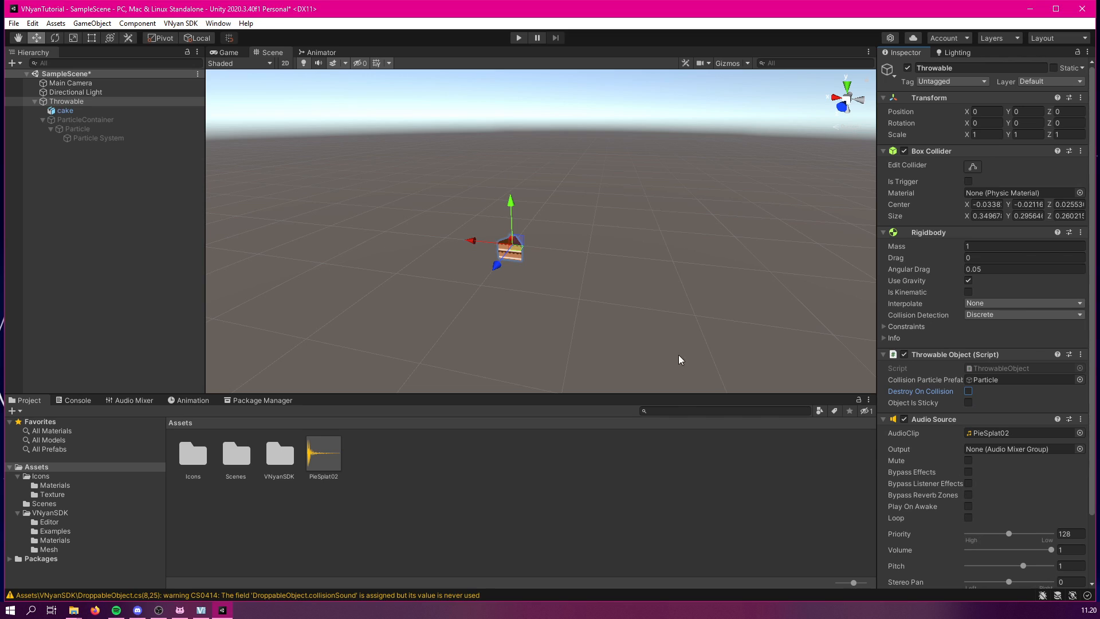
pyautogui.moveTo(628, 376)
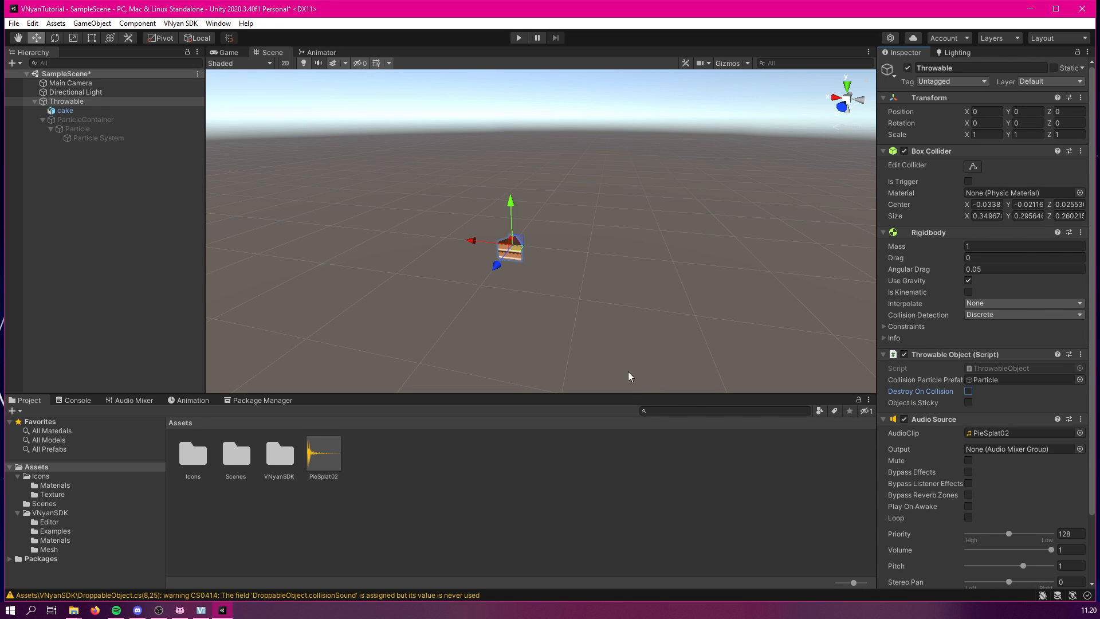
pyautogui.moveTo(961, 336)
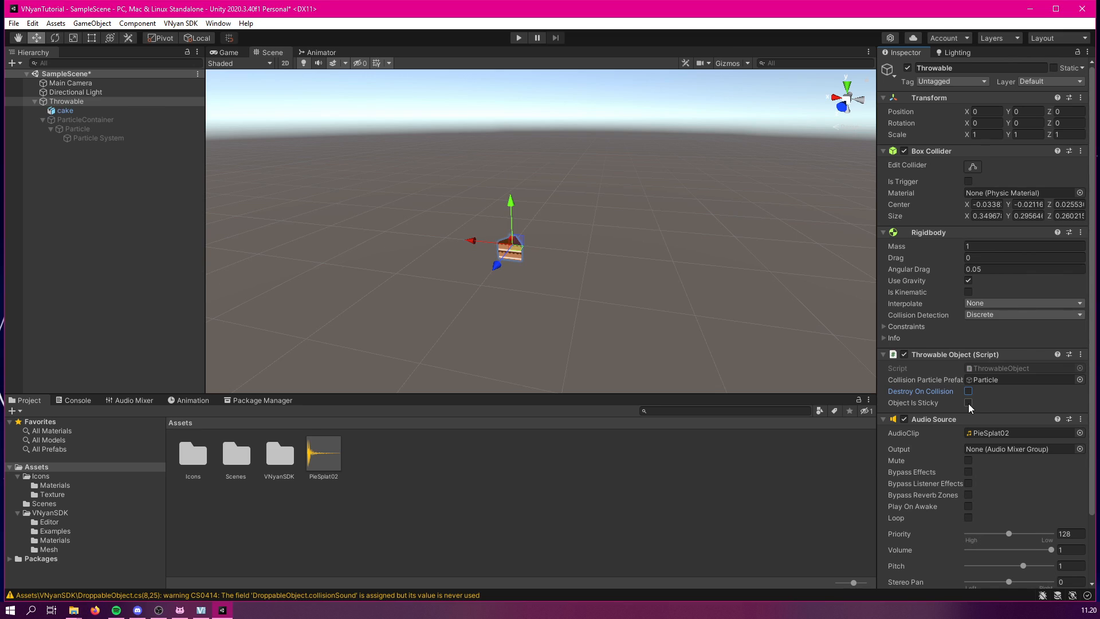
pyautogui.click(968, 402)
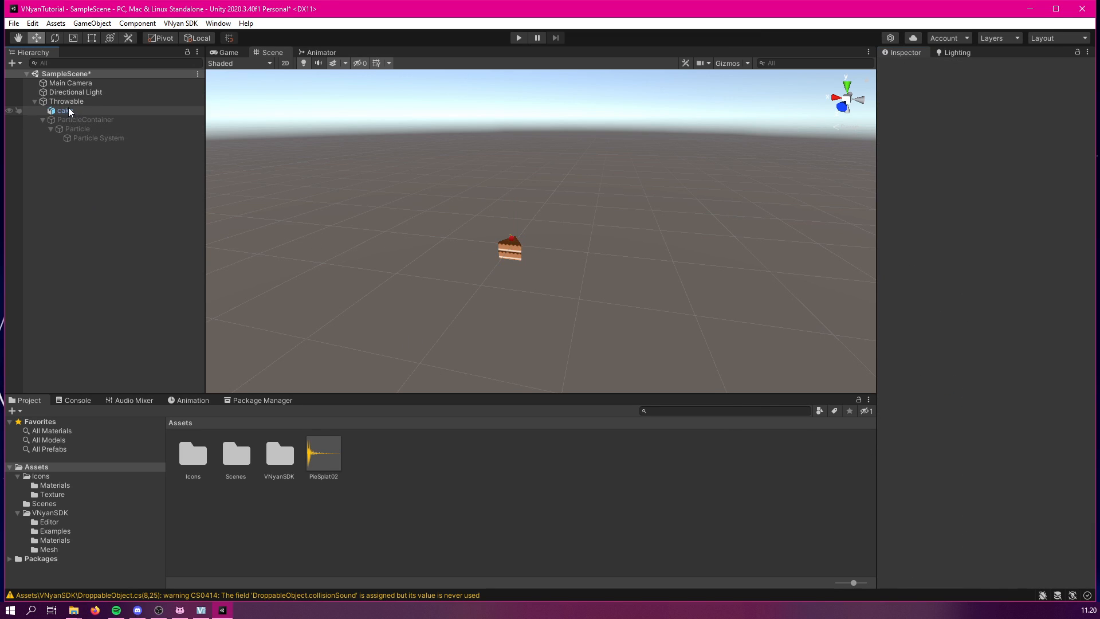
pyautogui.click(66, 101)
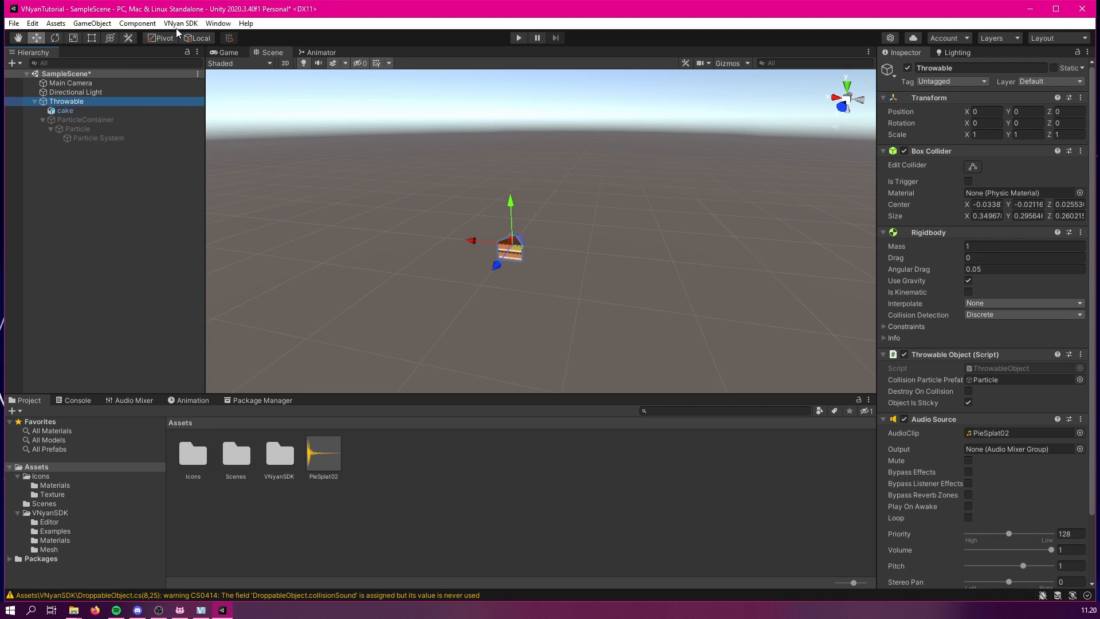
# Export the throwable as Cake.vnthrow into VNyan's bin/Items/Throwables folder.
pyautogui.click(179, 23)
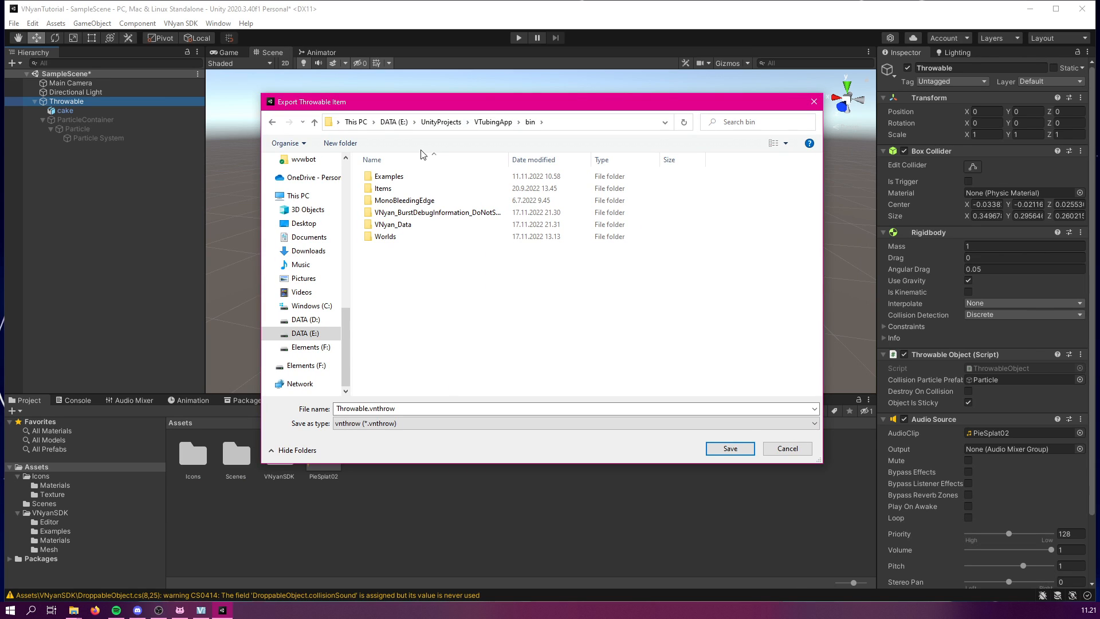
pyautogui.doubleClick(384, 188)
pyautogui.write('Cak')
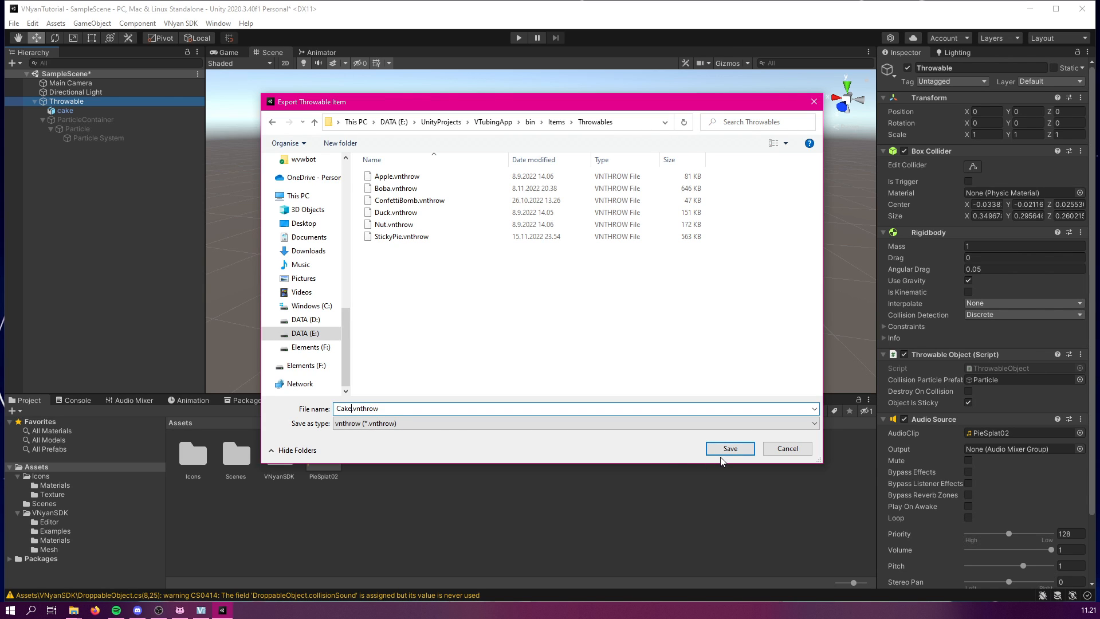
pyautogui.click(729, 448)
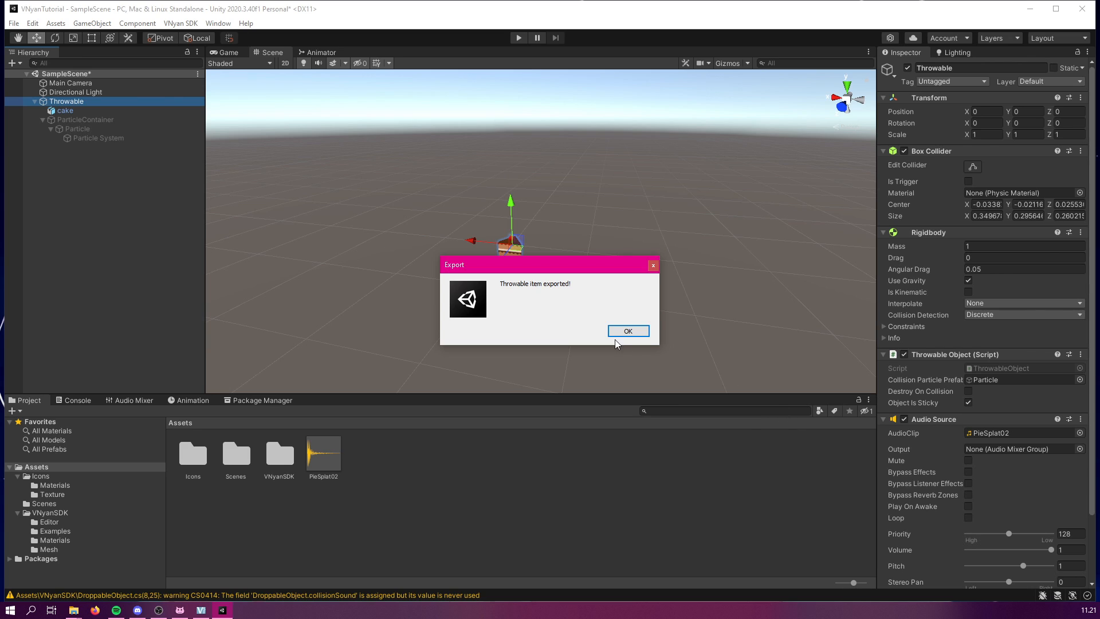
pyautogui.click(627, 330)
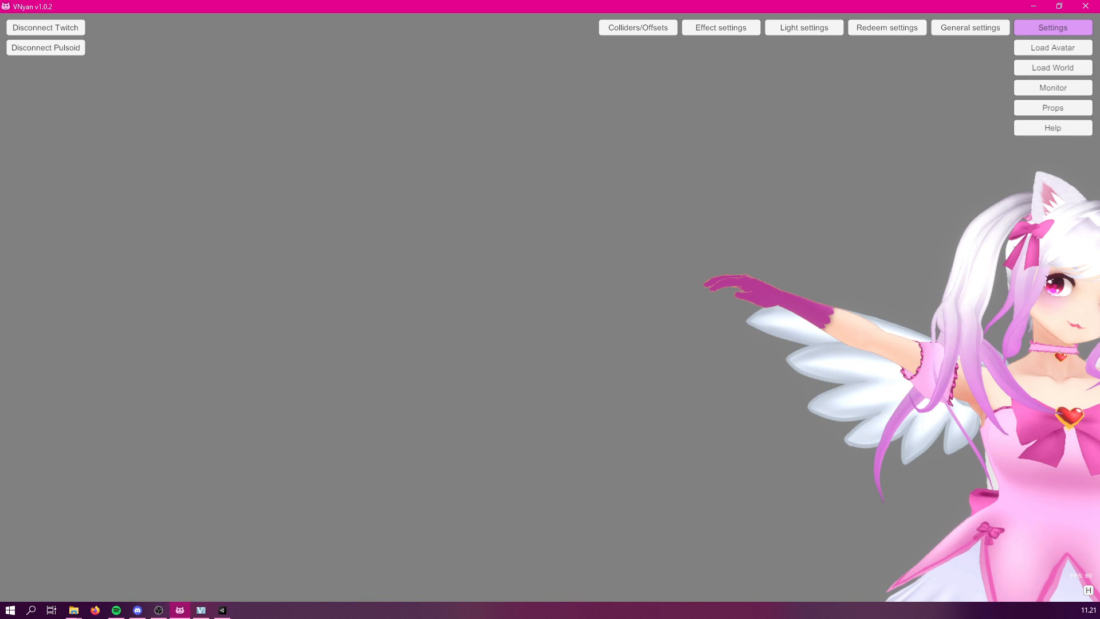
pyautogui.moveTo(642, 150)
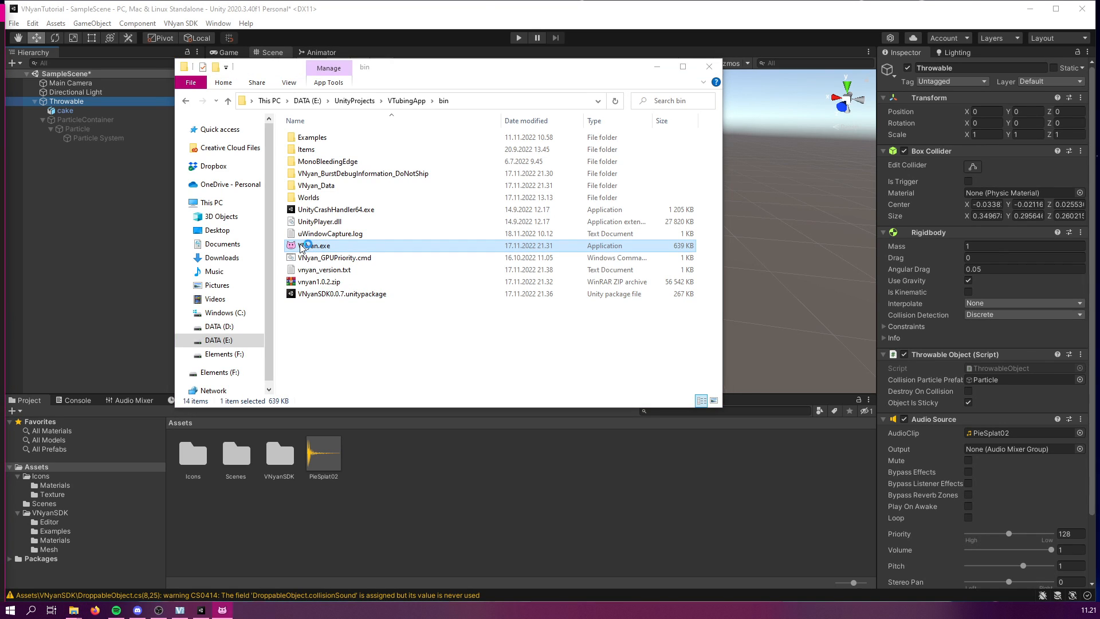
# Relaunch VNyan from VNyan.exe in its bin folder.
pyautogui.doubleClick(315, 245)
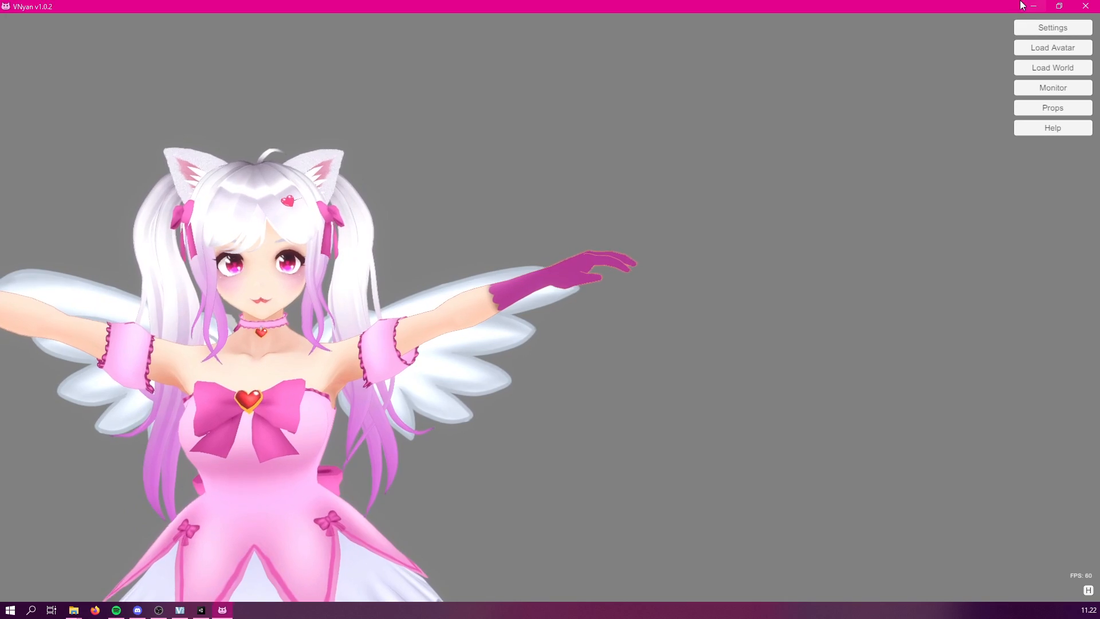
# In Redeem settings' Defaults graph, enable Cake in the Subscriptions Throw Item node.
pyautogui.click(1052, 27)
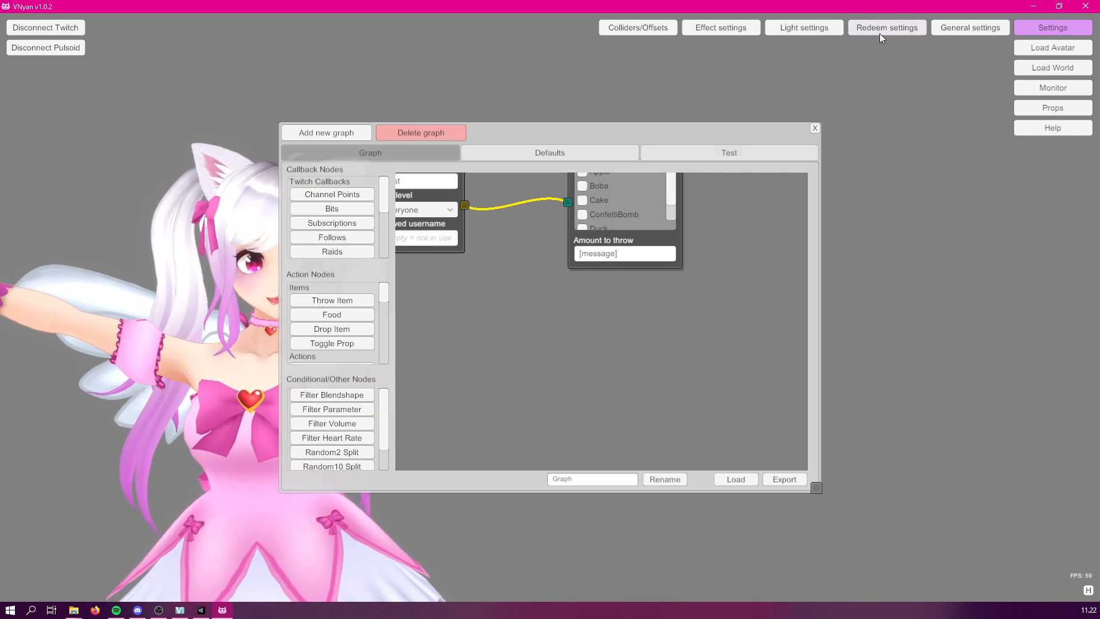
pyautogui.click(549, 152)
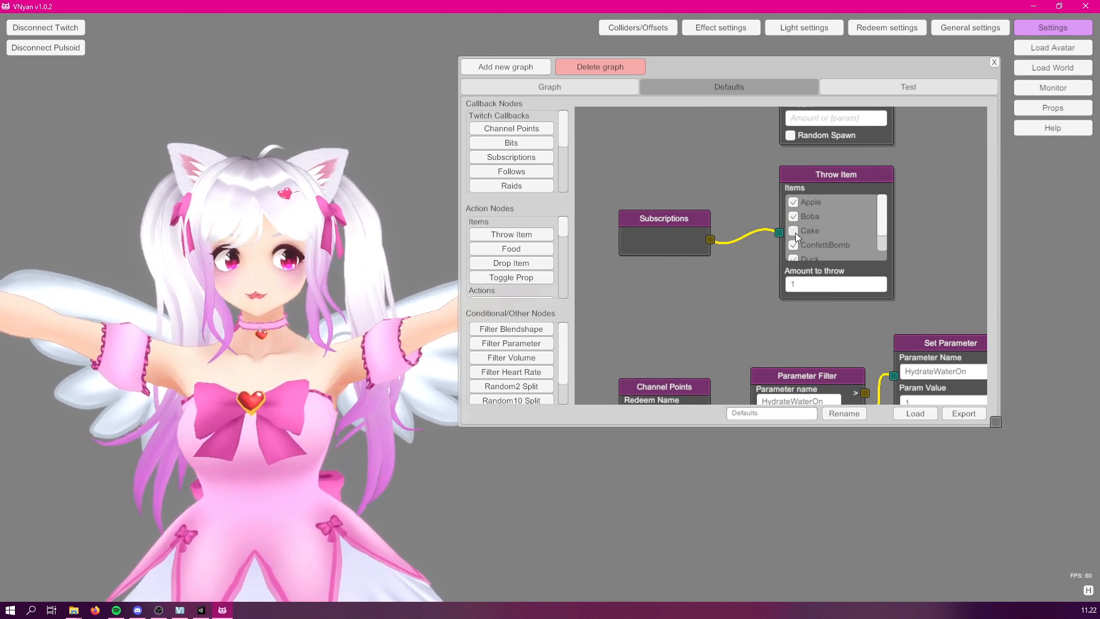
pyautogui.click(793, 244)
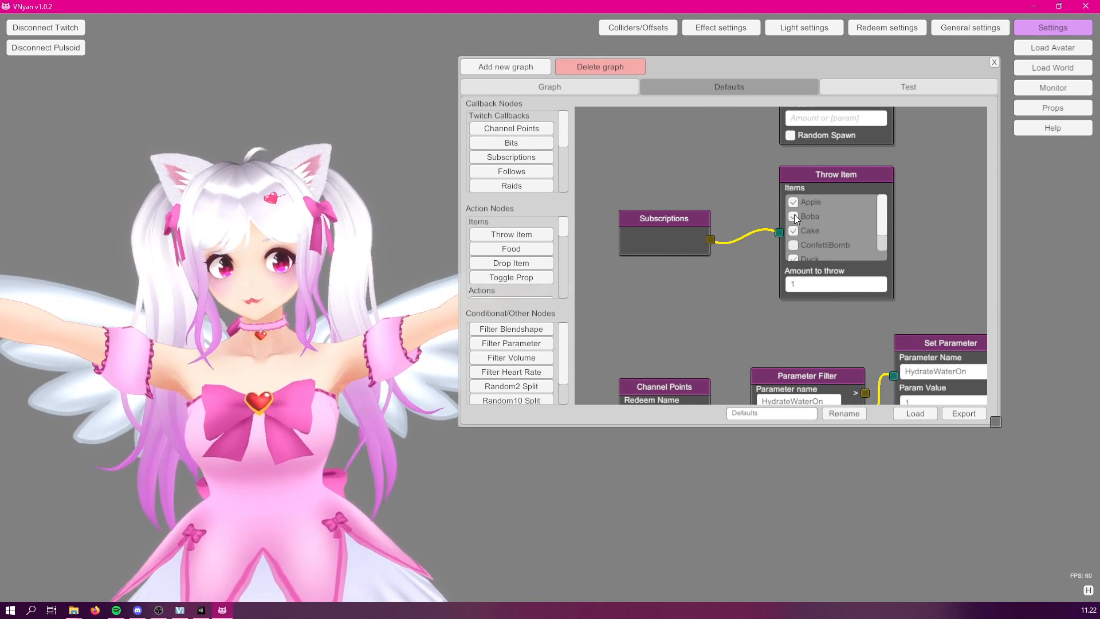
pyautogui.scroll(-3)
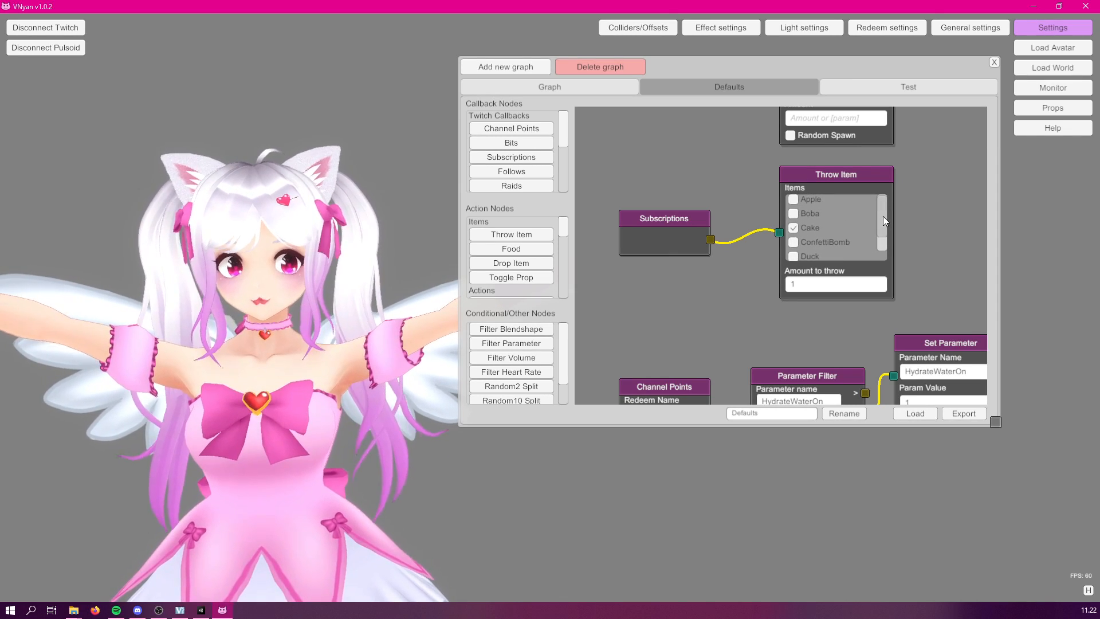
pyautogui.moveTo(664, 218); pyautogui.dragTo(703, 229)
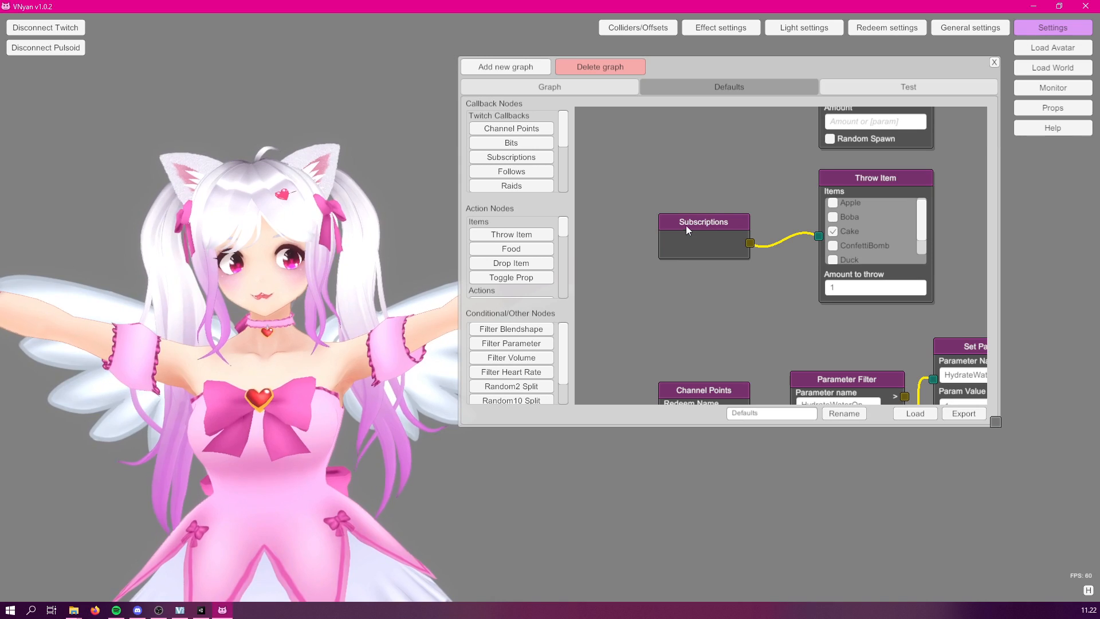